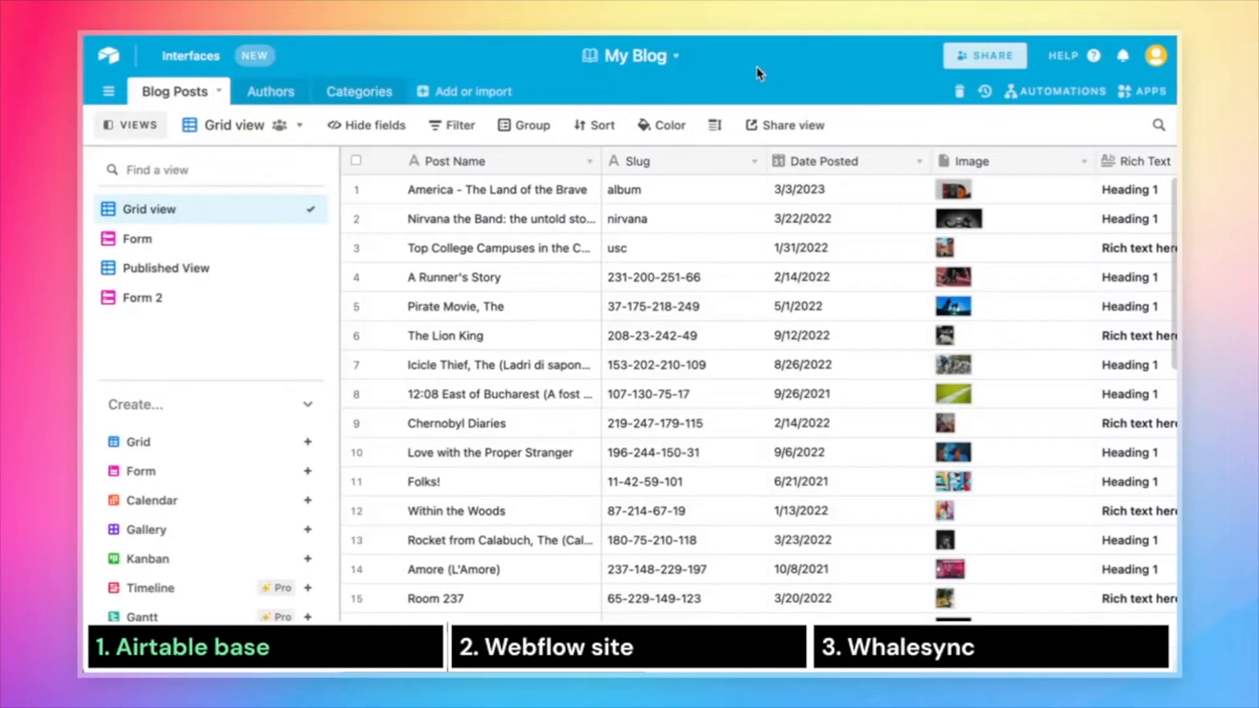
mouse_move(781, 189)
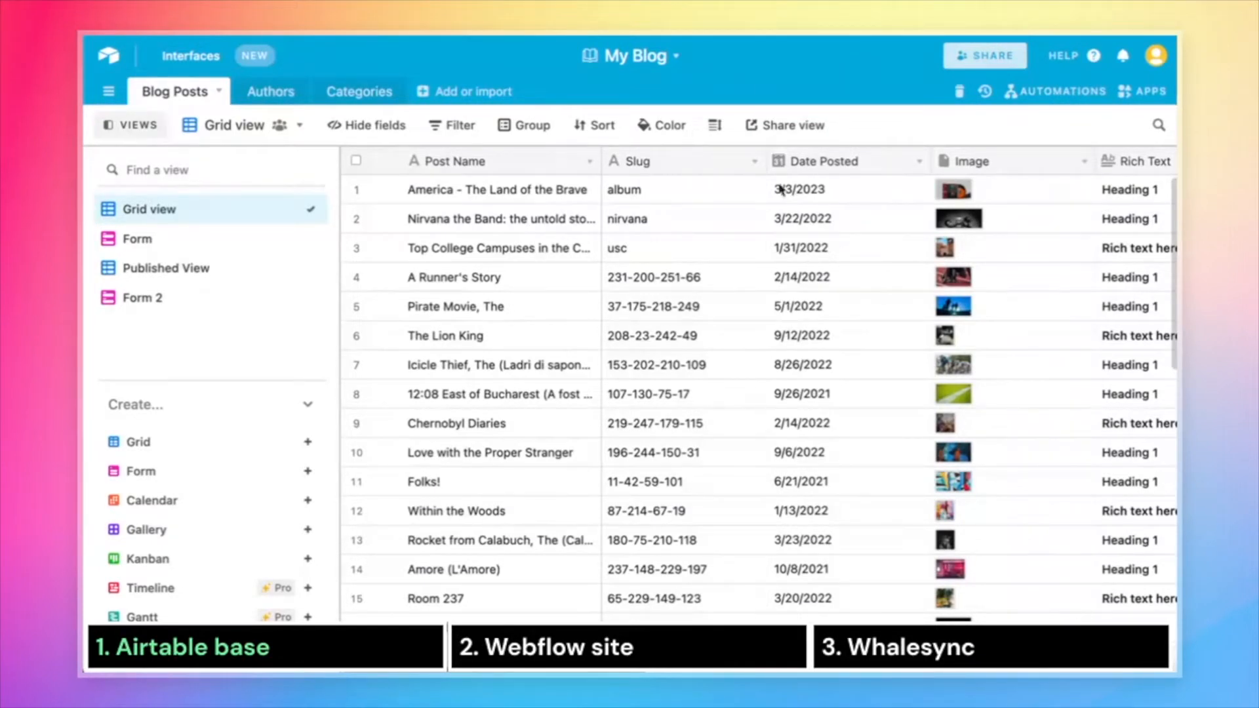
mouse_move(689, 86)
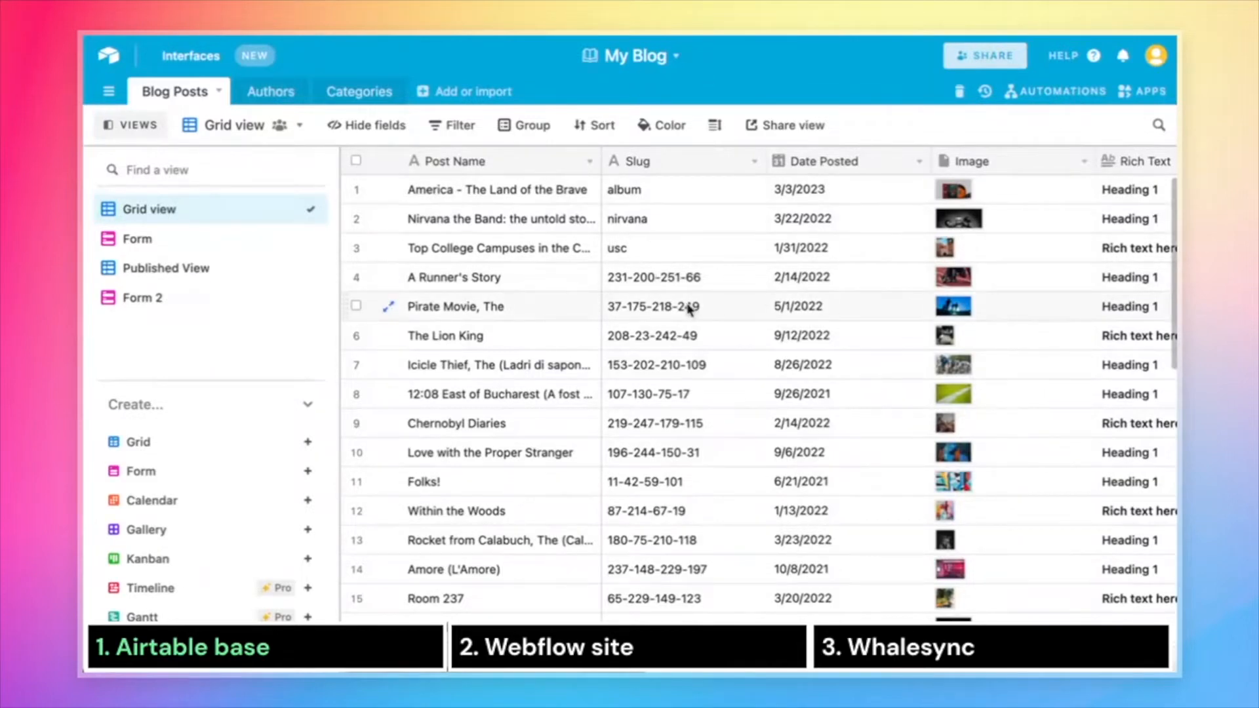
- Review the My Blog base's Blog Posts, Authors and Categories tables in Airtable
scroll(down, 3)
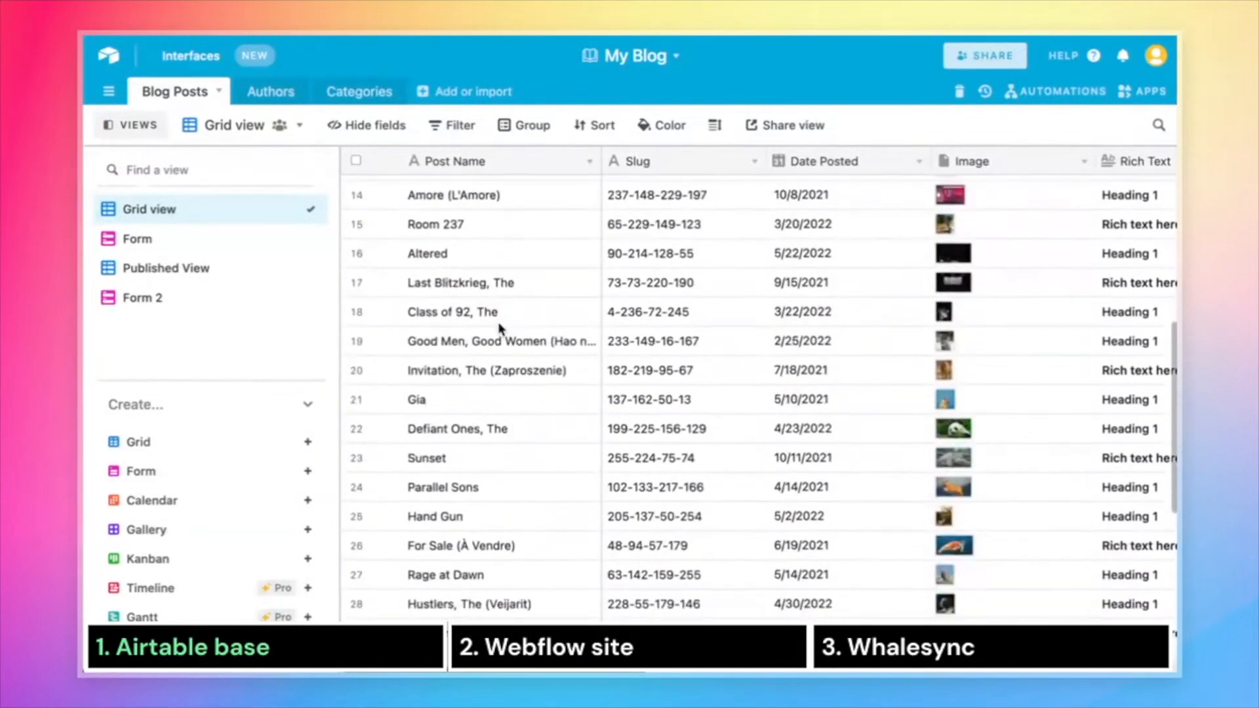
scroll(up, 3)
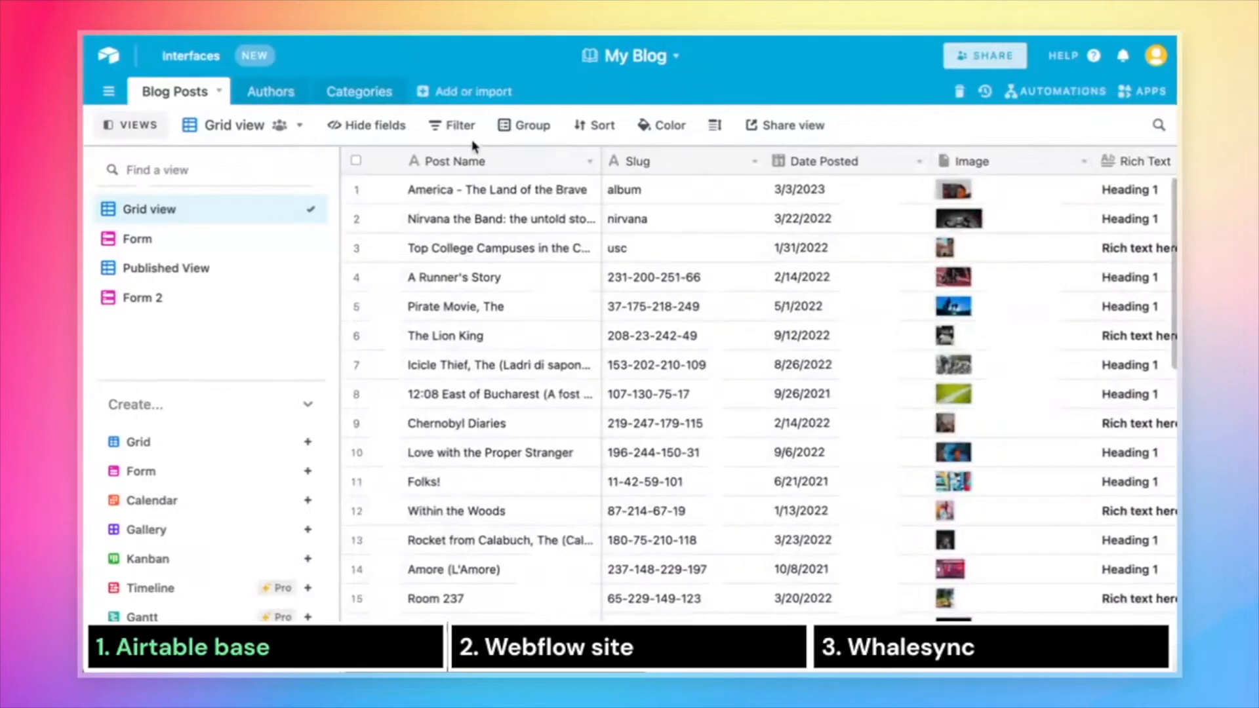
mouse_move(860, 174)
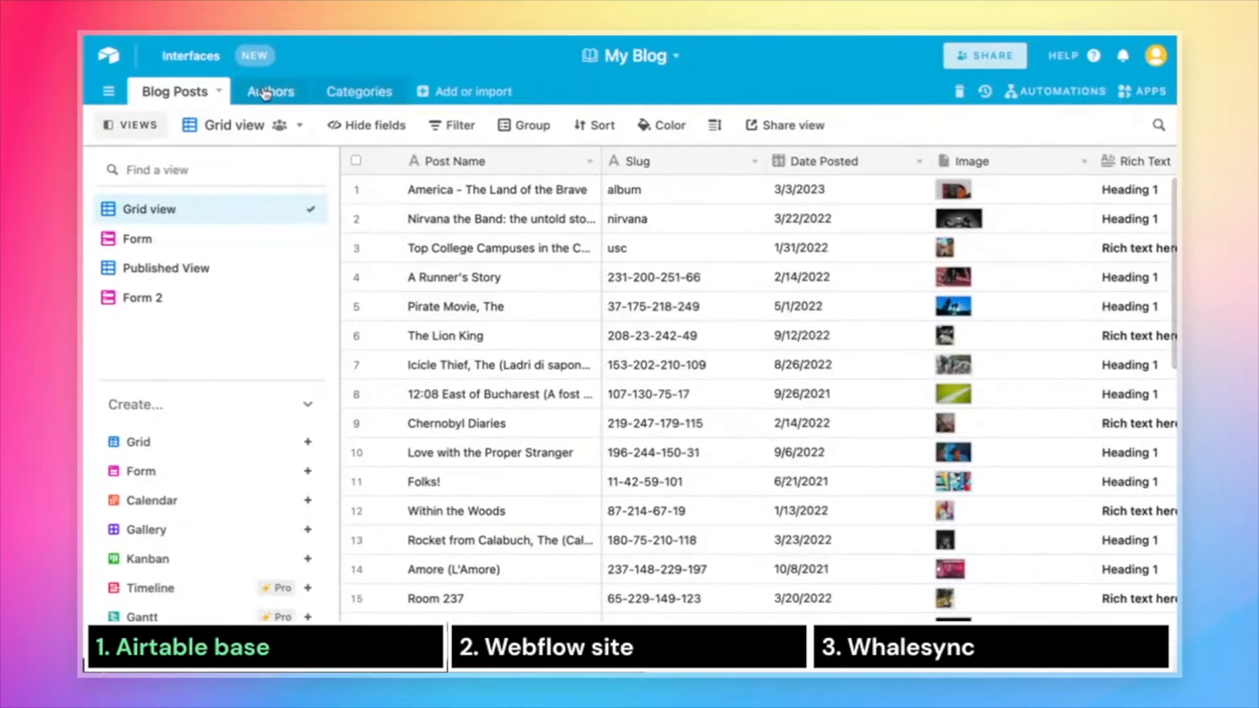
click(261, 90)
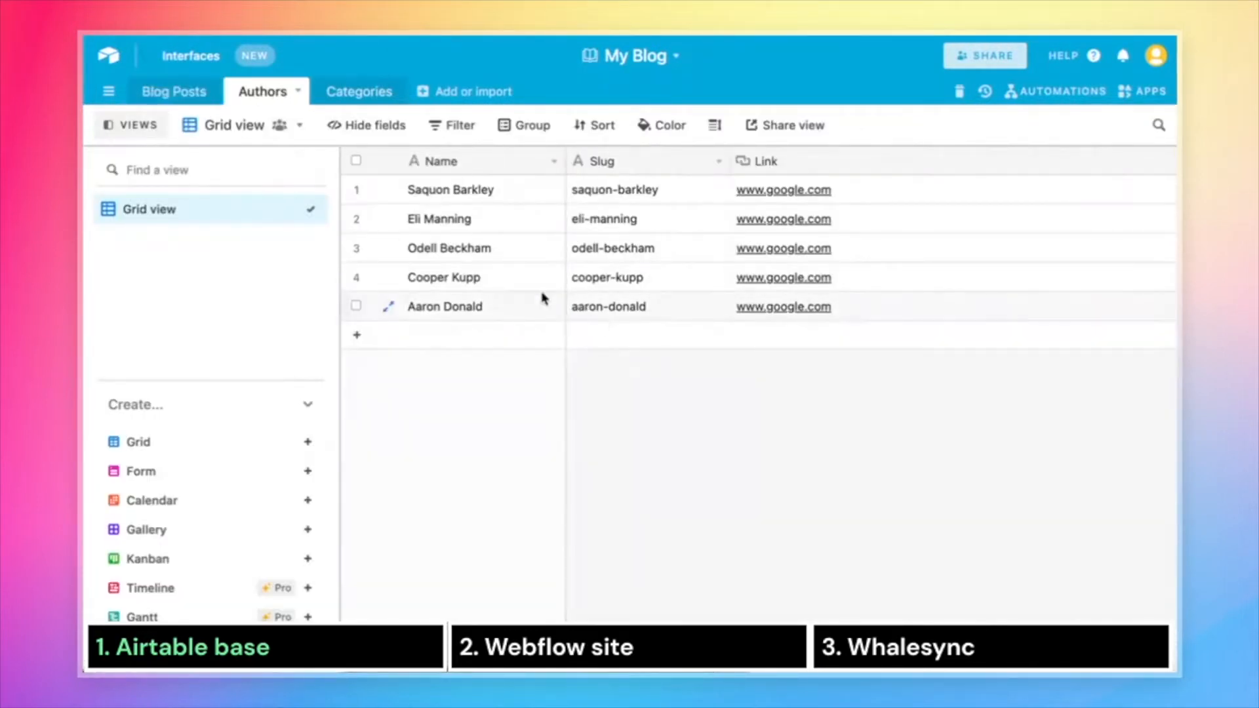
click(351, 90)
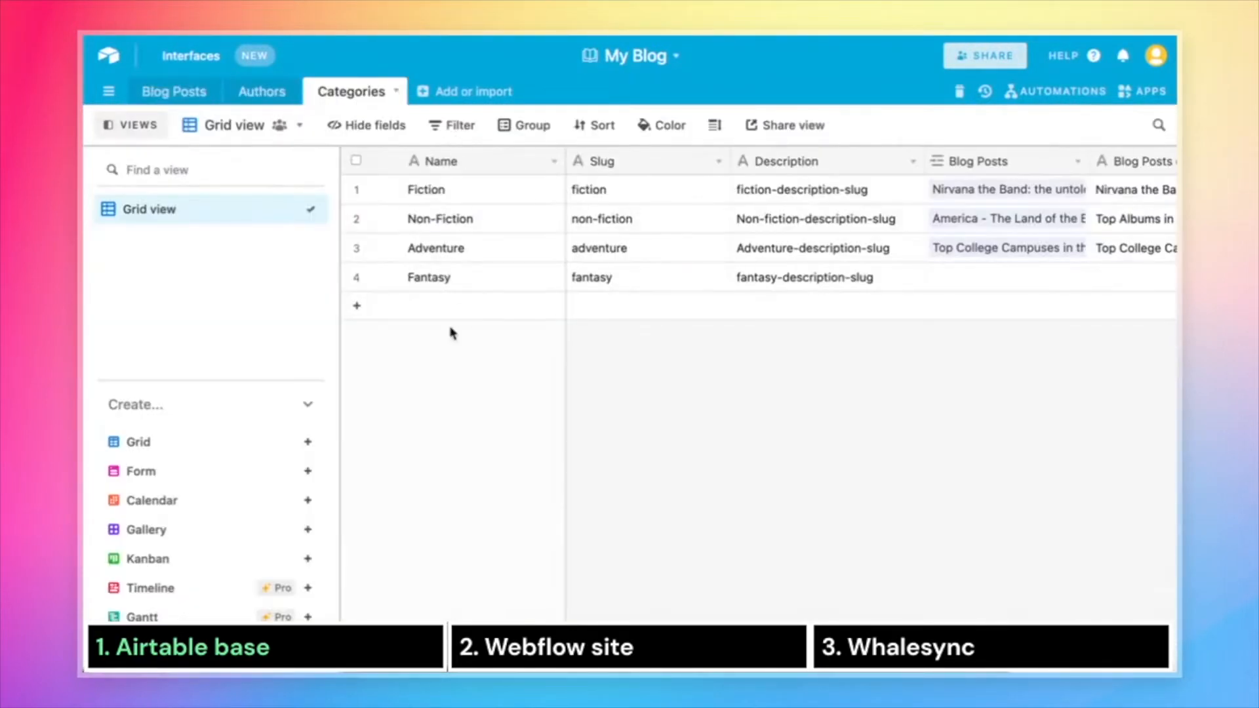
click(173, 90)
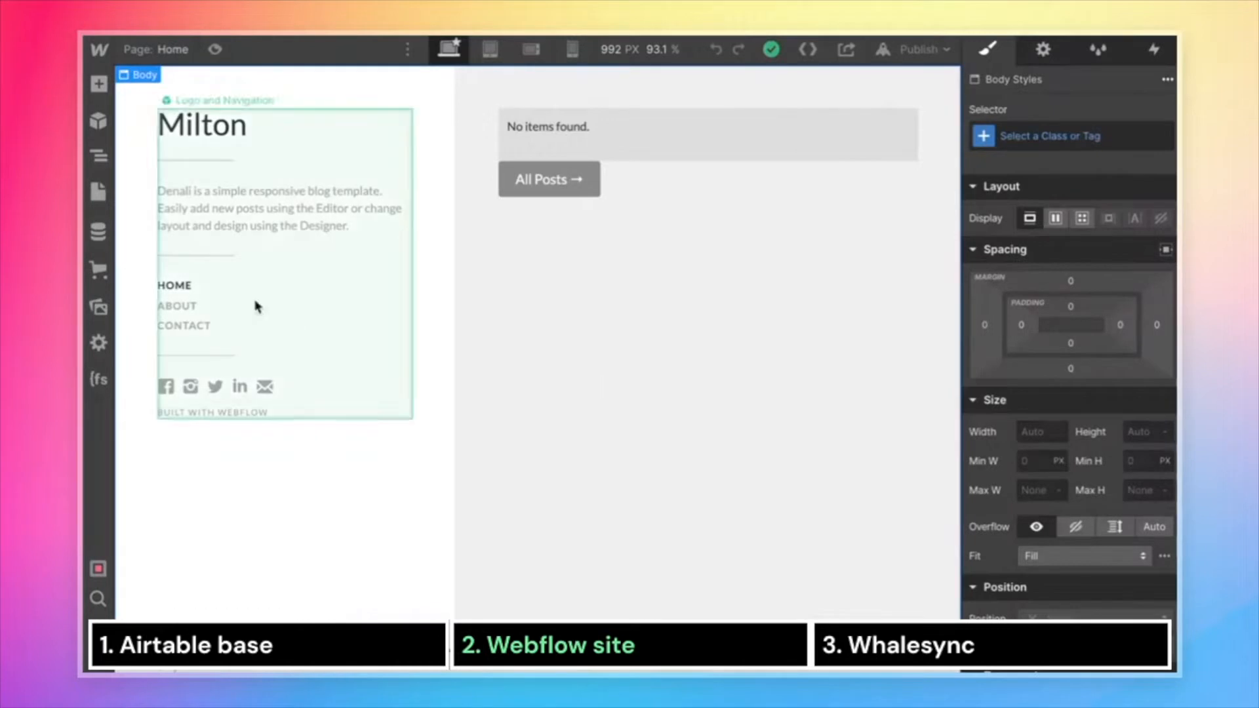
- Show Webflow's CMS collections and scroll through the empty Authors, Blog Posts and Categories
click(98, 231)
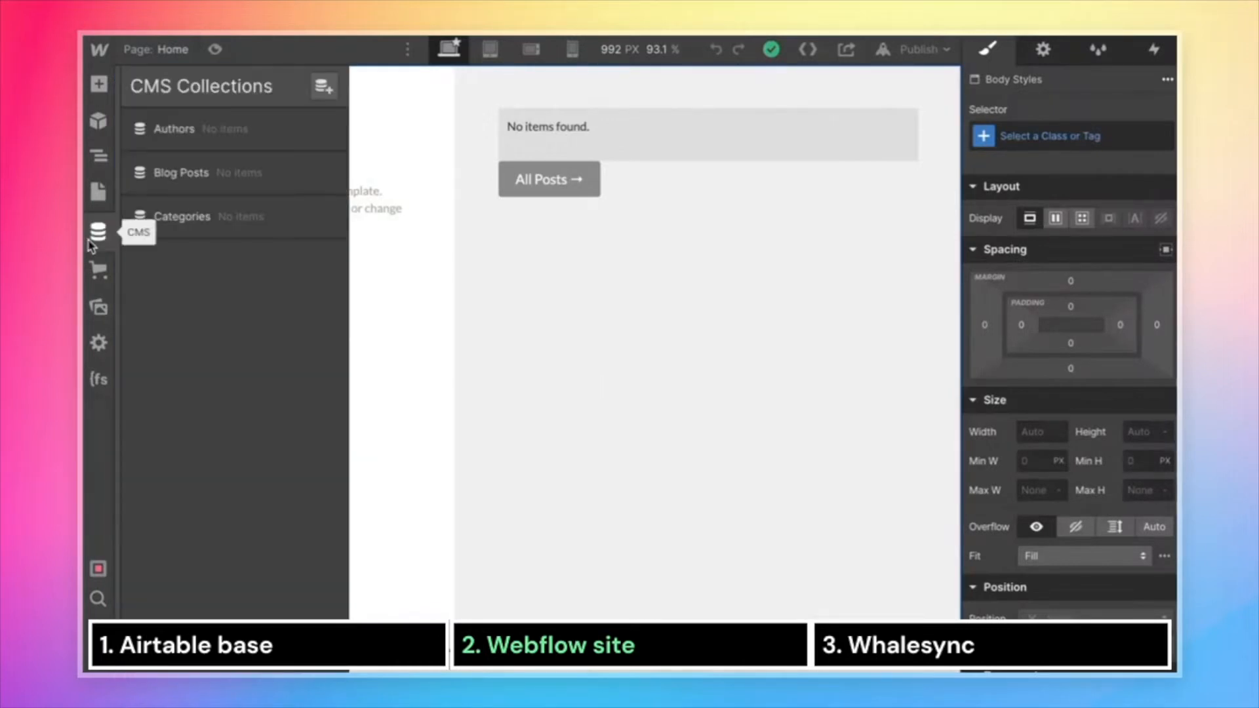
mouse_move(212, 283)
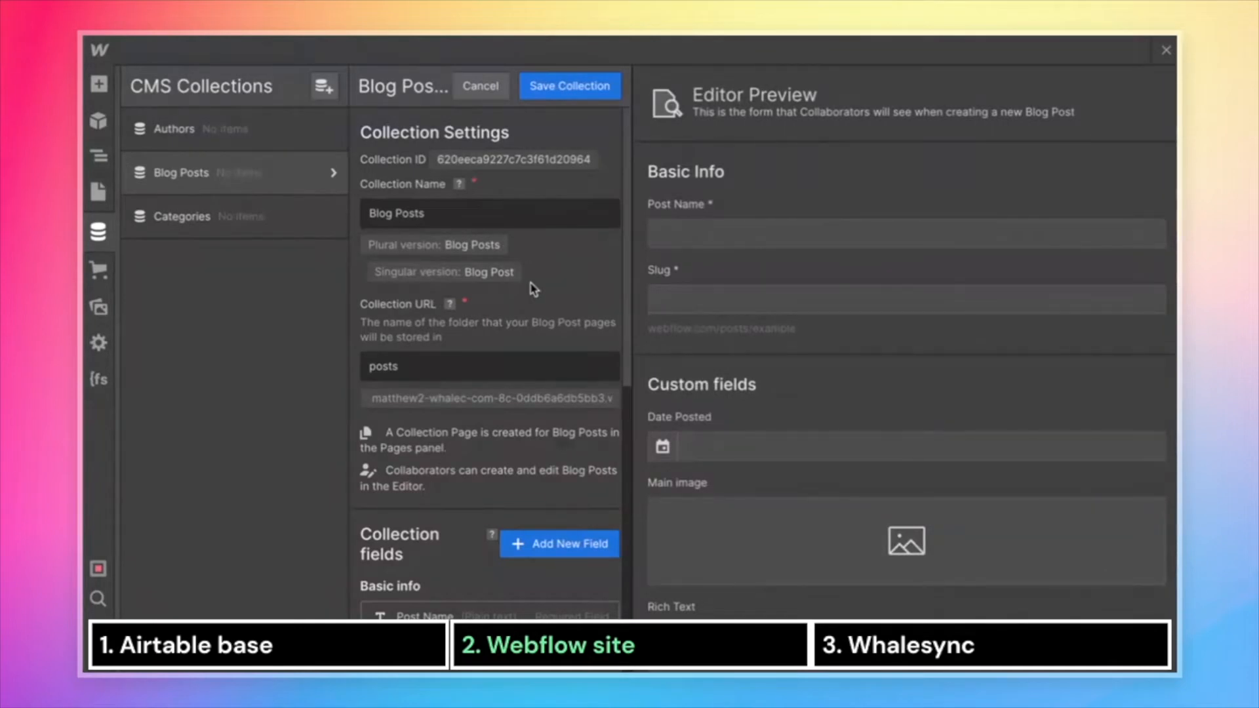
scroll(down, 3)
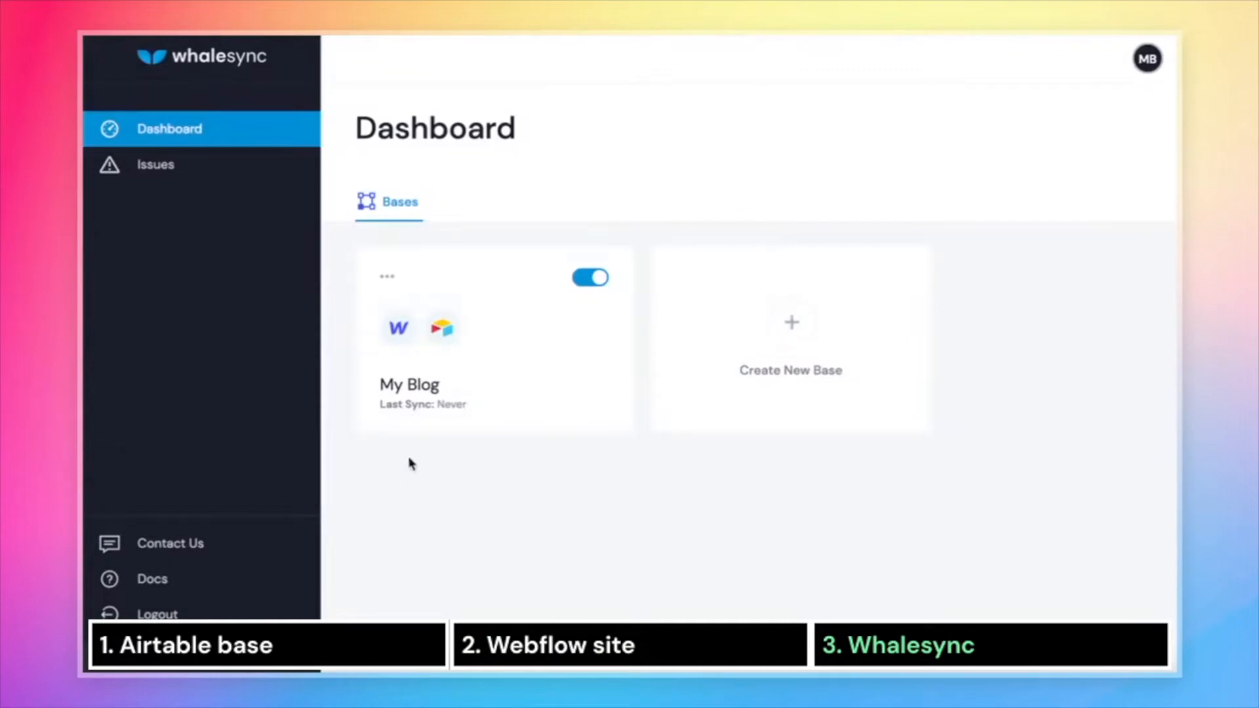
mouse_move(454, 483)
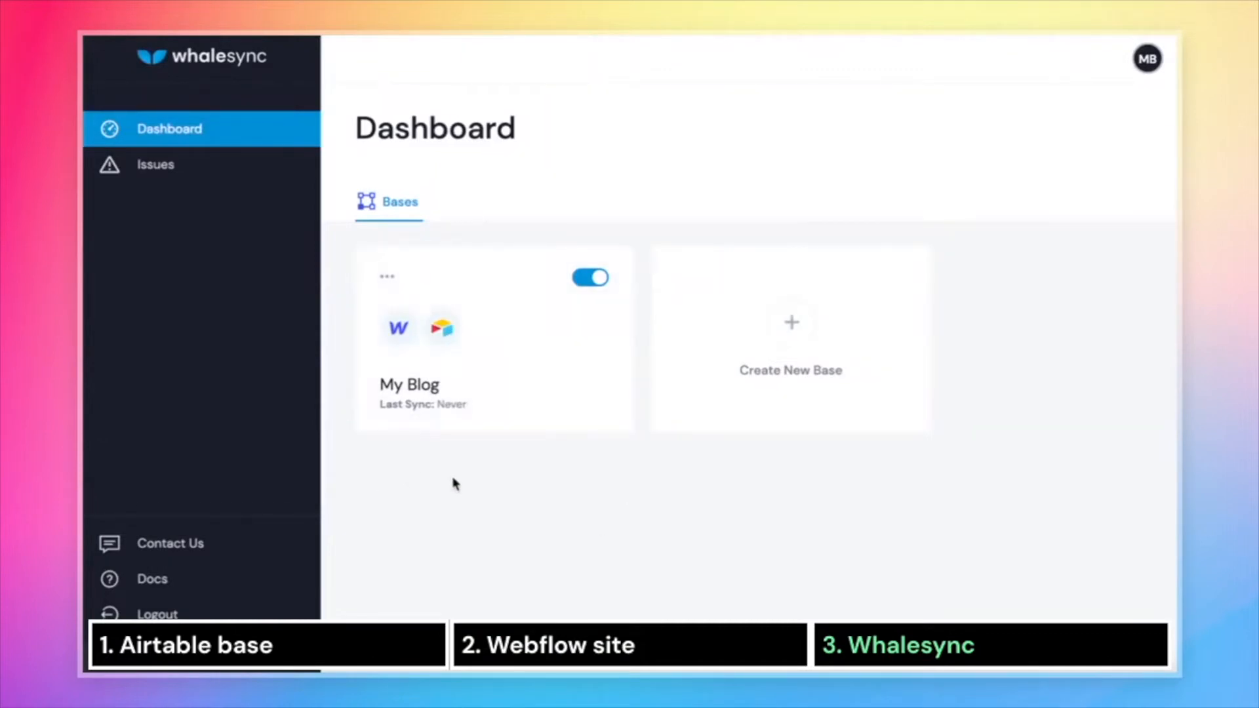
mouse_move(552, 305)
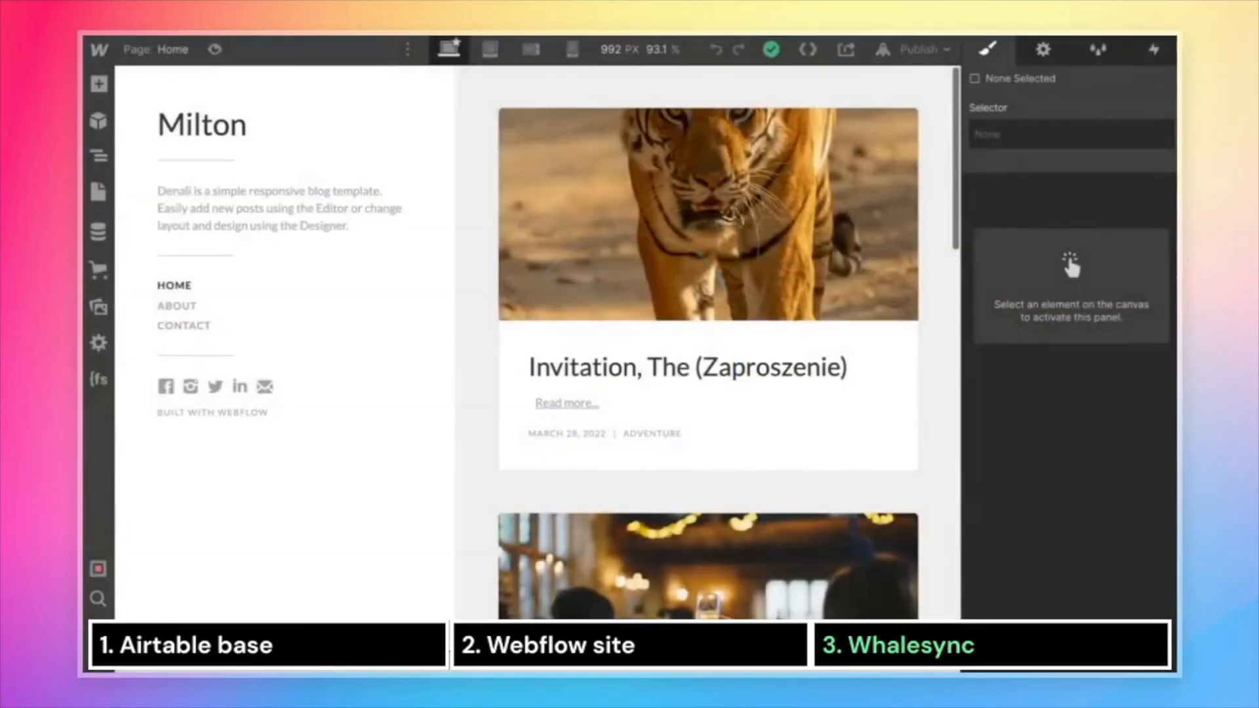
- Open the Blog Posts item 'Invitation, The (Zaproszenie)' and scroll through its fields
scroll(down, 3)
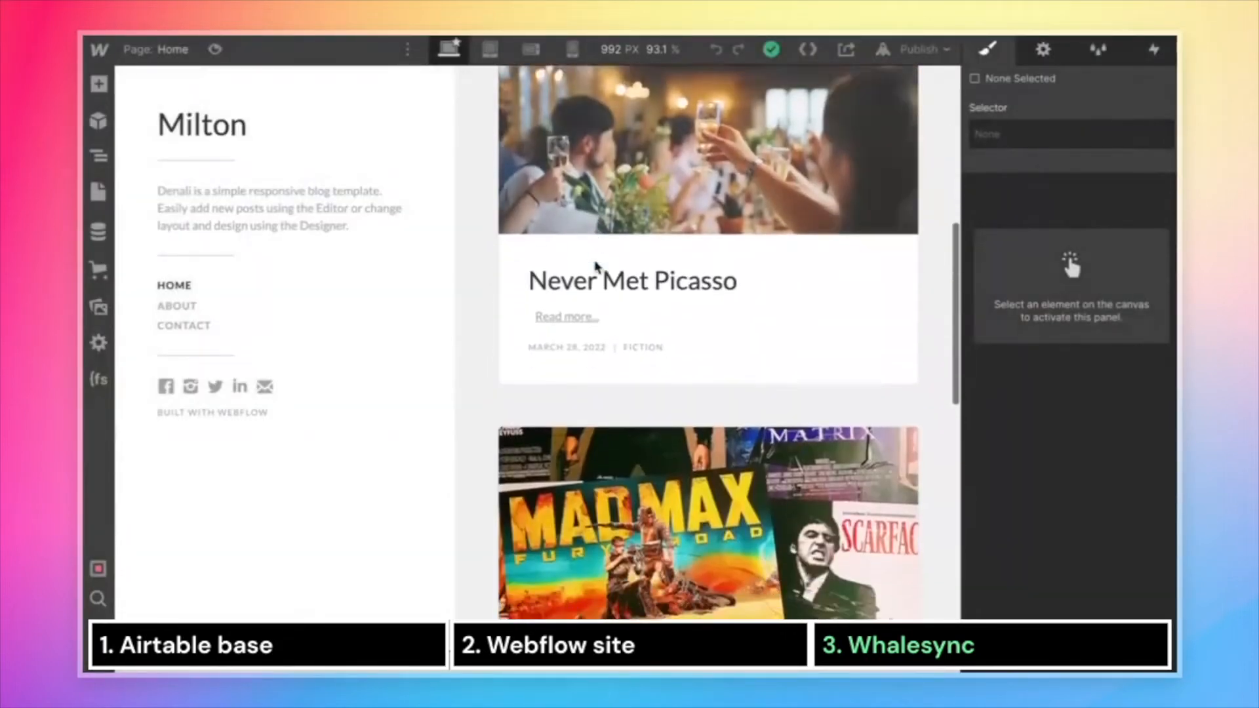
click(98, 232)
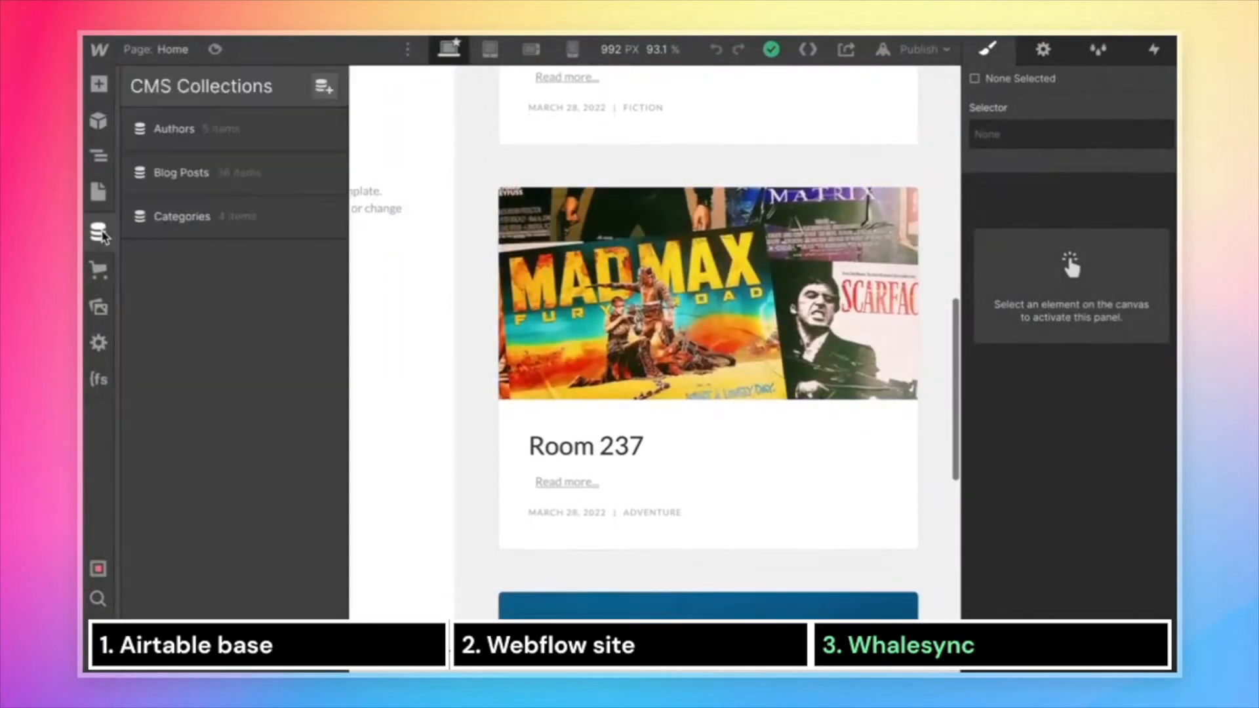
click(181, 171)
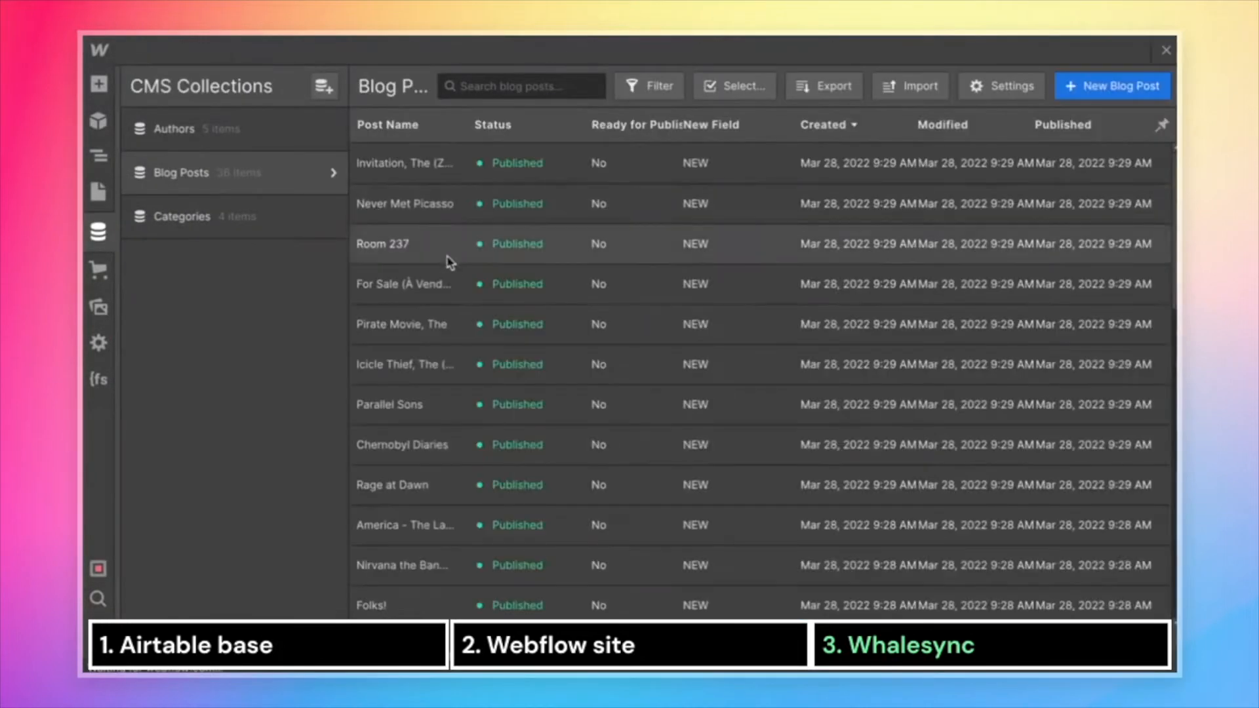
click(405, 162)
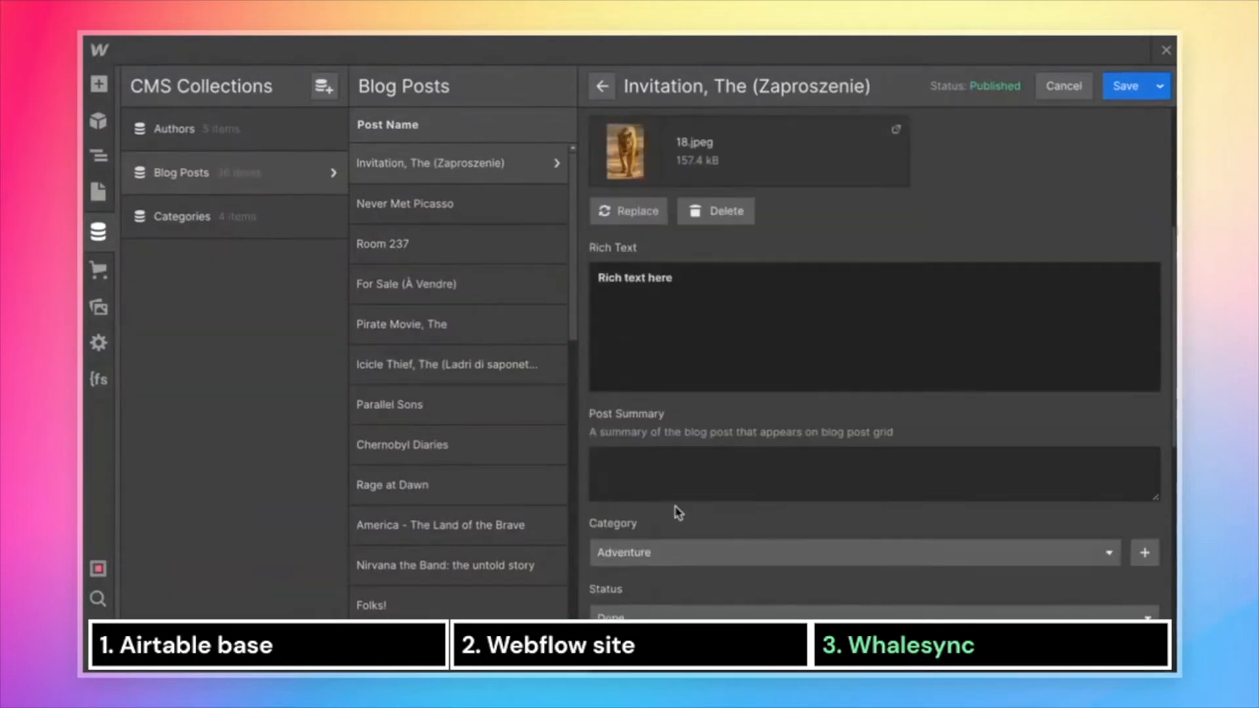
scroll(down, 3)
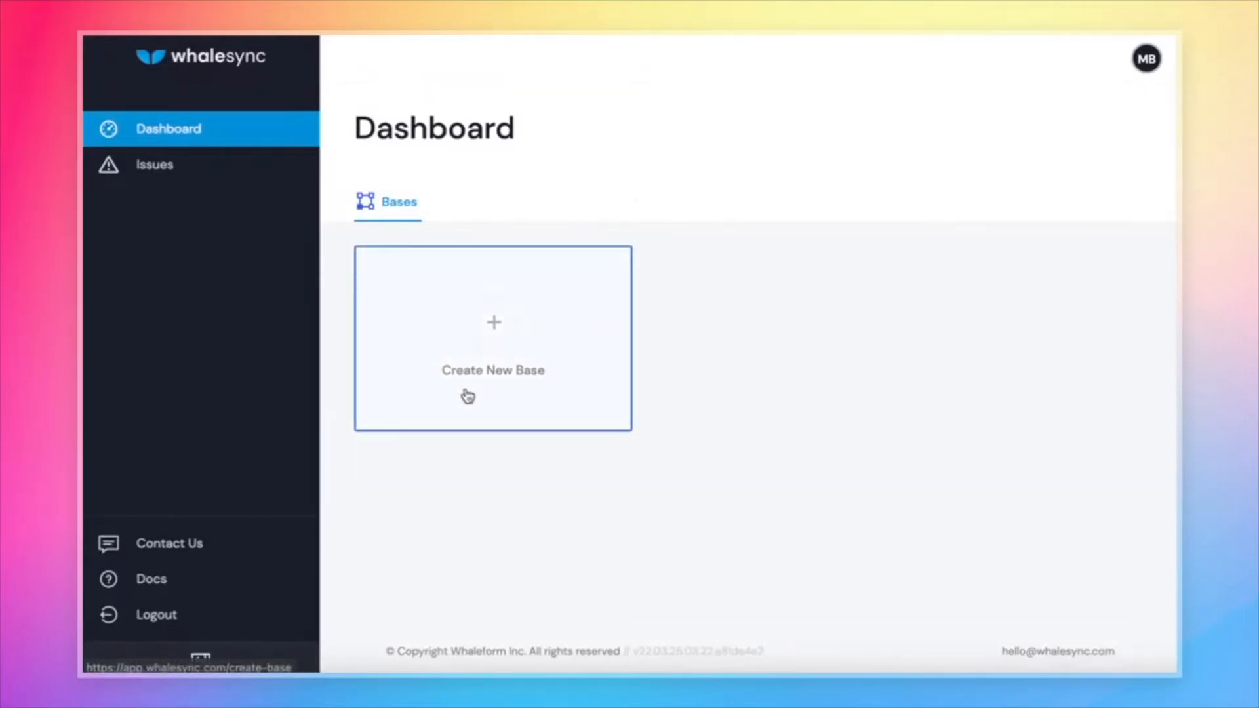
- Start a new Whalesync base with Create New Base and Get Started
click(492, 337)
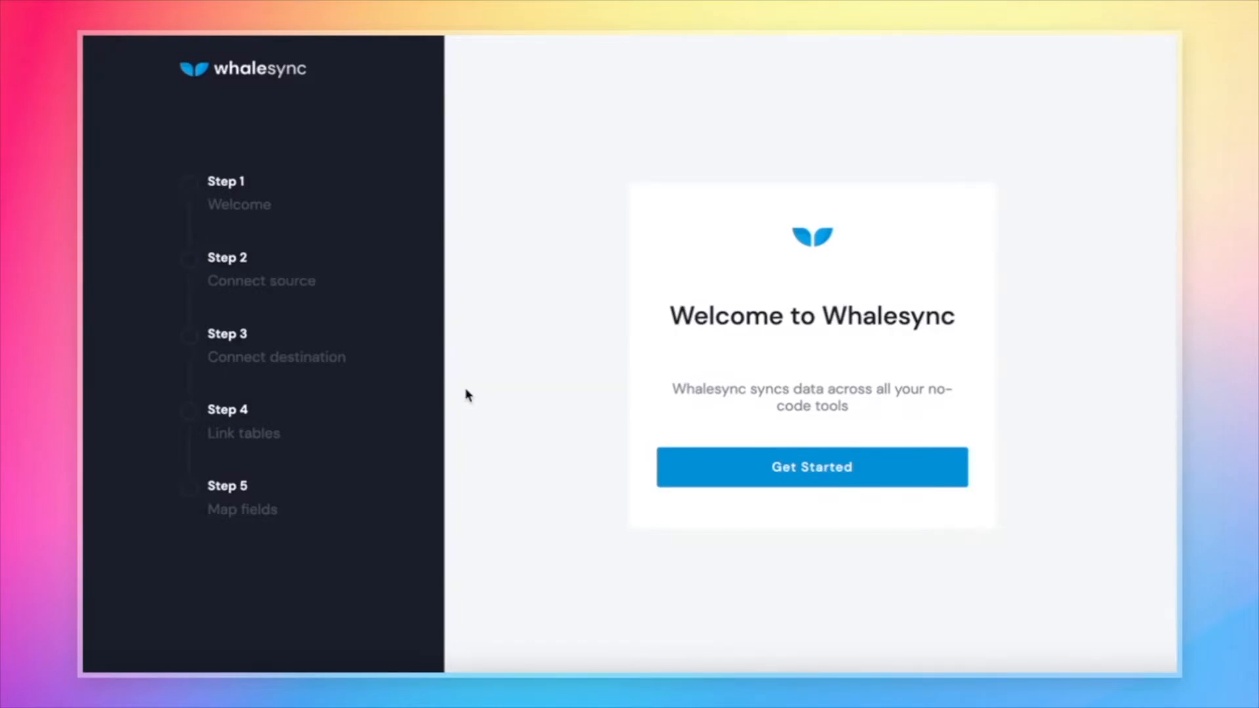
click(811, 466)
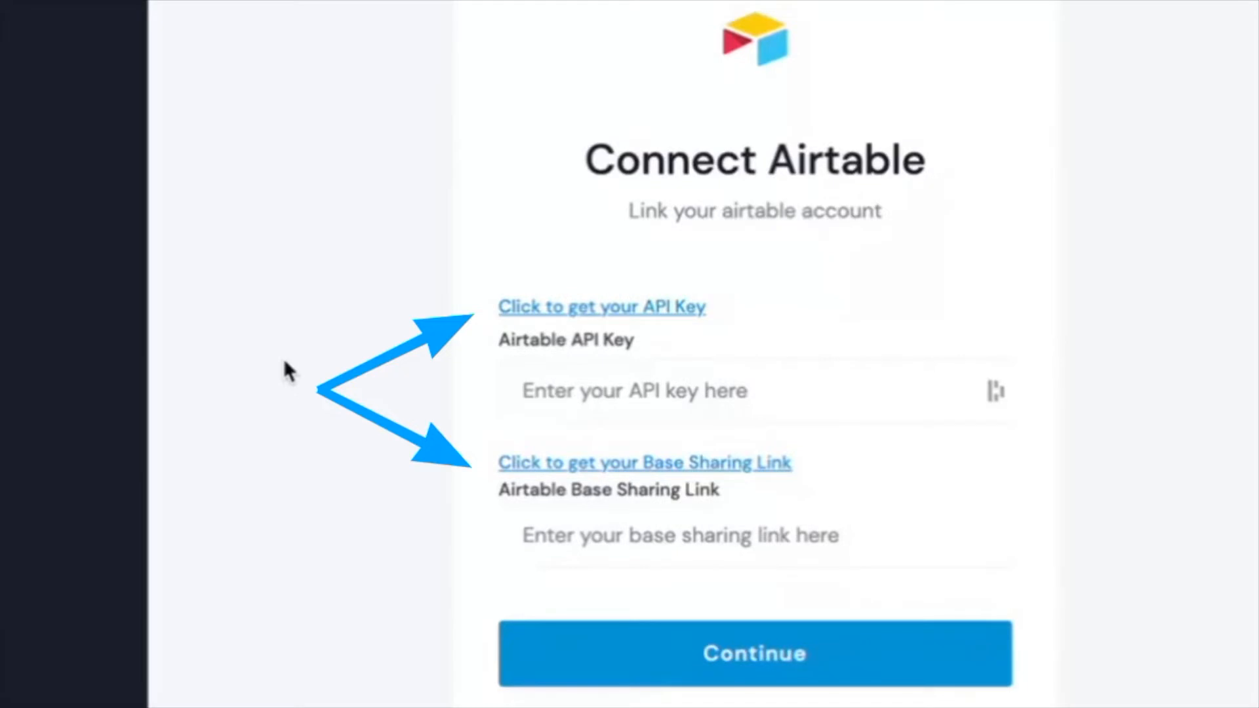
mouse_move(473, 312)
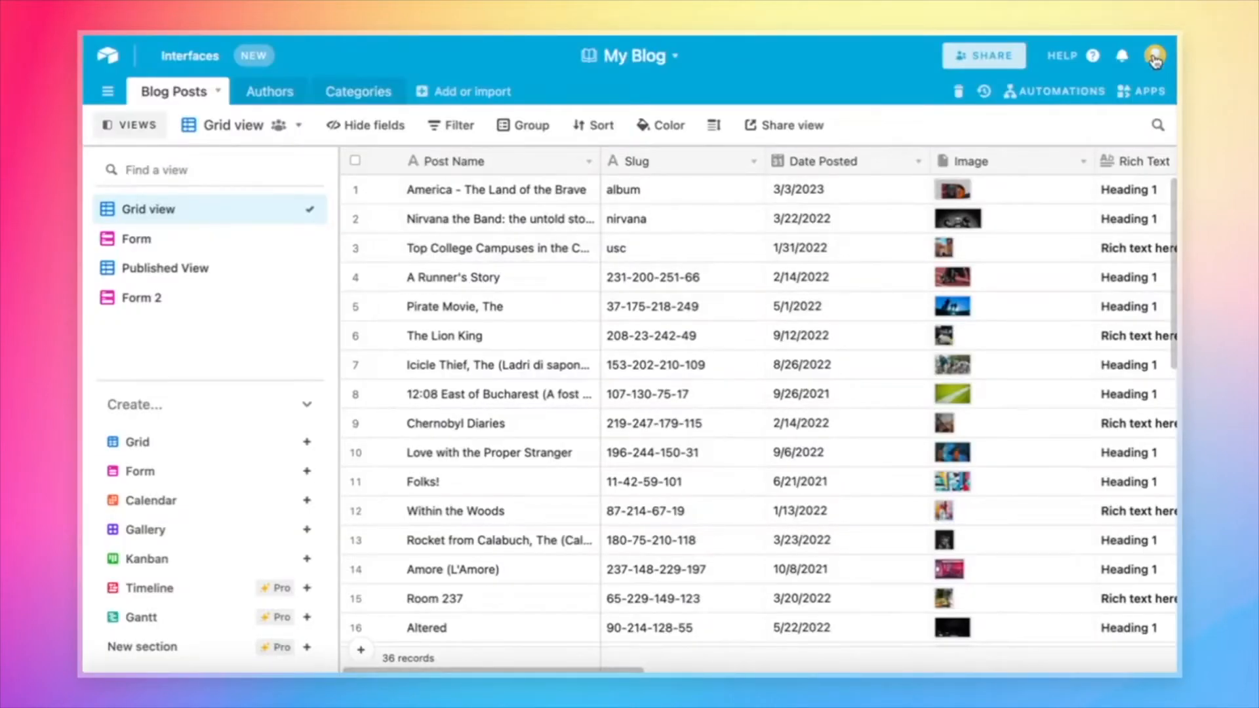
- Copy the personal API key from Airtable's Account page into Whalesync's Airtable API Key field
click(1155, 55)
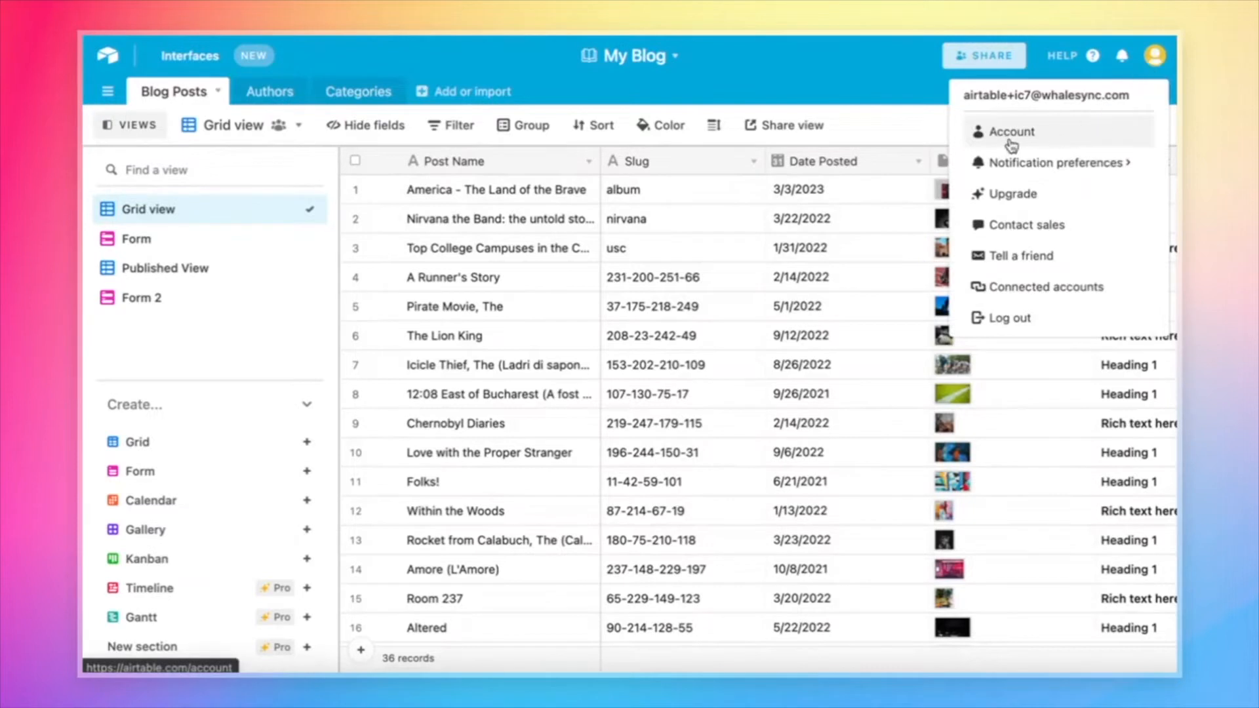
click(1009, 131)
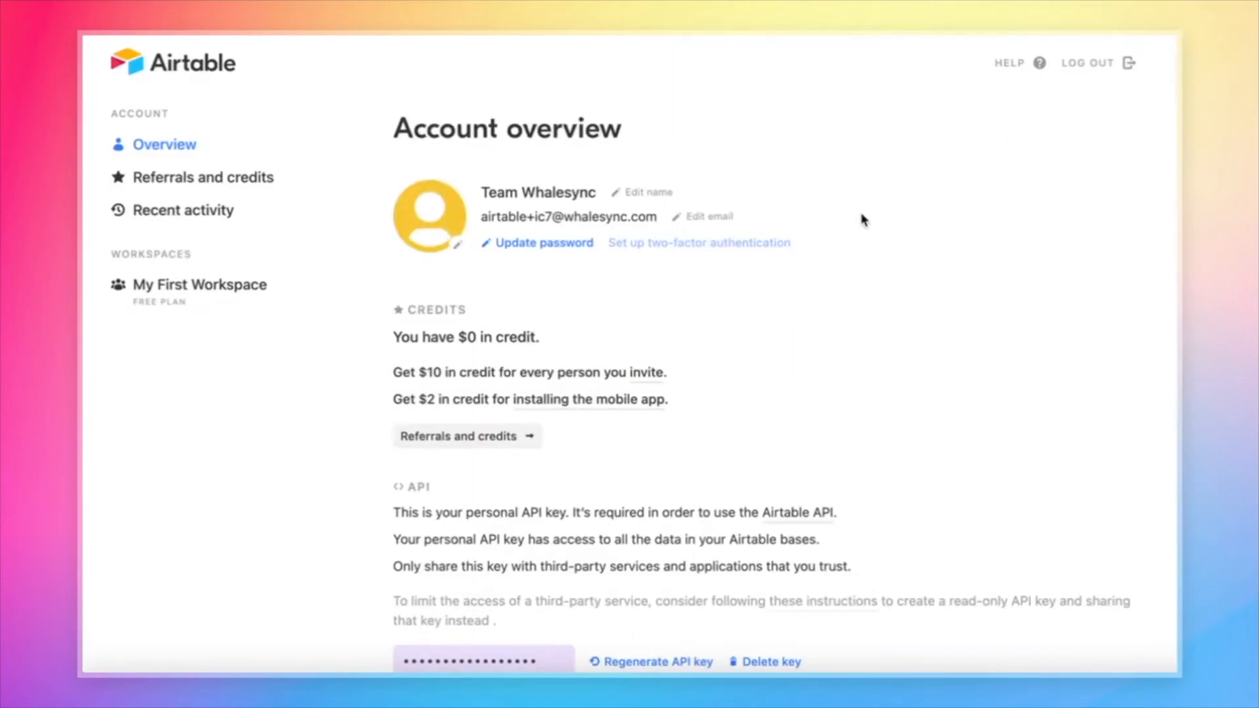
scroll(down, 3)
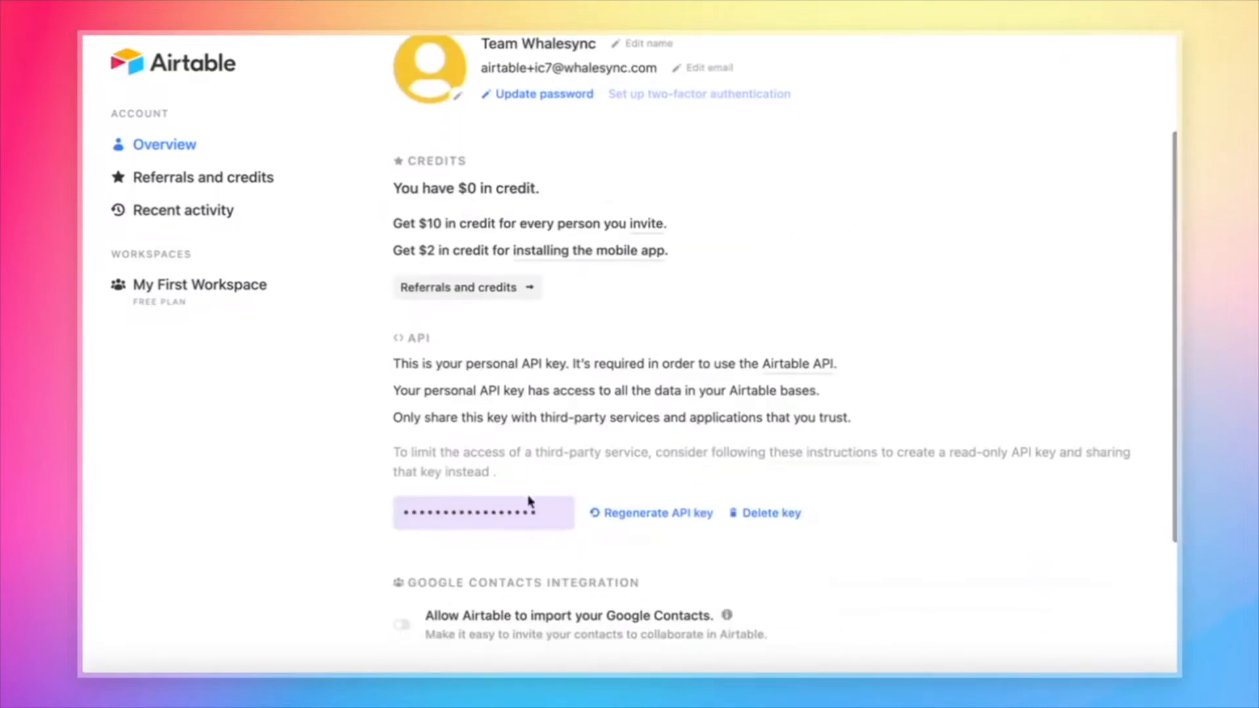
click(482, 512)
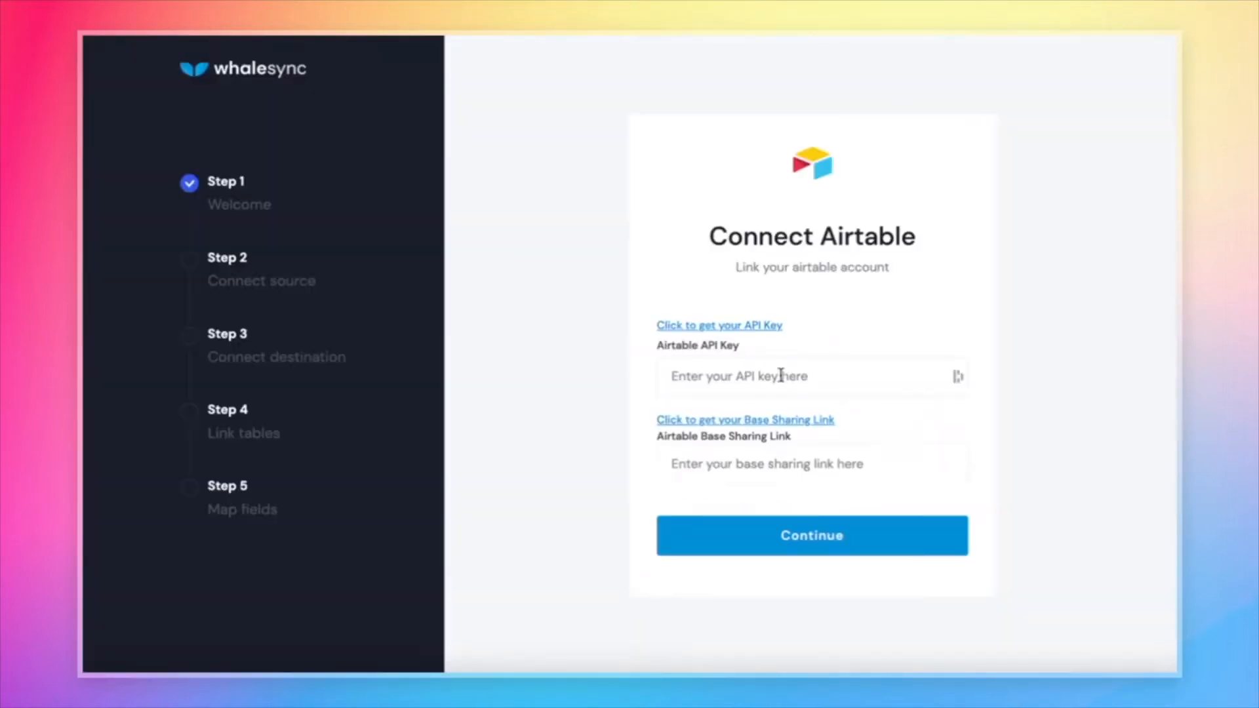
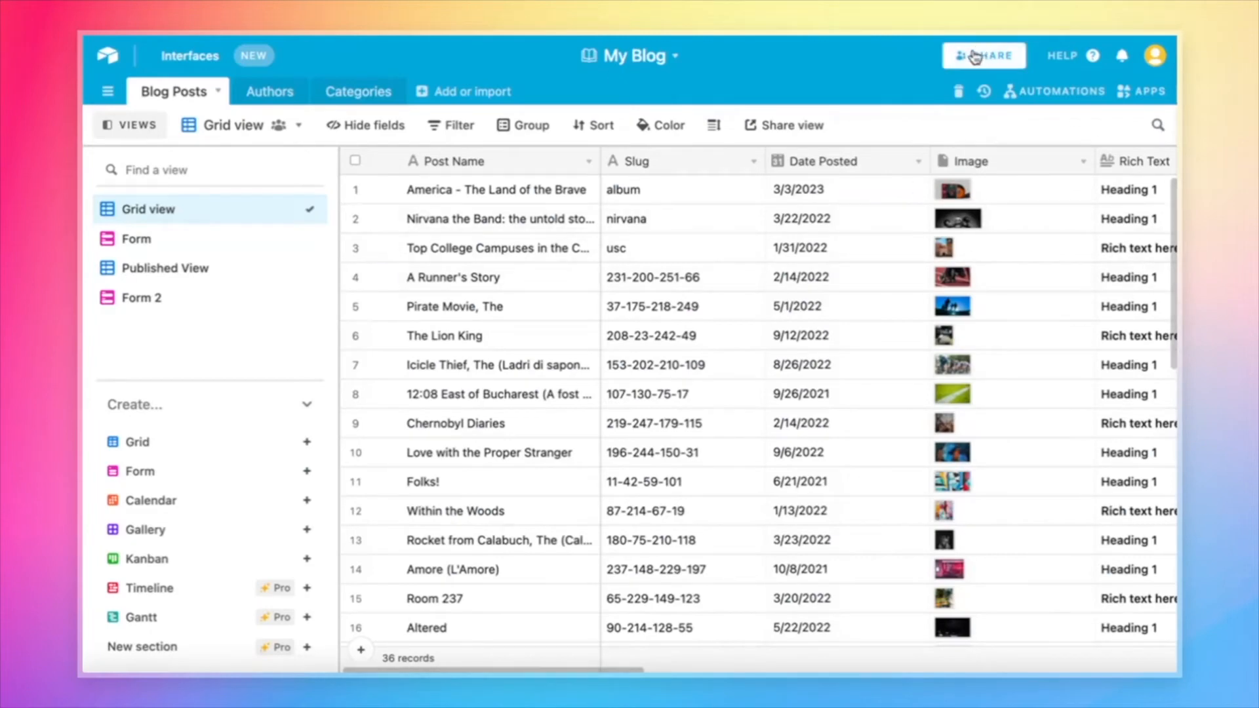
- Create a private read-only base share link, paste it into Whalesync, and continue
click(982, 55)
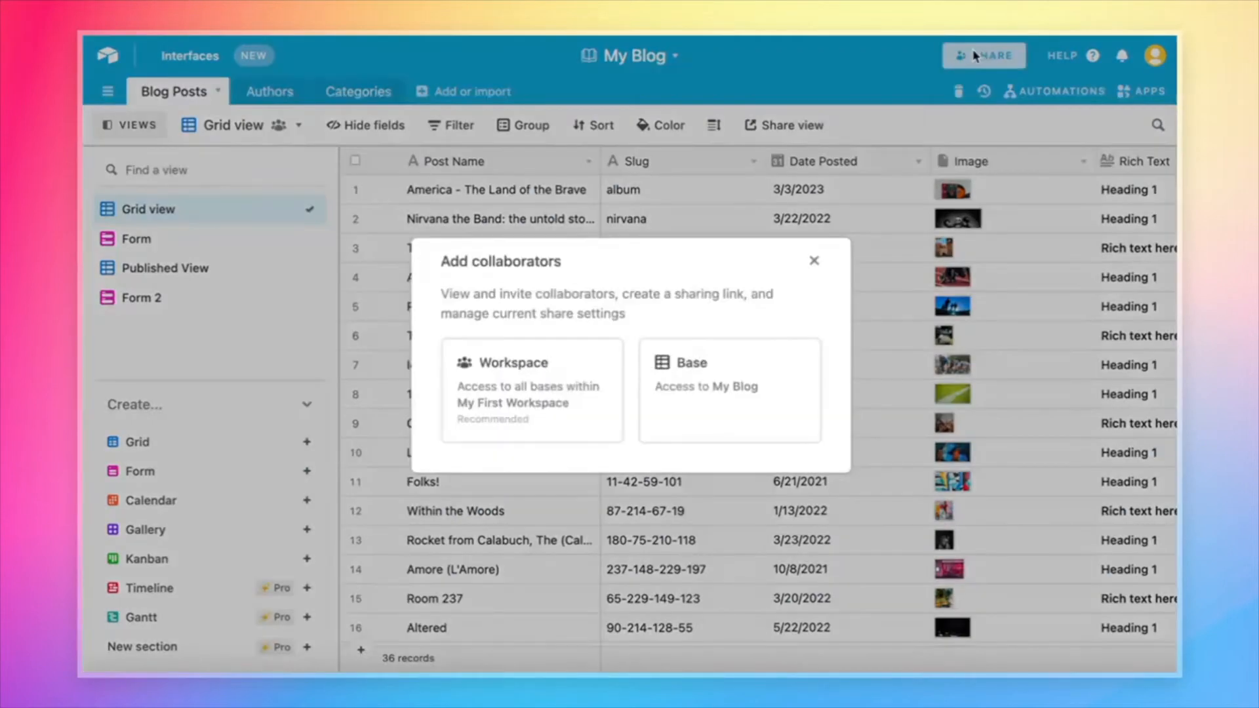
click(728, 389)
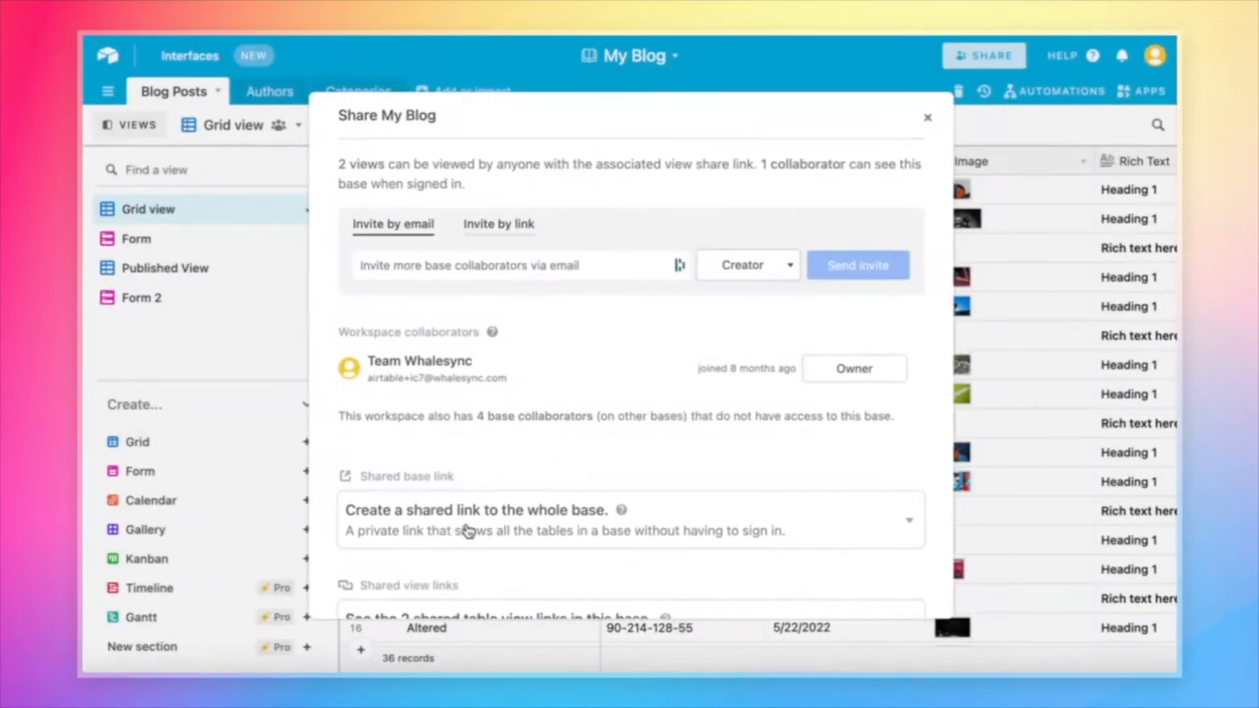
click(908, 520)
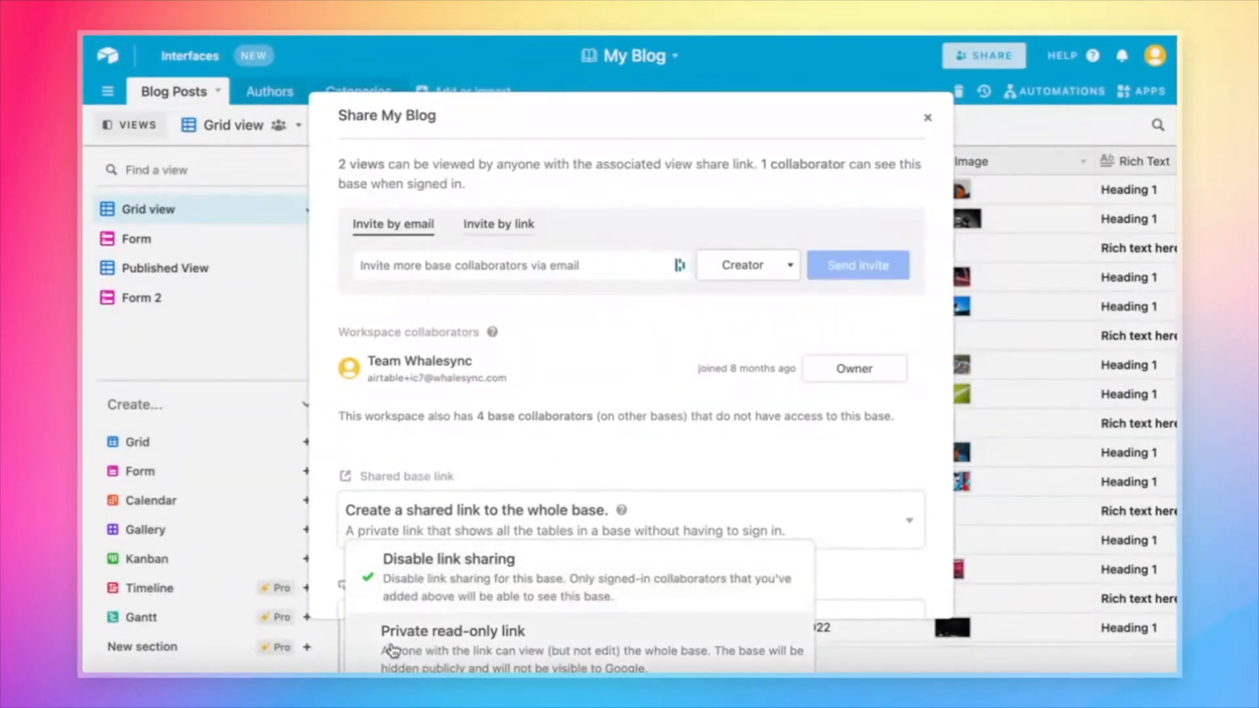
click(451, 631)
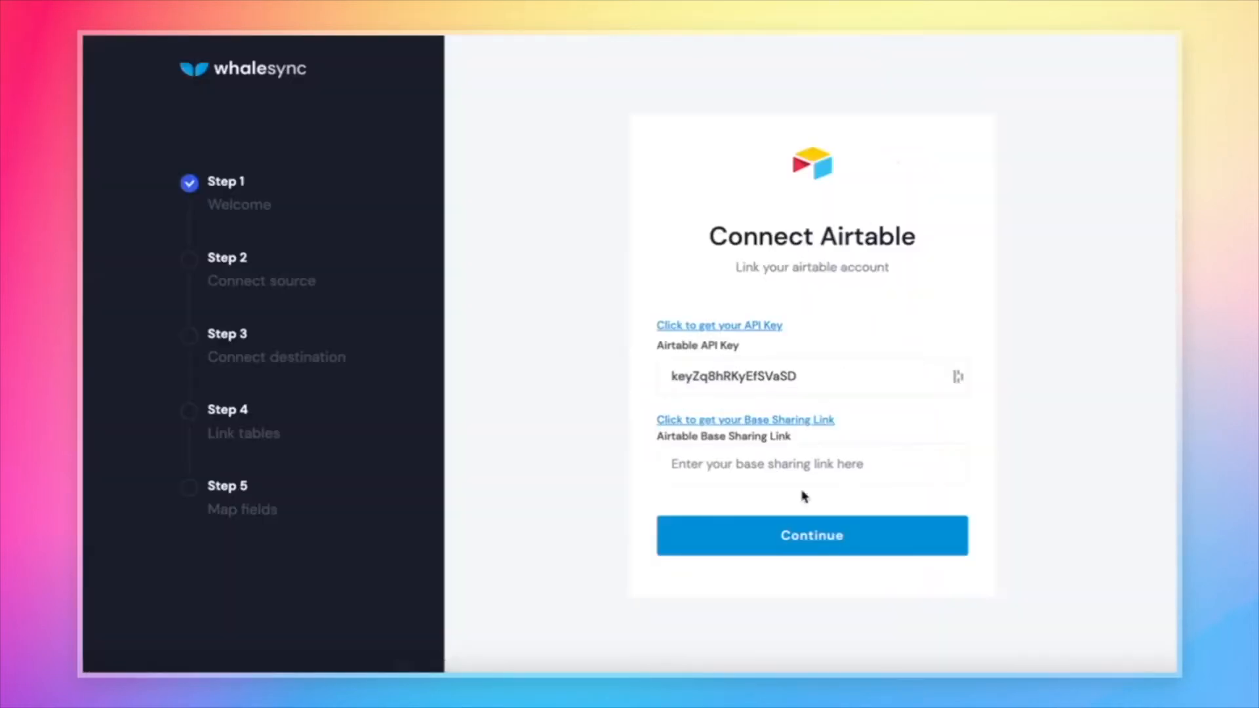
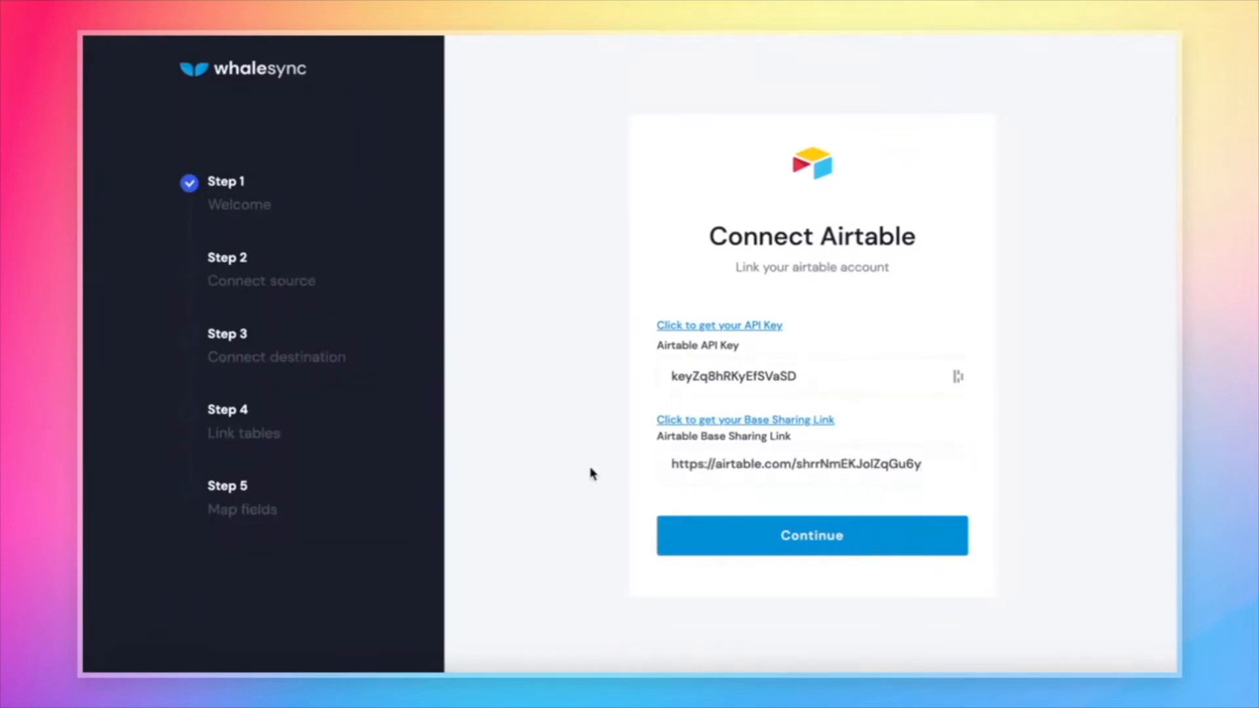
click(811, 535)
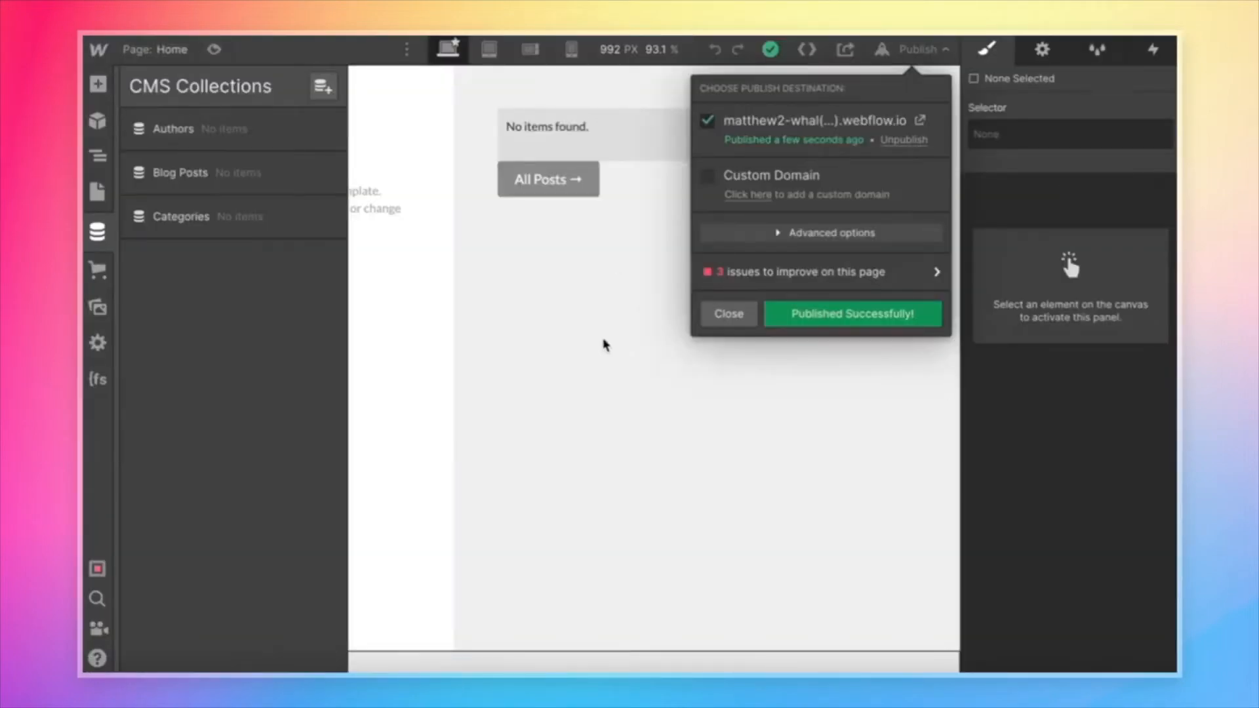
- Generate a new Webflow API token under Project Settings > Integrations and submit it to Whalesync
click(727, 314)
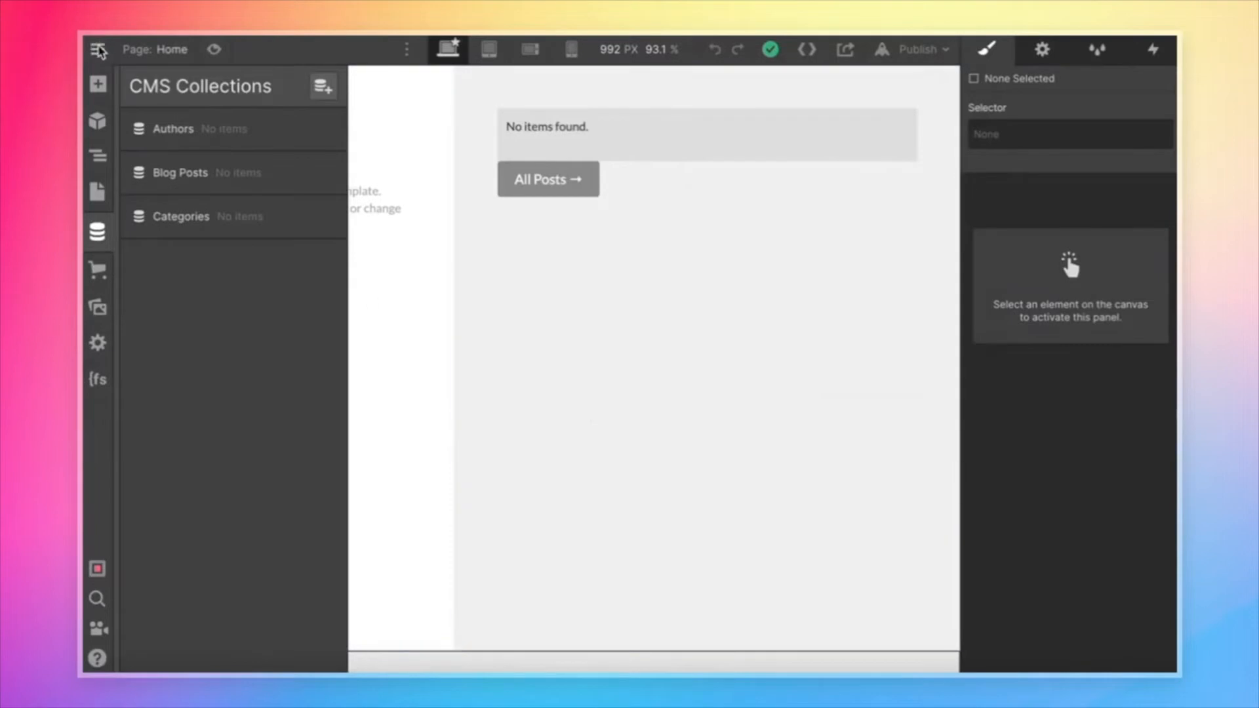
click(97, 50)
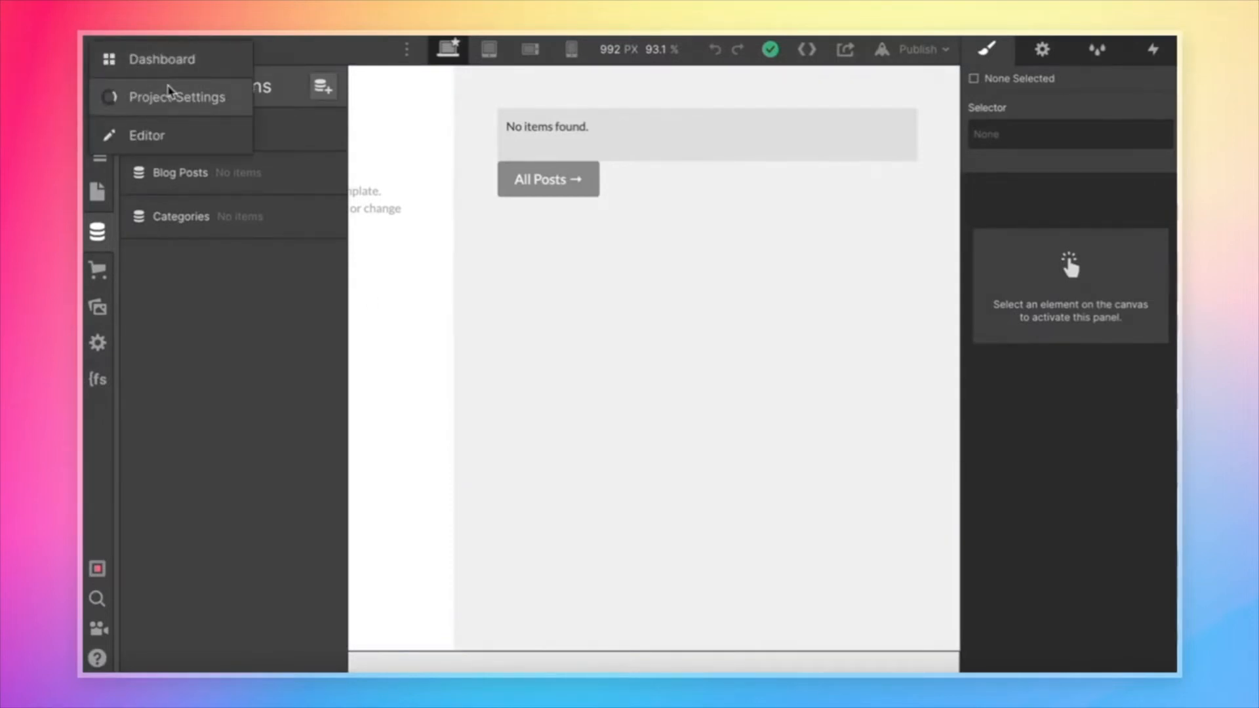
click(177, 97)
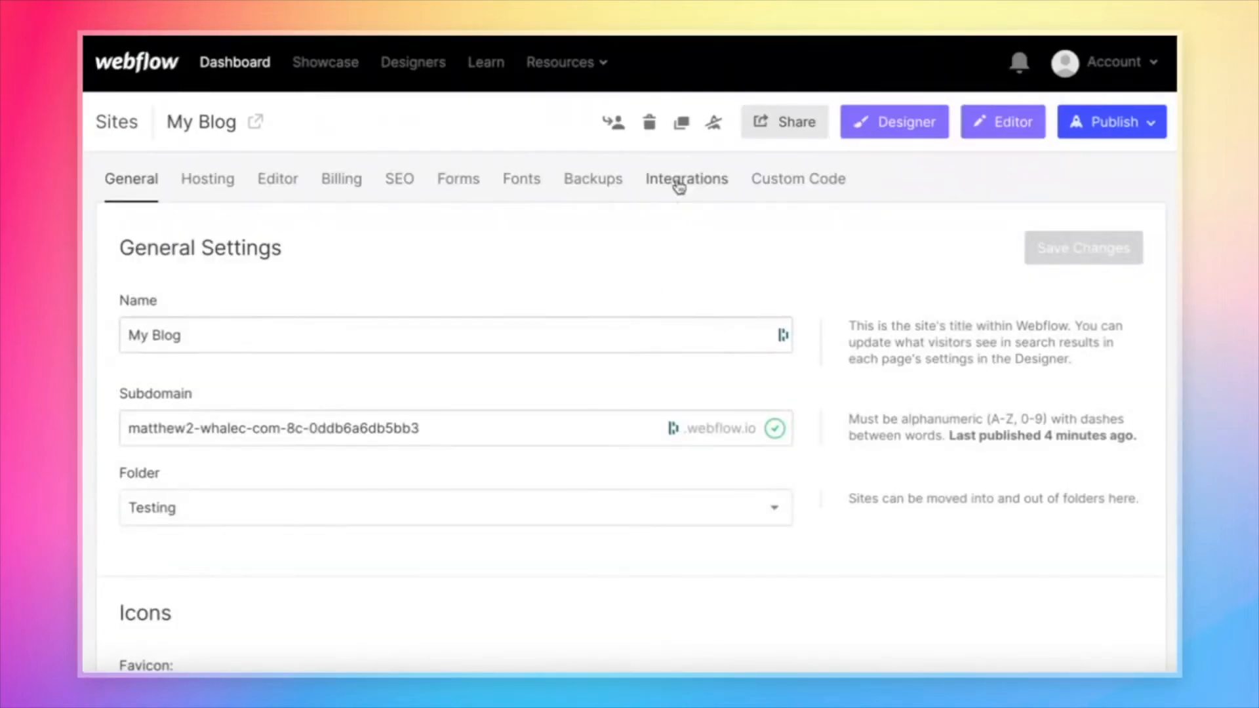
click(687, 179)
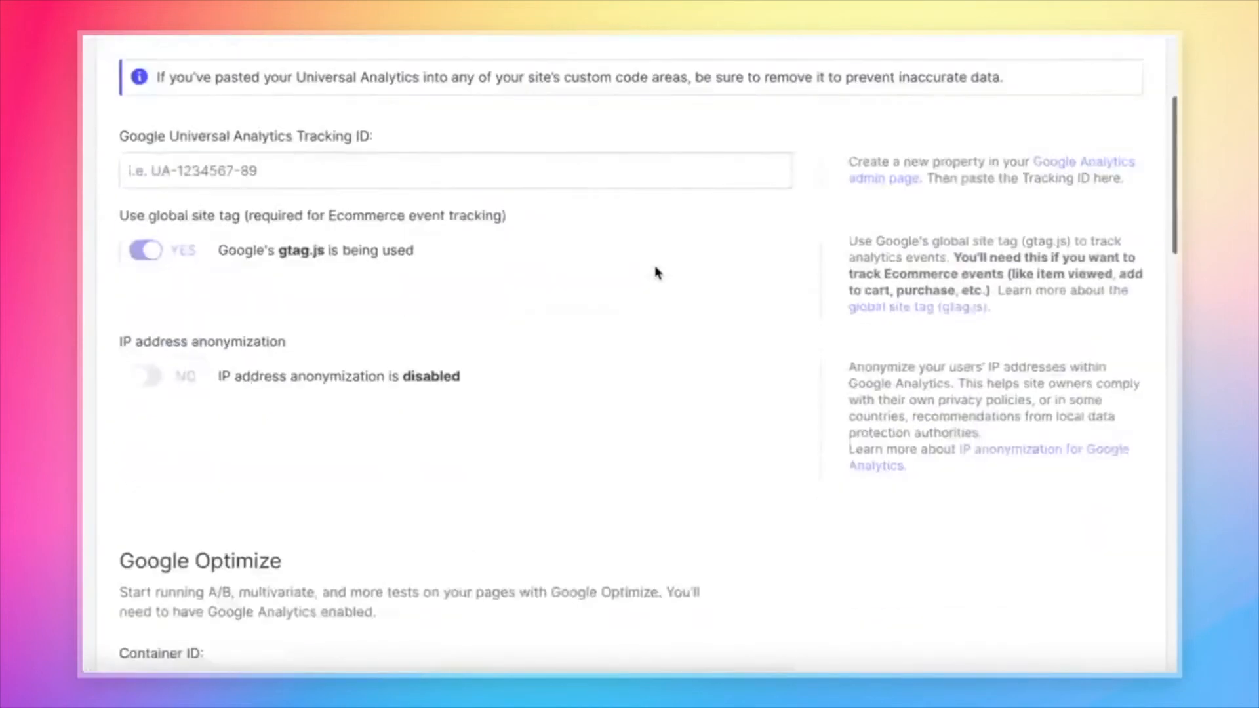
scroll(down, 3)
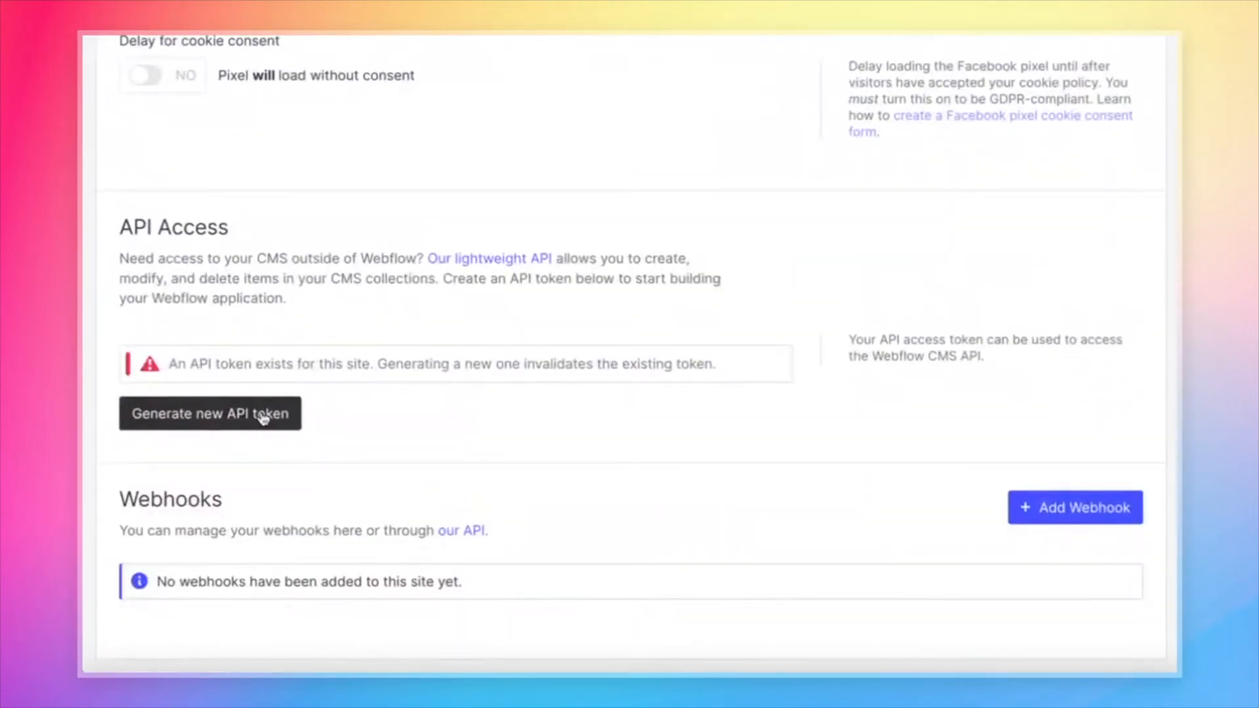
click(210, 412)
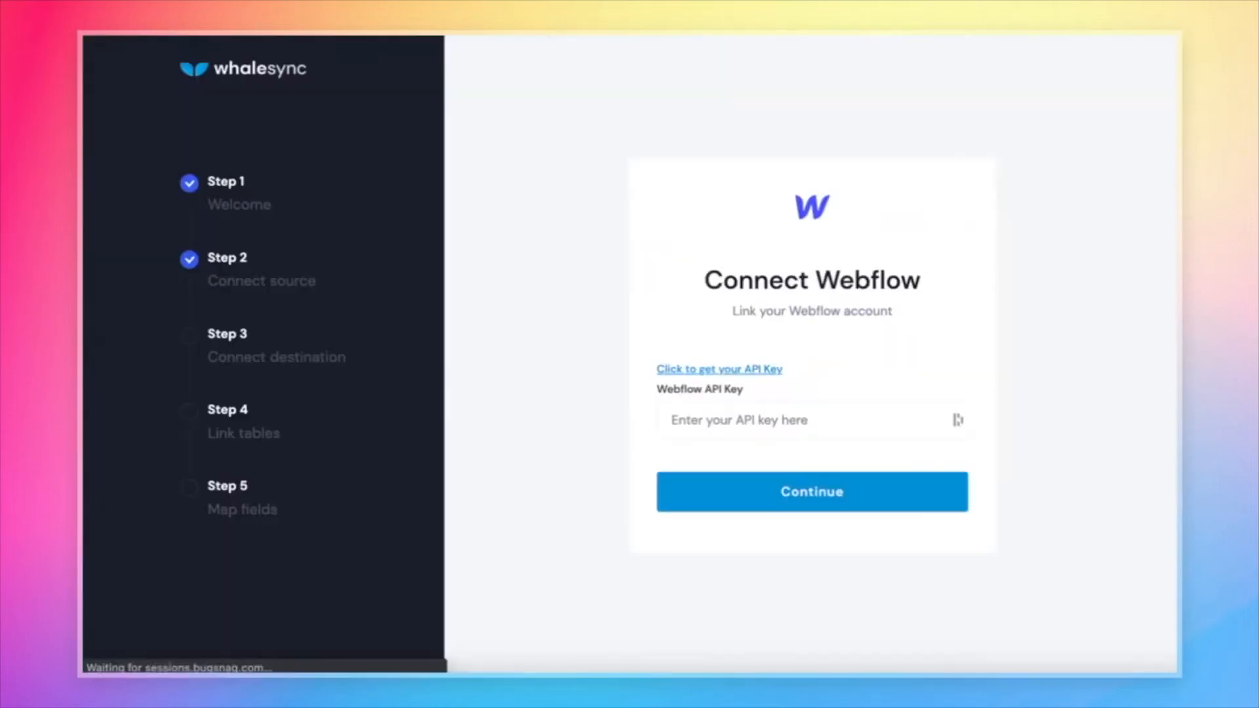
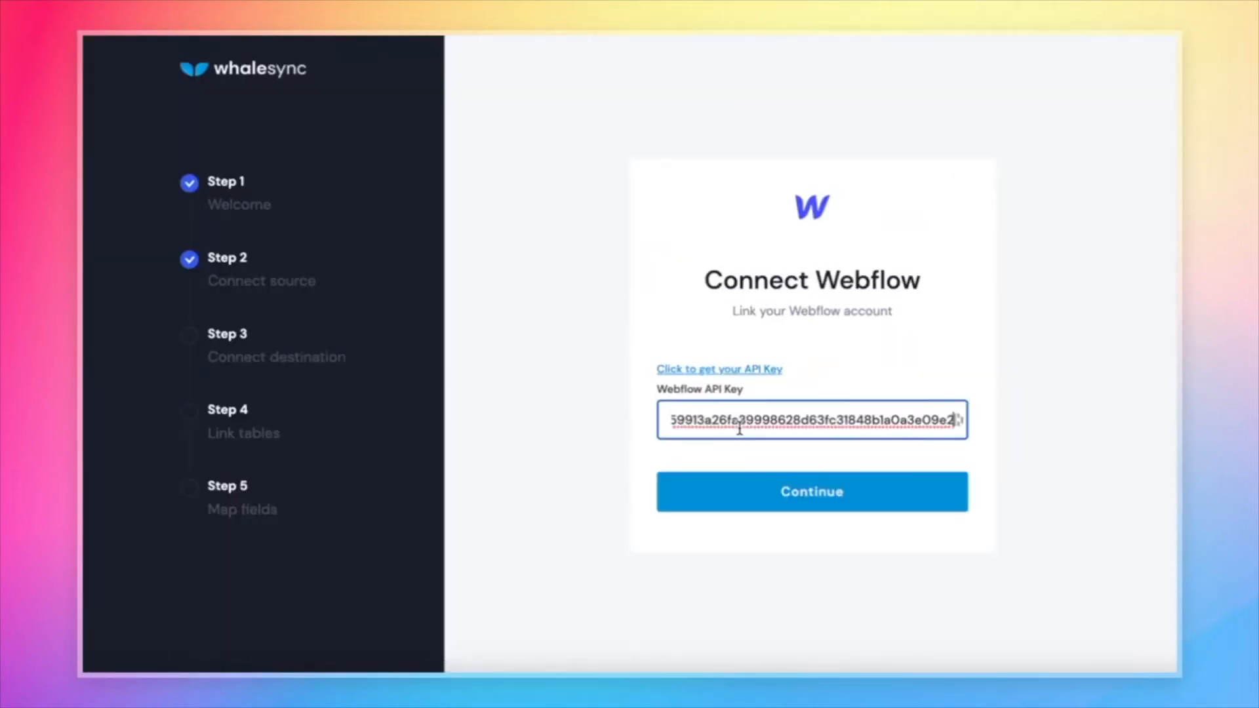
click(811, 491)
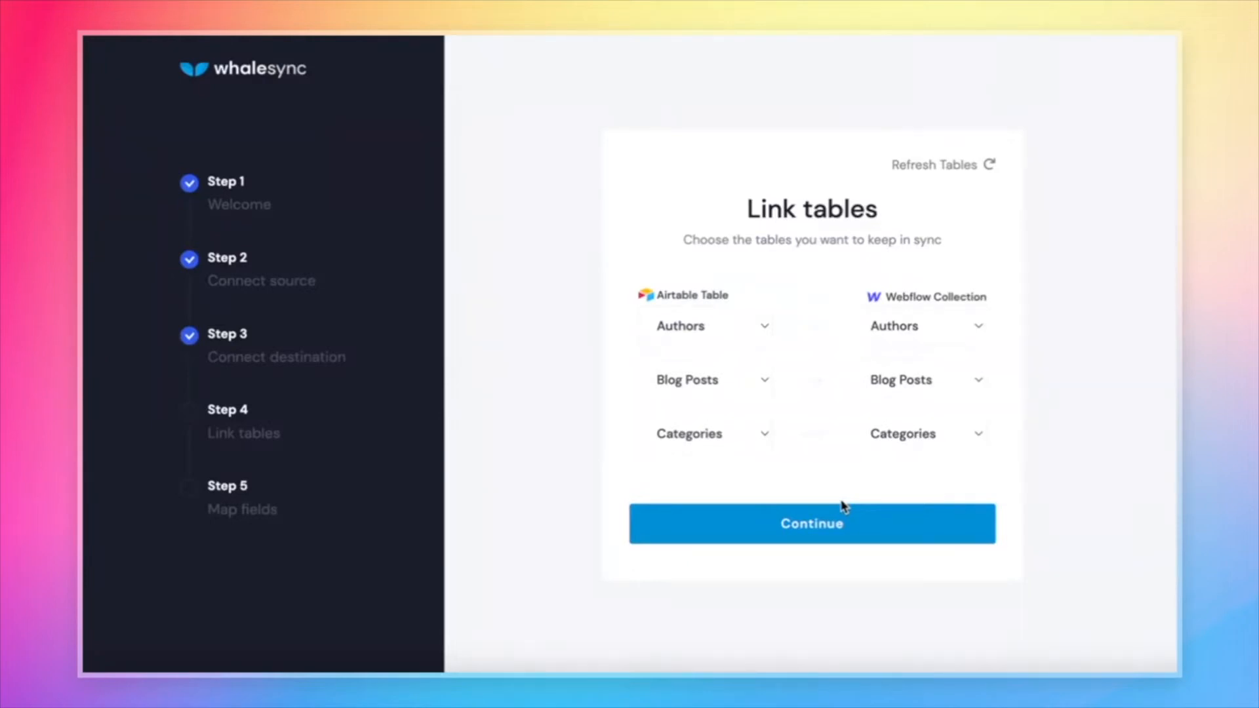
mouse_move(692, 287)
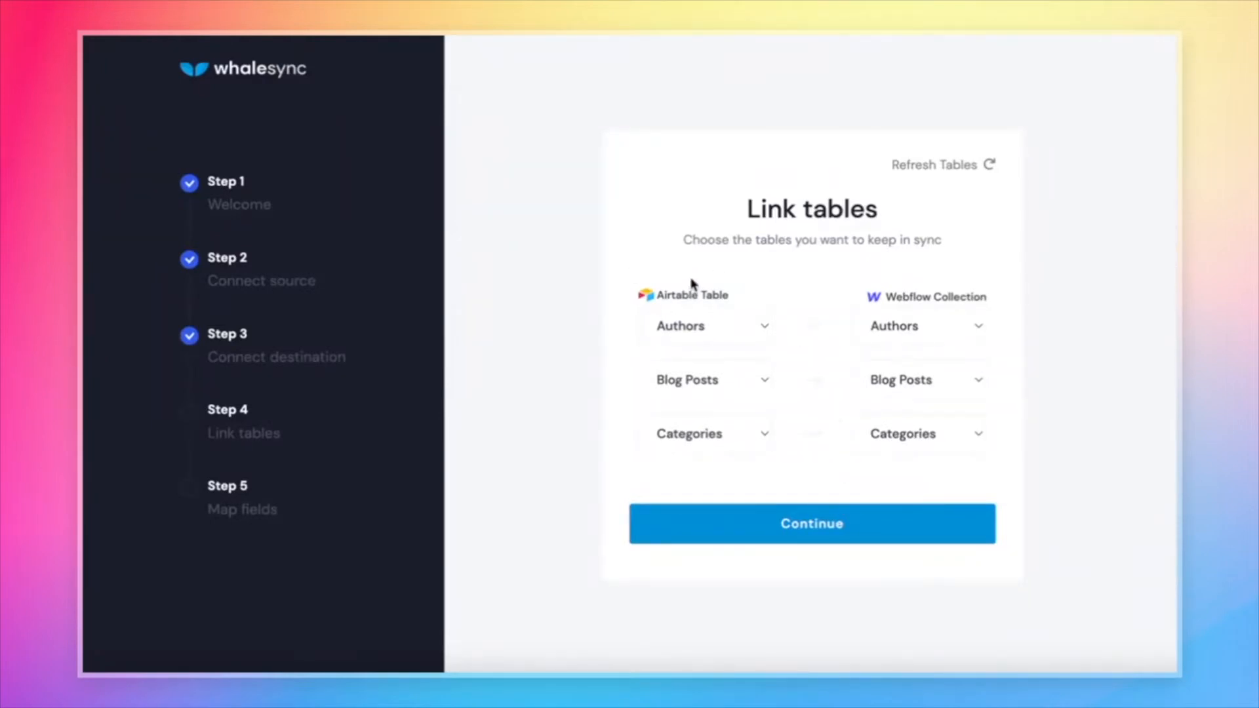
mouse_move(964, 255)
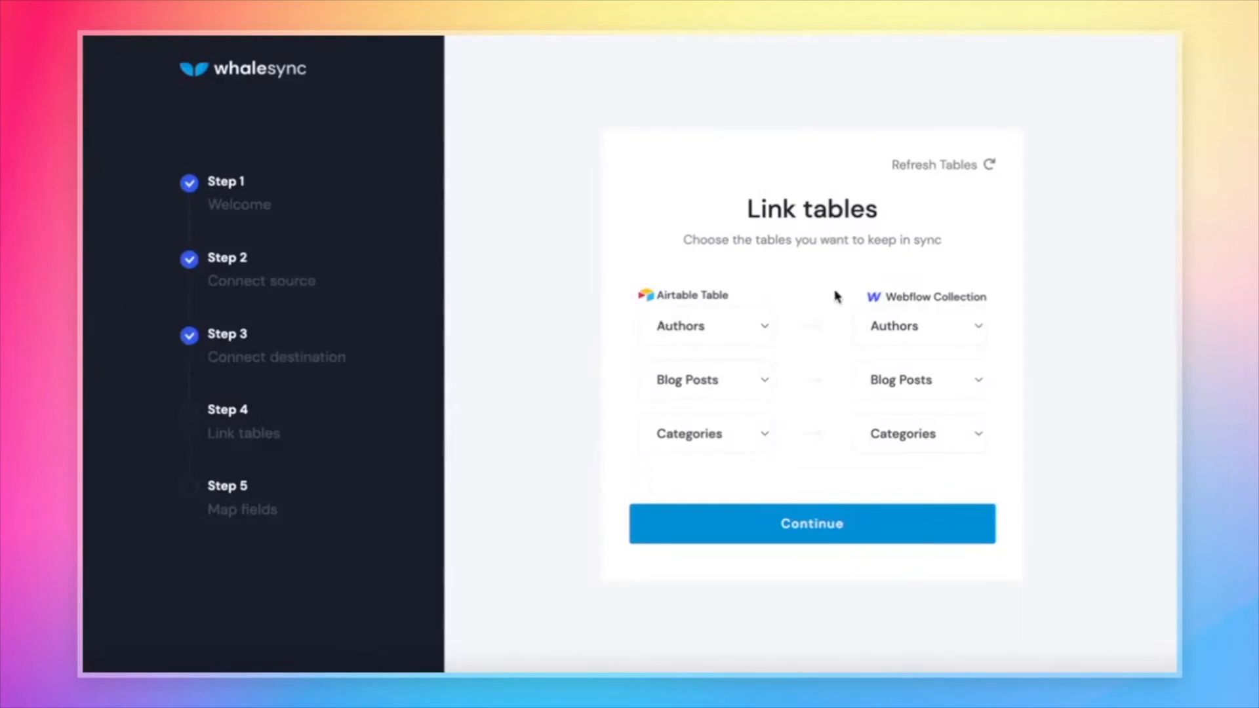
mouse_move(684, 376)
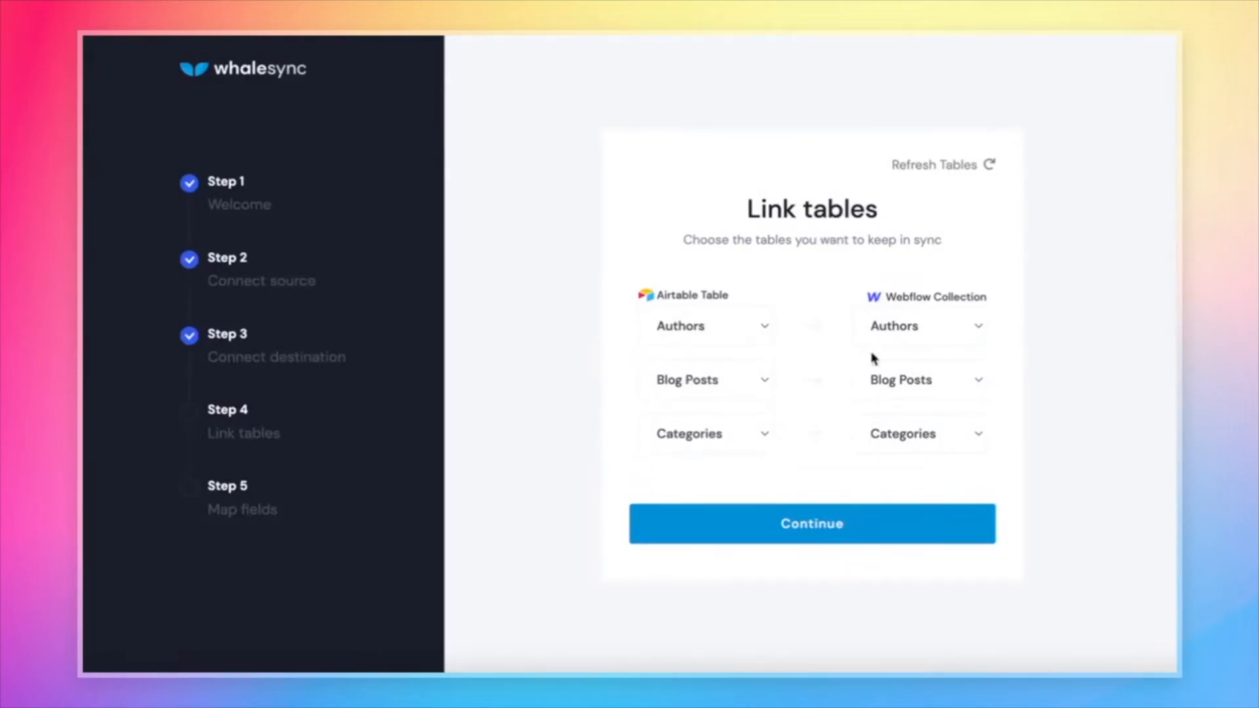
- Confirm Authors, Blog Posts and Categories paired with their matching Webflow collections
click(811, 523)
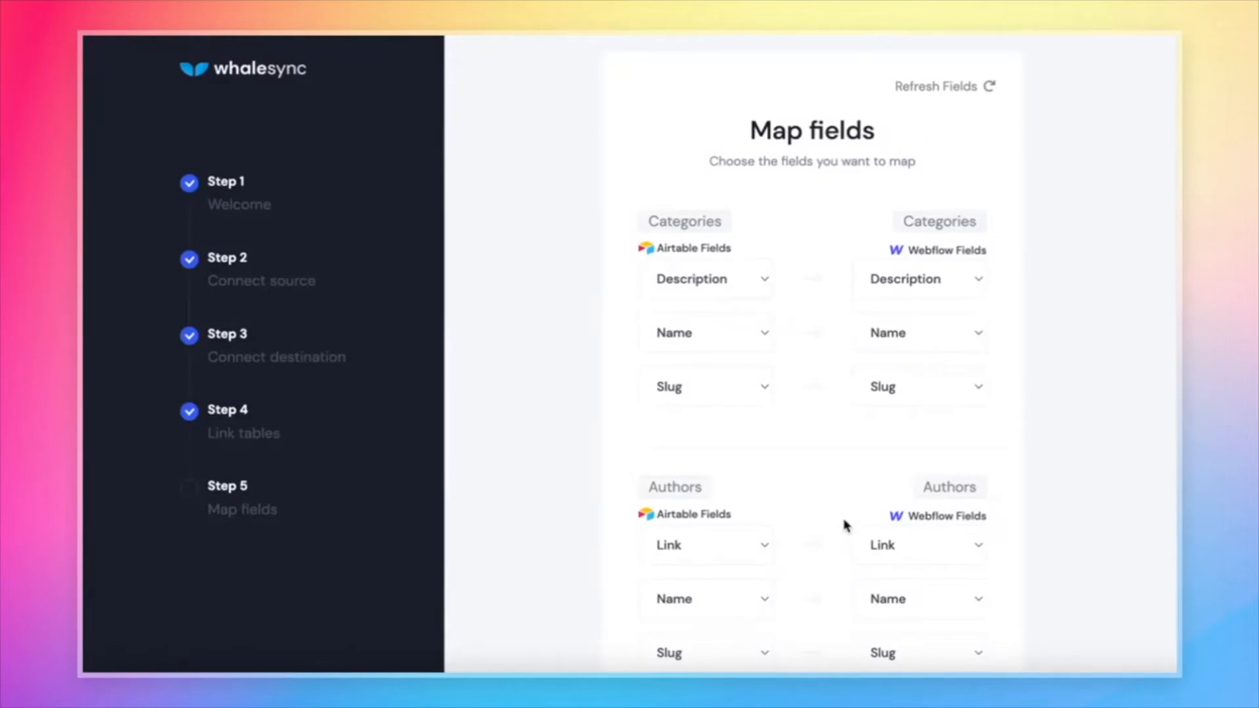
mouse_move(608, 368)
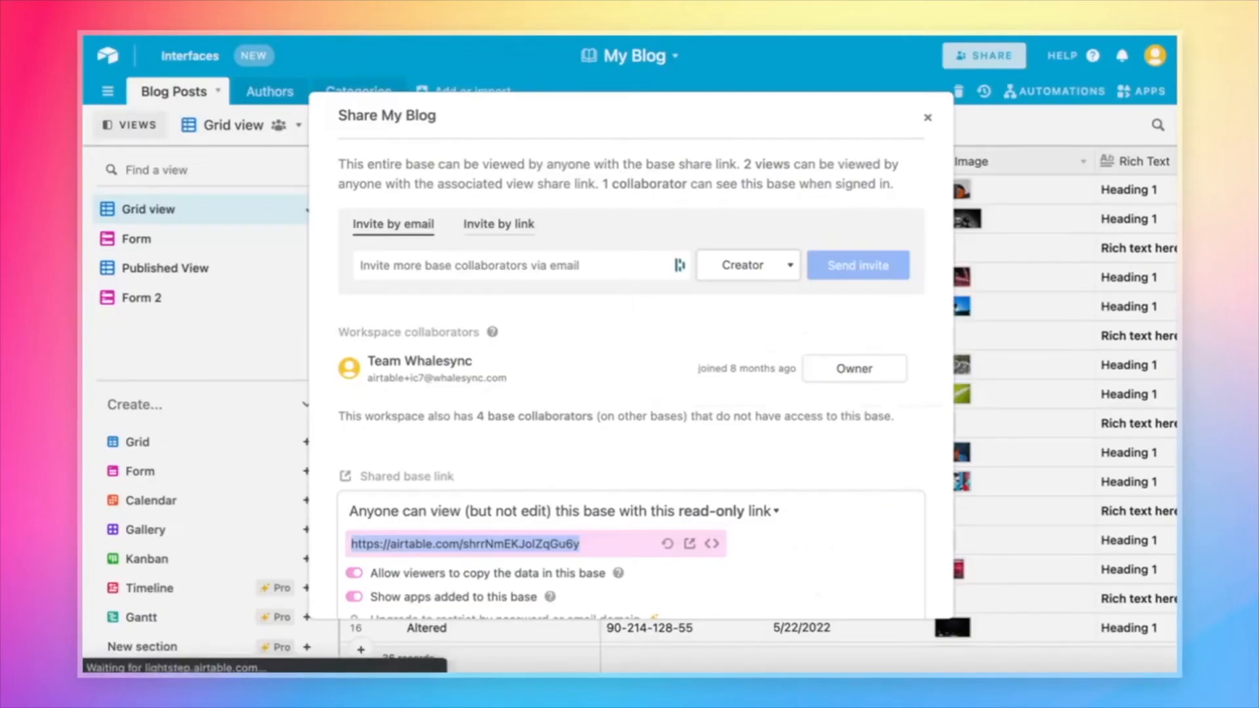
- Close the Share My Blog dialog to reveal the 36-record Blog Posts grid
click(927, 117)
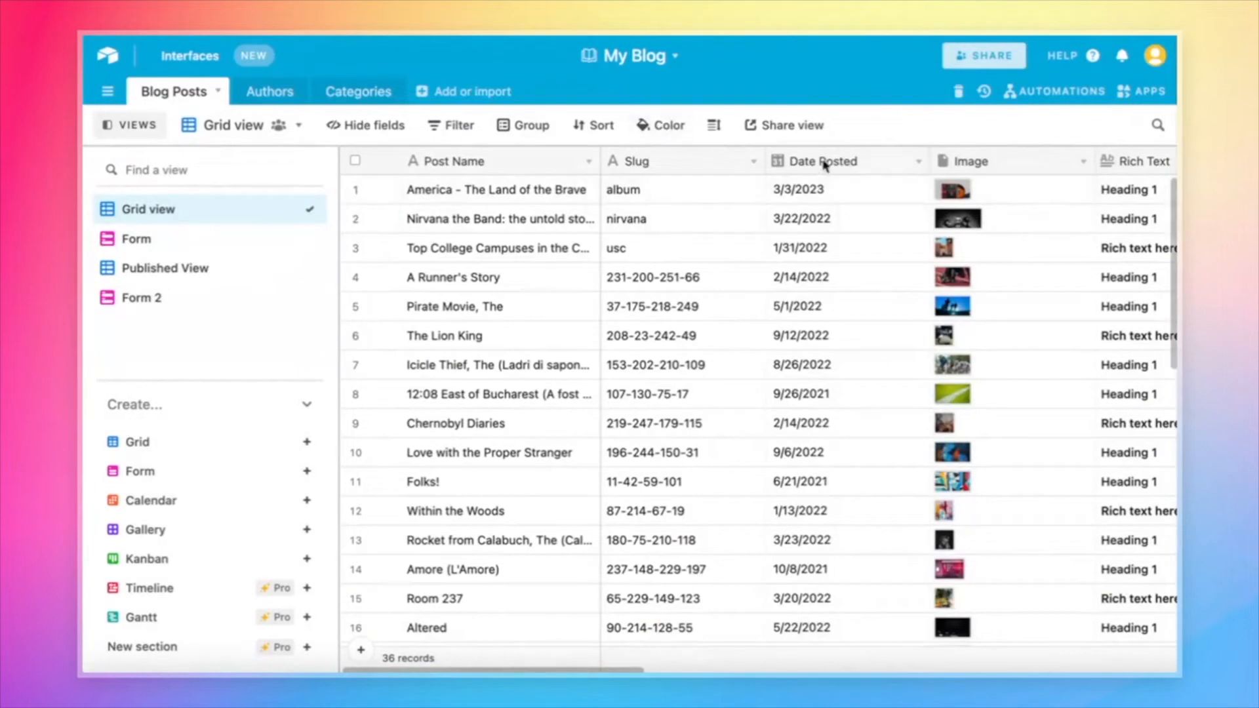
mouse_move(687, 133)
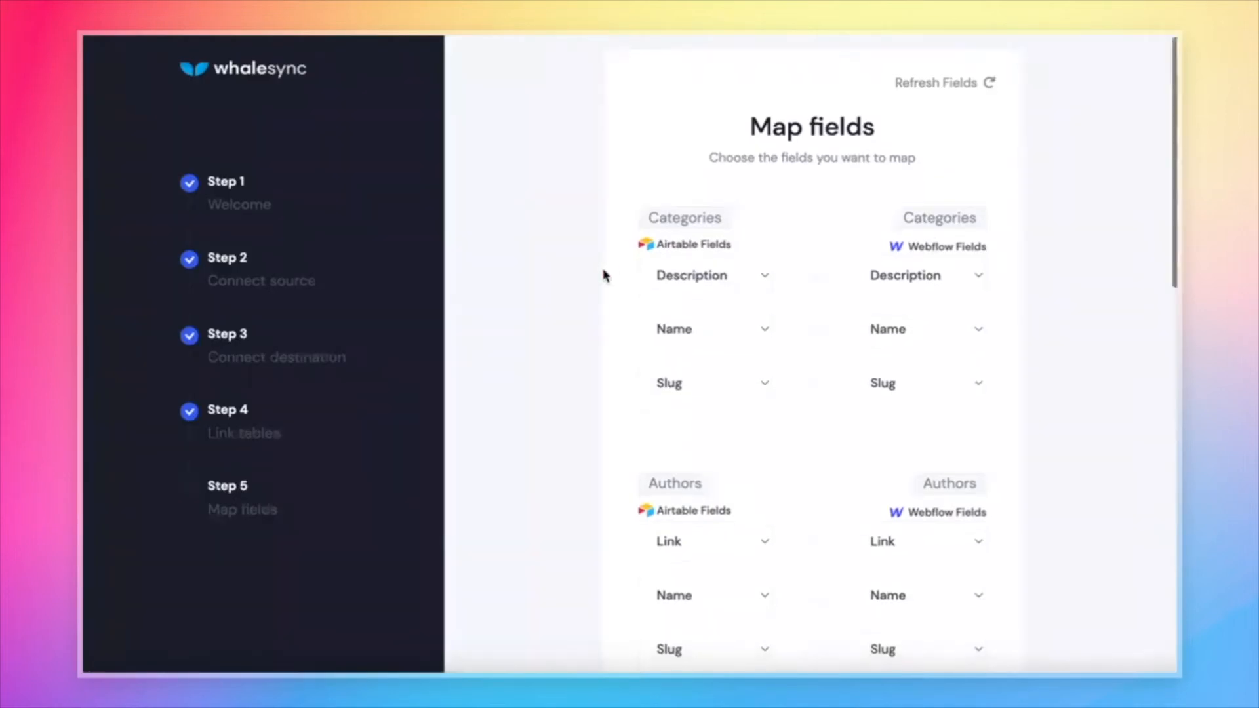
scroll(down, 3)
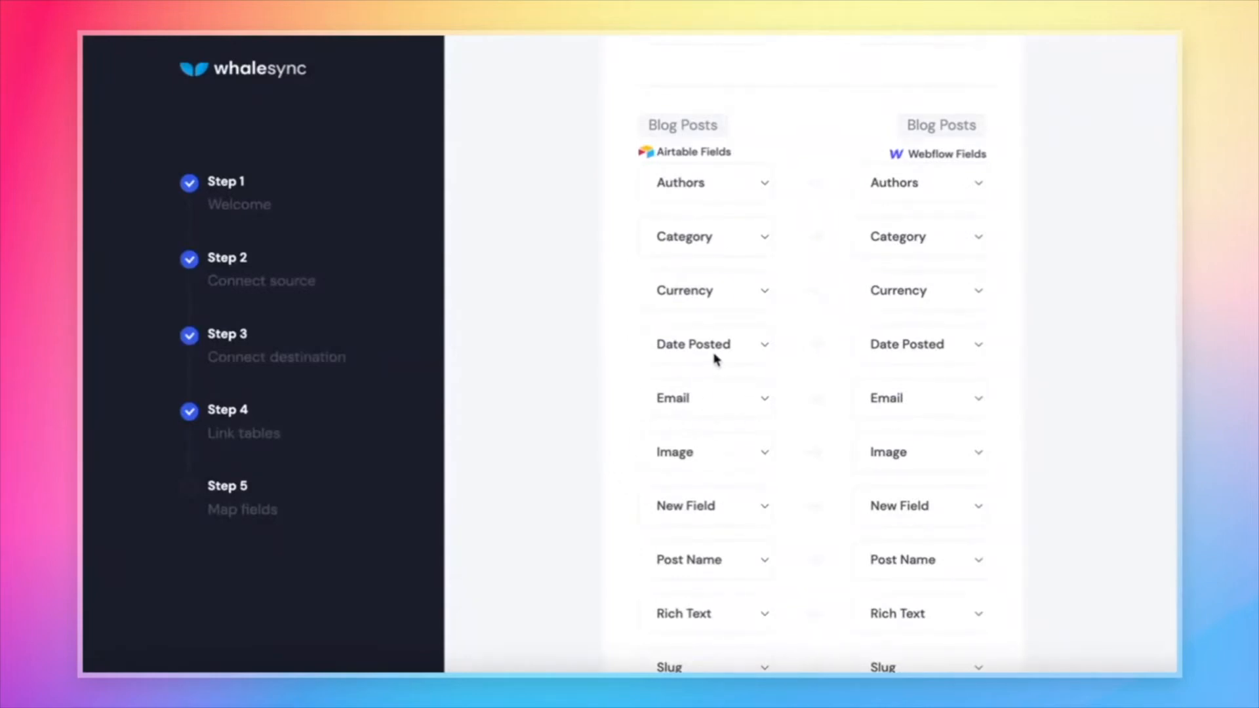
scroll(down, 3)
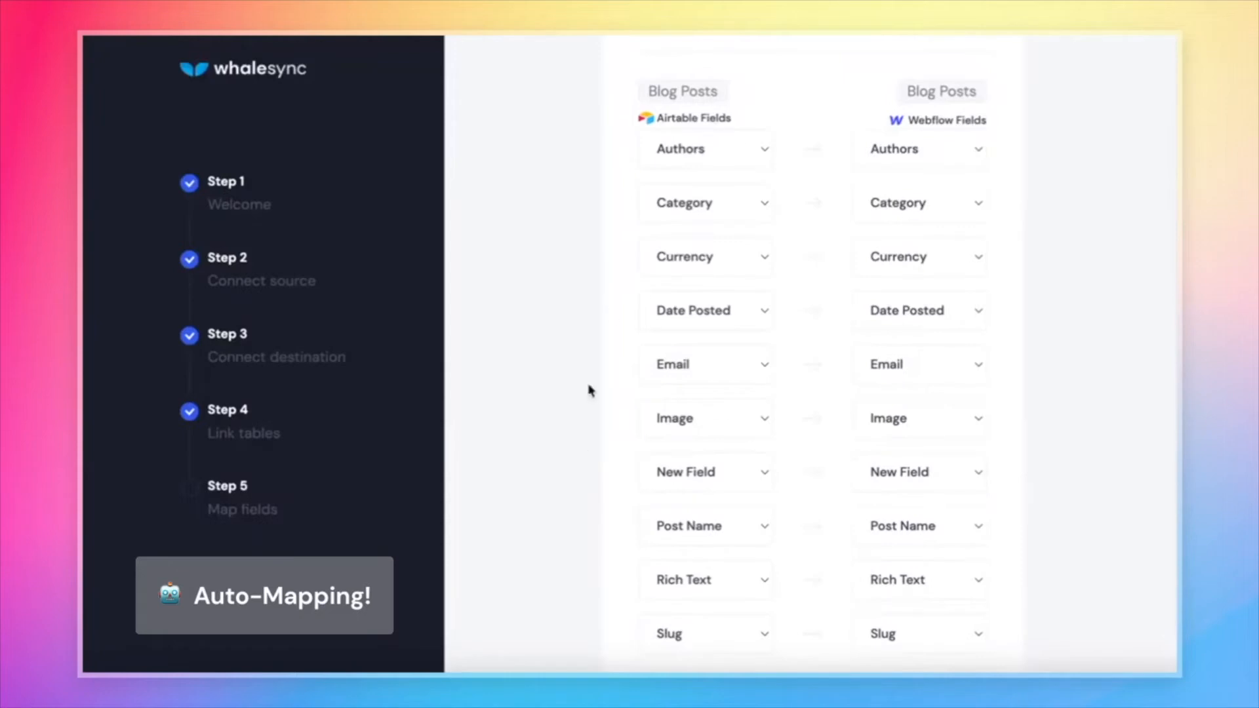
mouse_move(743, 201)
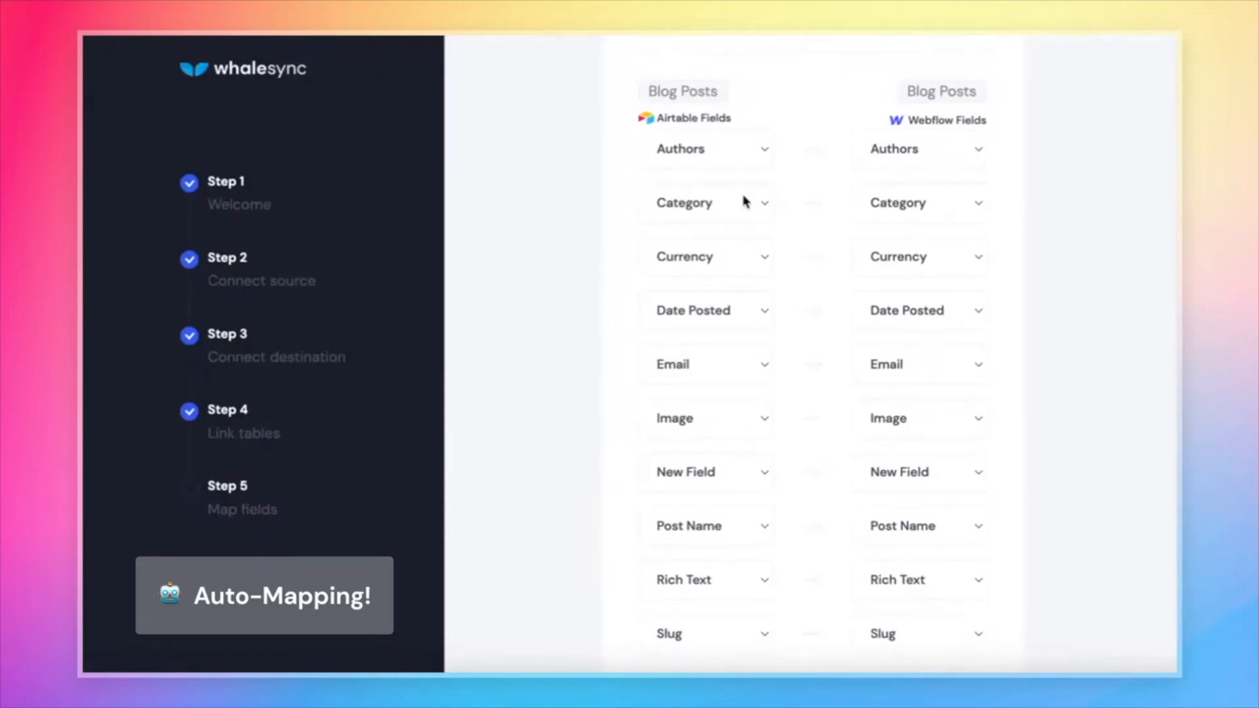
mouse_move(572, 242)
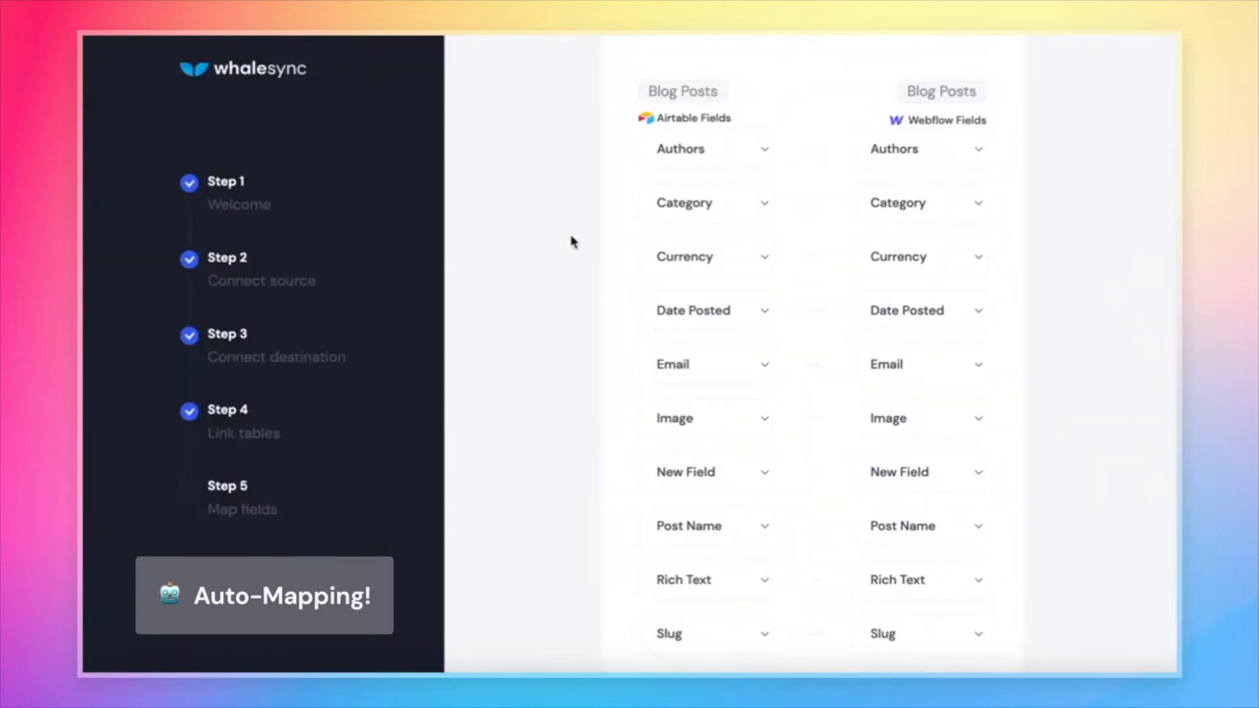
scroll(down, 3)
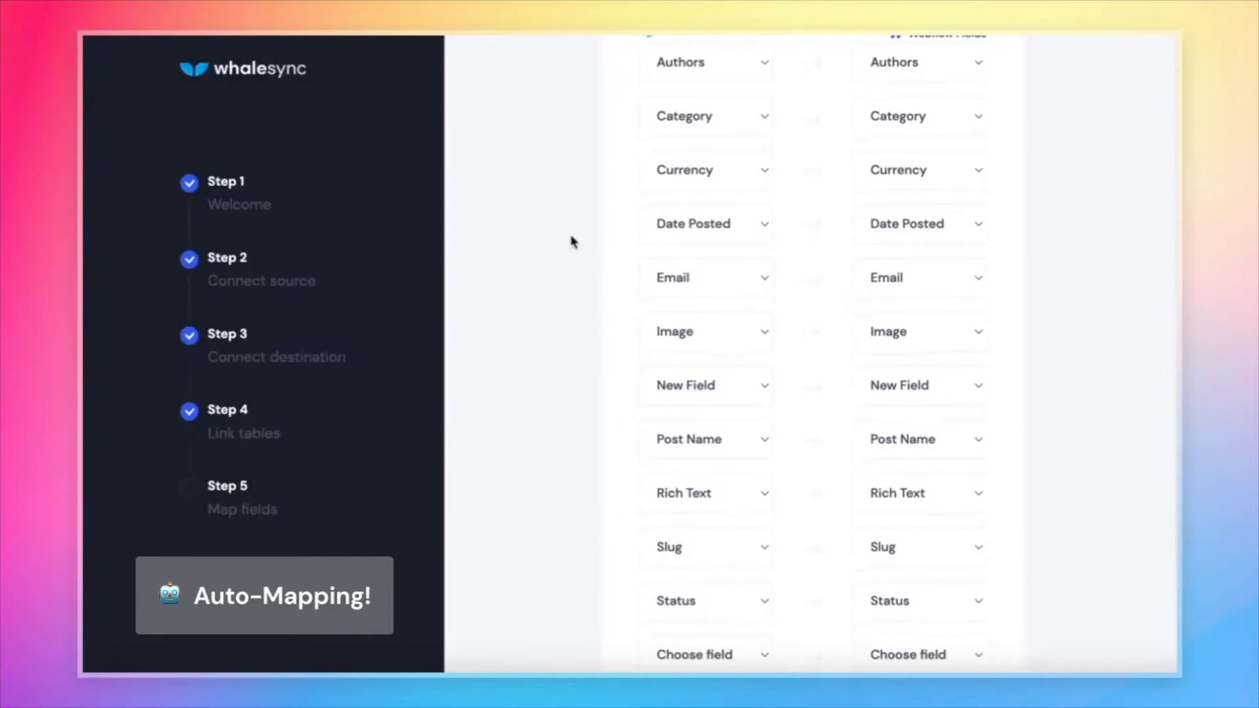
scroll(down, 3)
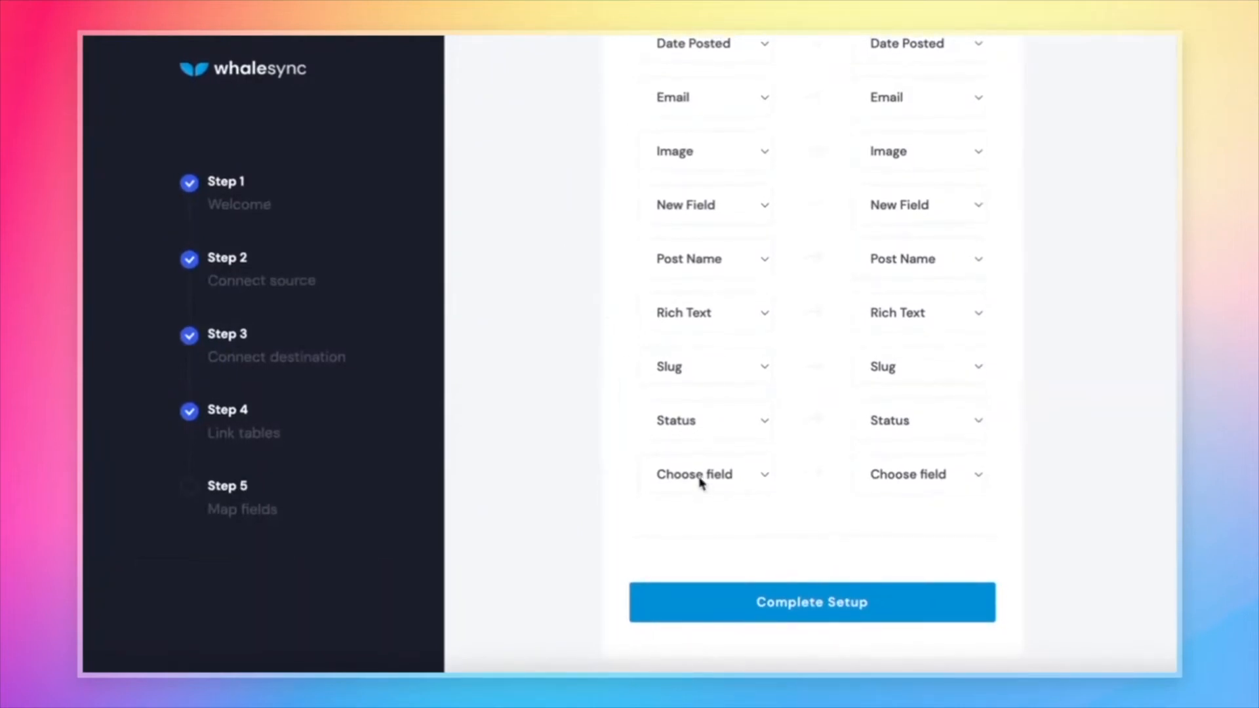
- Map the Airtable Published field to Webflow's Ready for Publish field
click(705, 473)
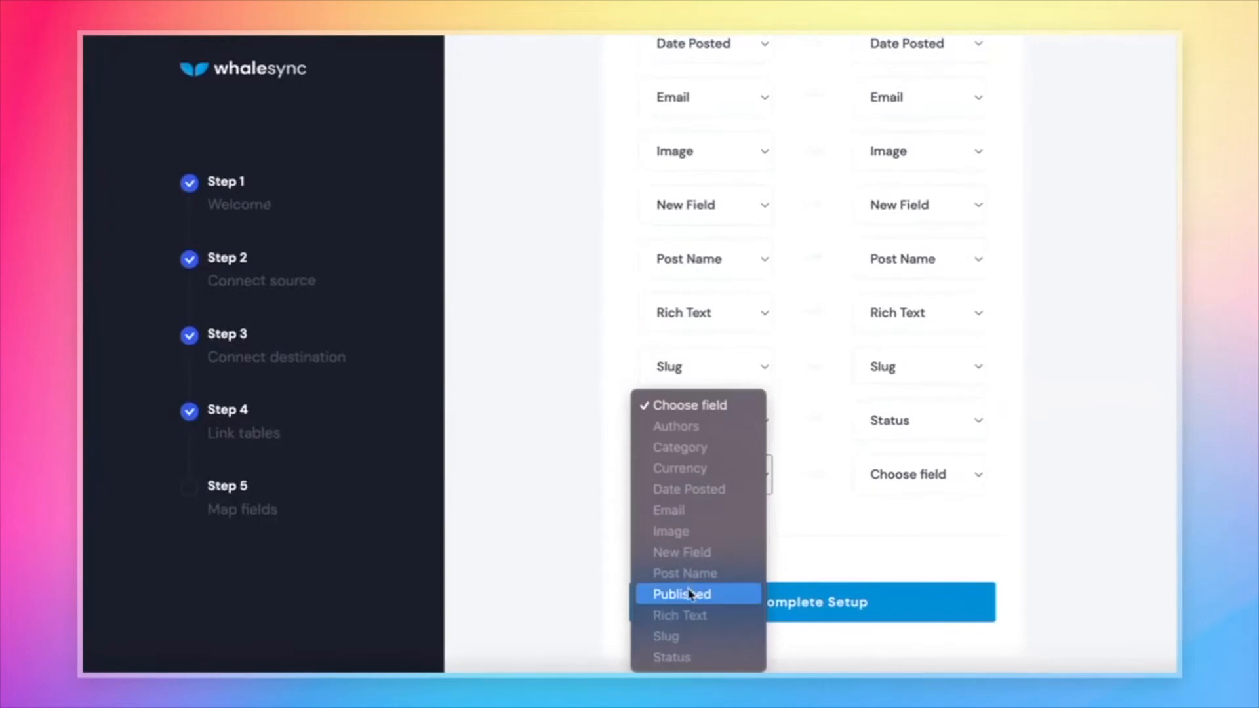
click(680, 593)
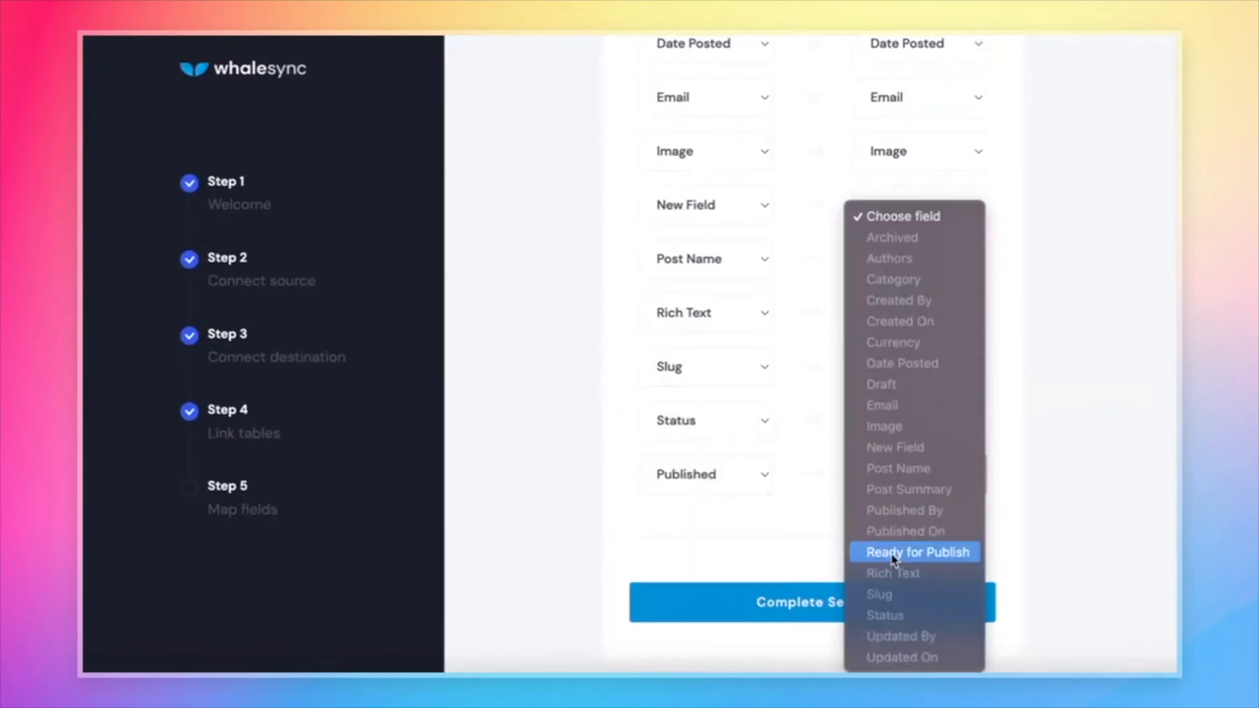
click(914, 552)
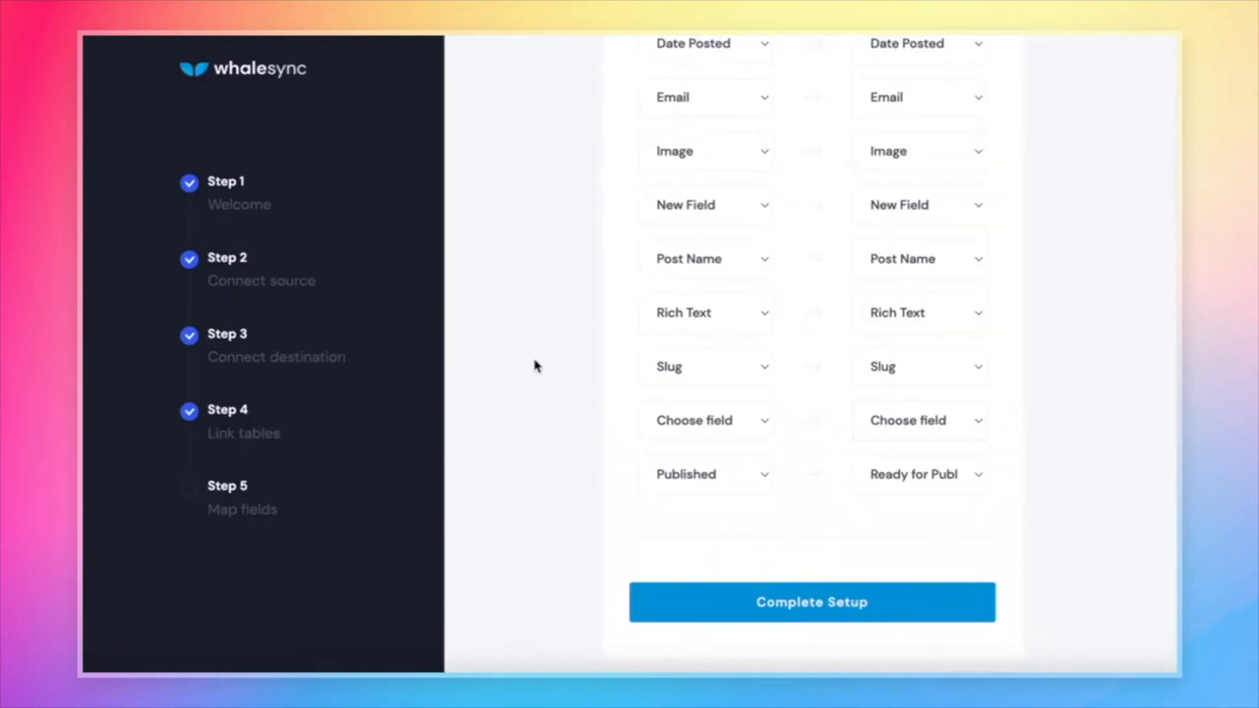
mouse_move(818, 504)
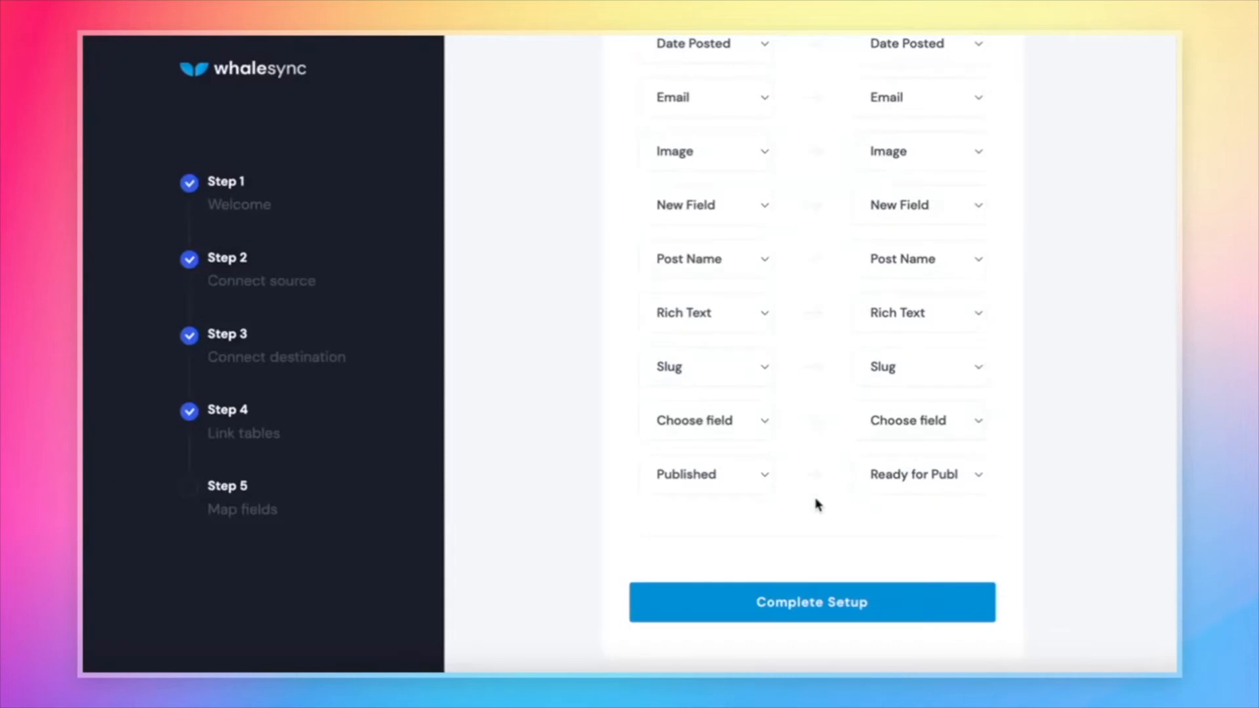
- Keep Rich Text mapped to Rich Text and complete the Whalesync setup
click(707, 312)
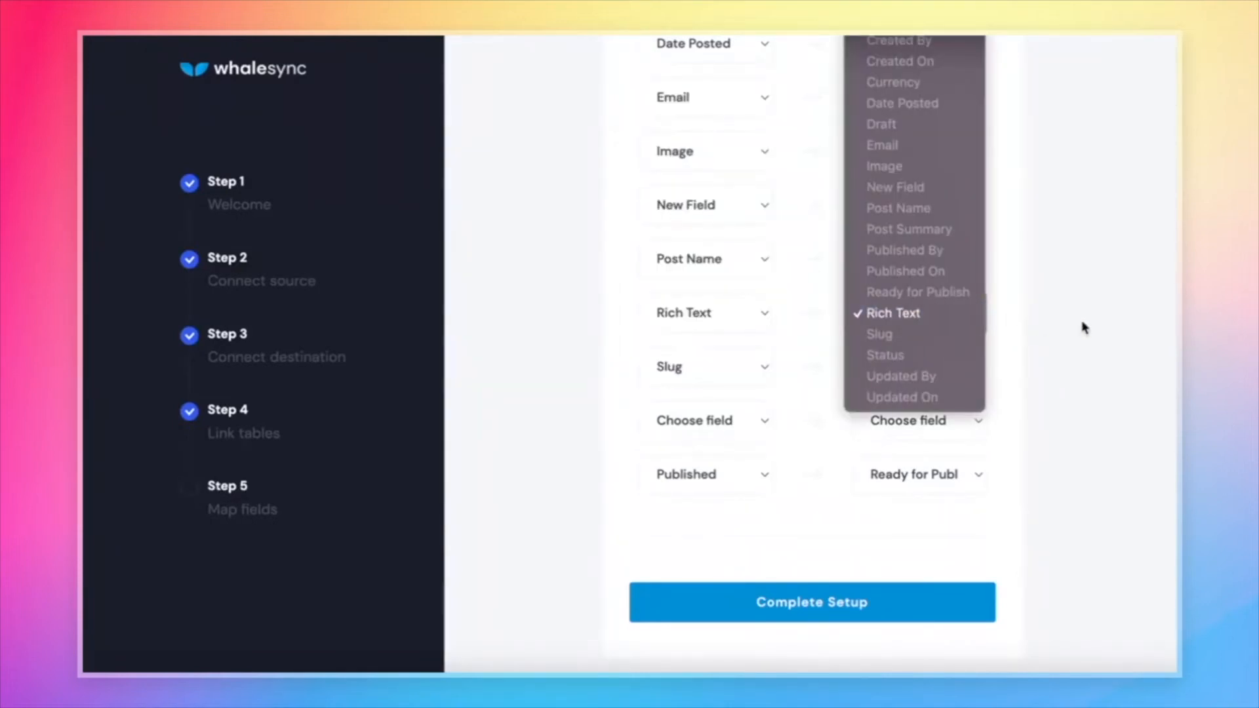
click(894, 313)
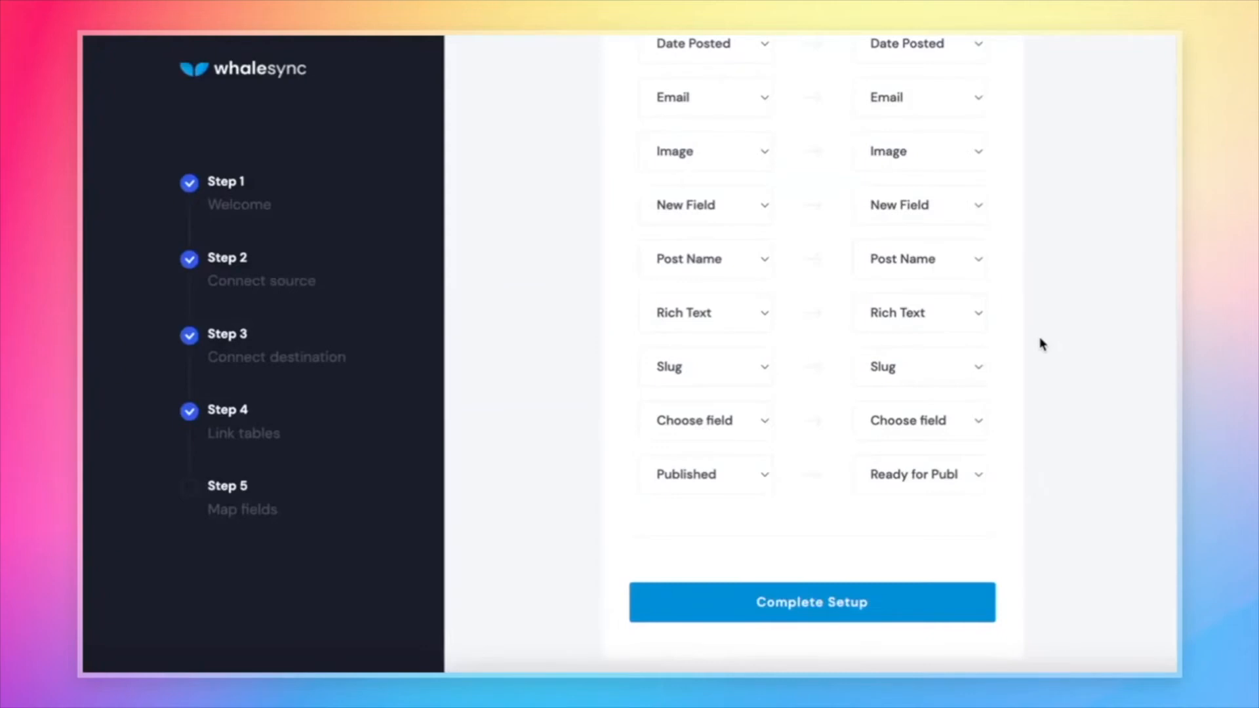
click(811, 602)
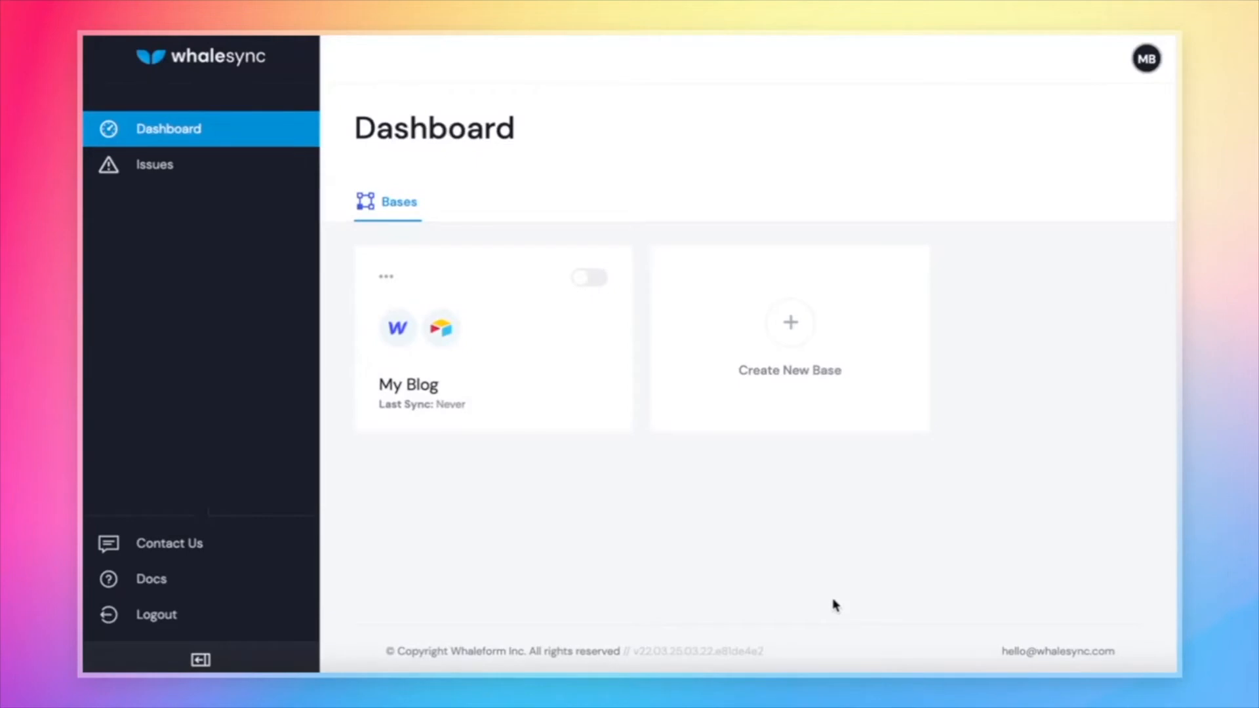
mouse_move(605, 306)
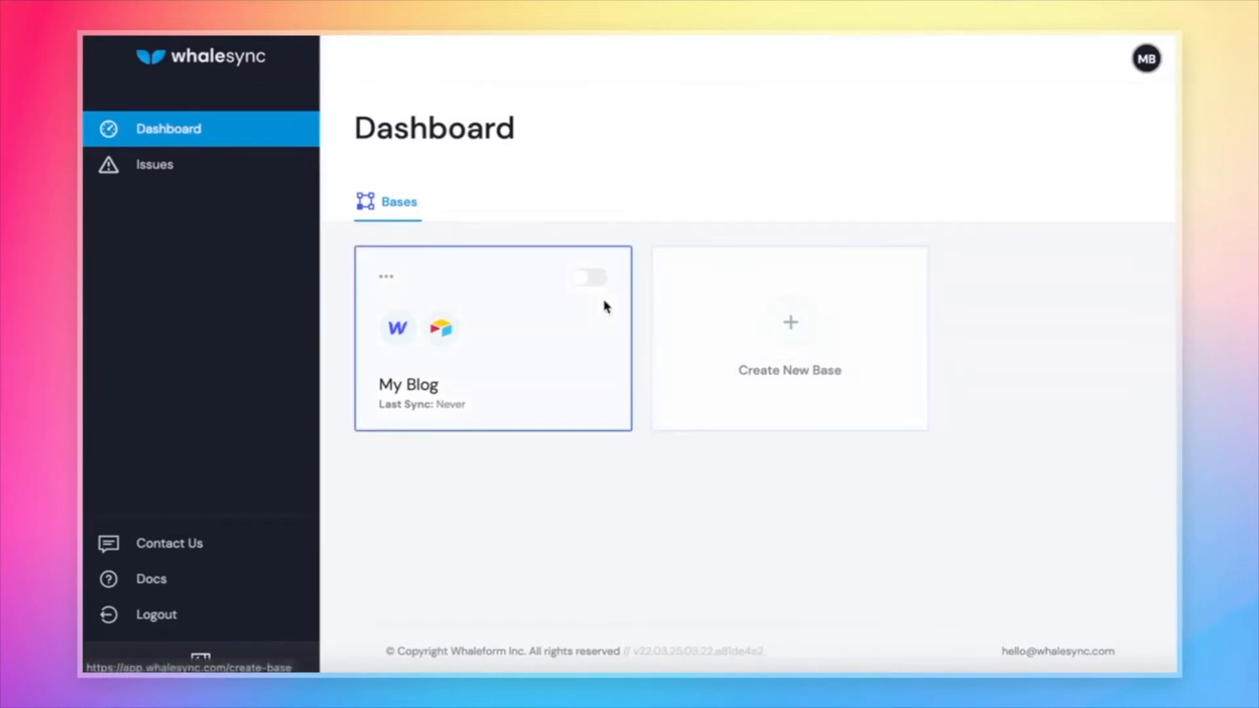
- Switch on syncing for the My Blog base on the Whalesync dashboard
click(588, 278)
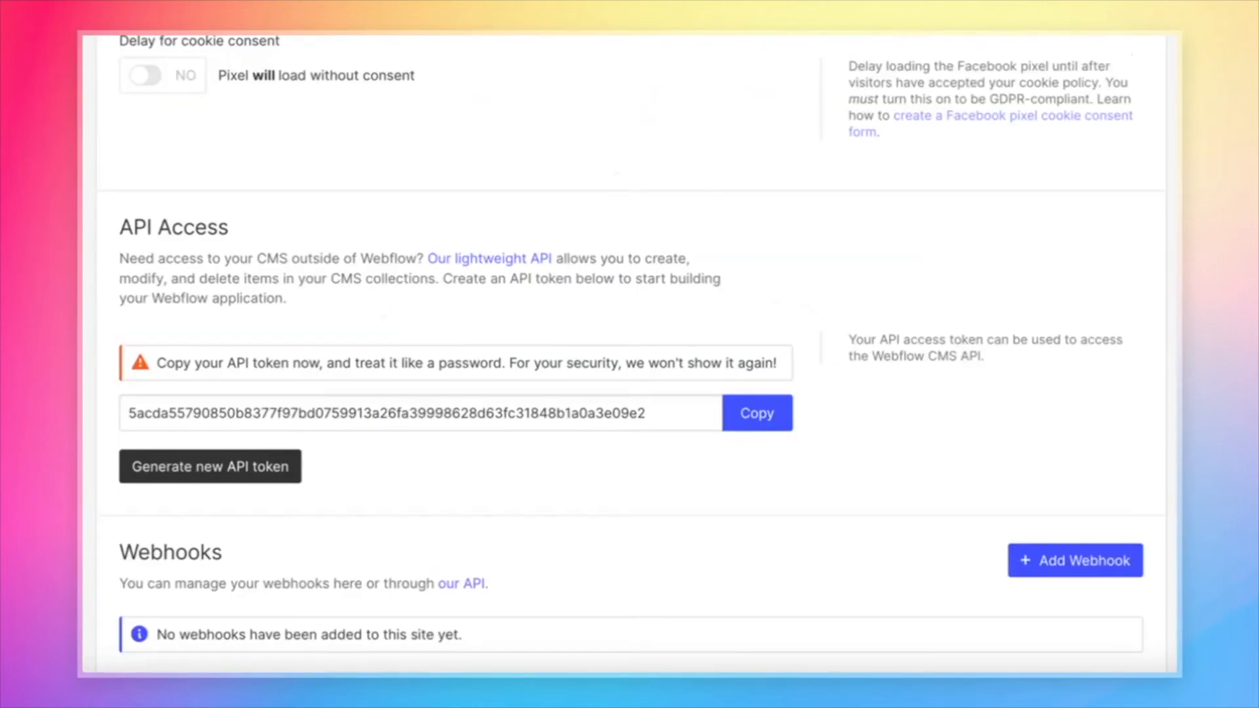
- Copy the Webflow API token and open the My Blog home page in the Designer
click(755, 412)
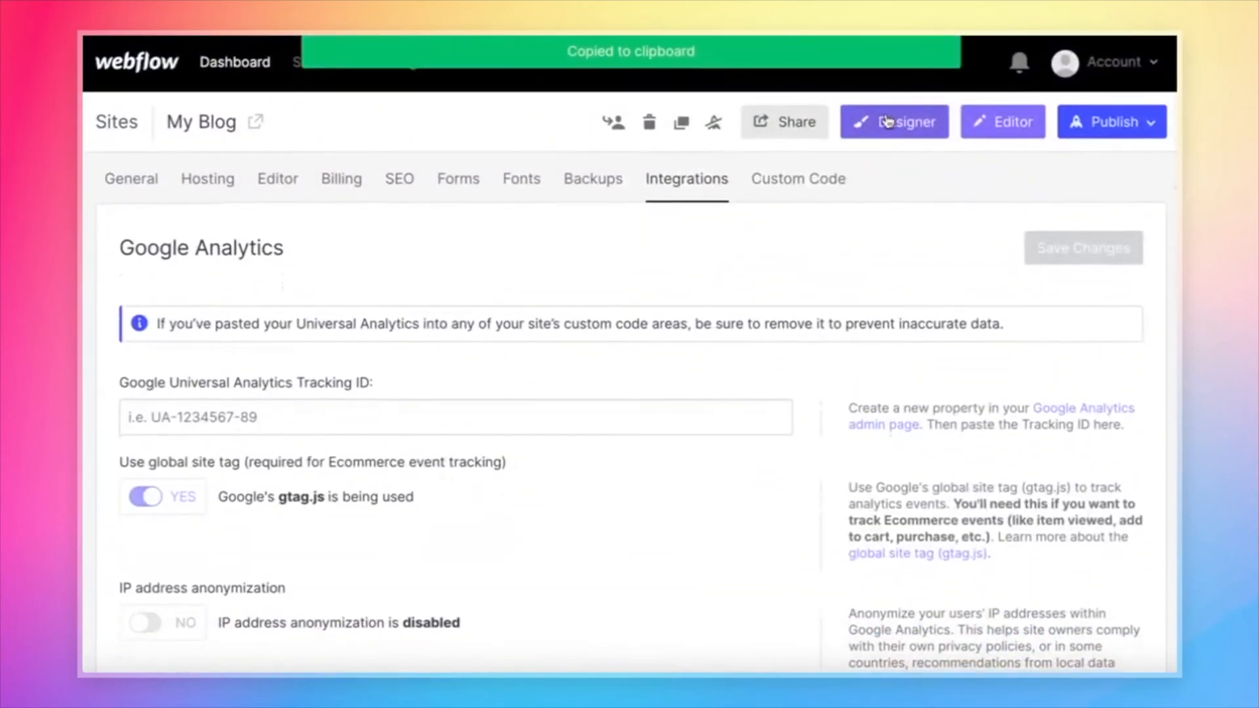
click(893, 121)
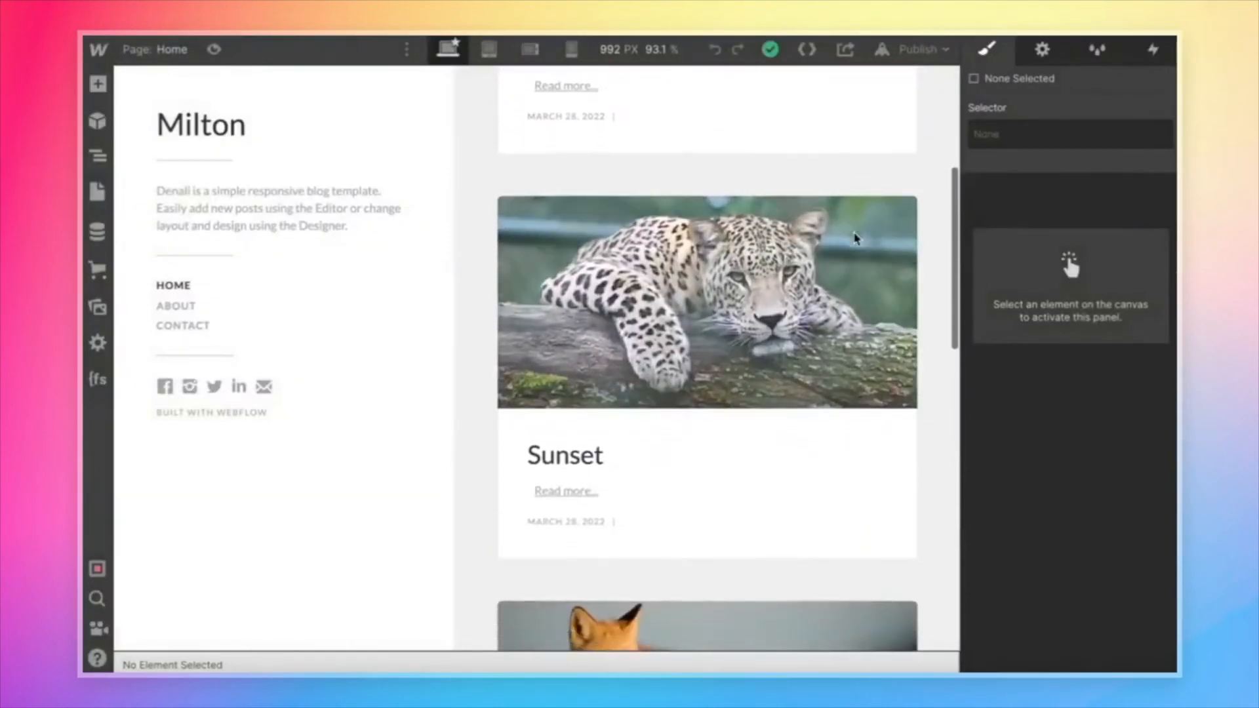
scroll(down, 3)
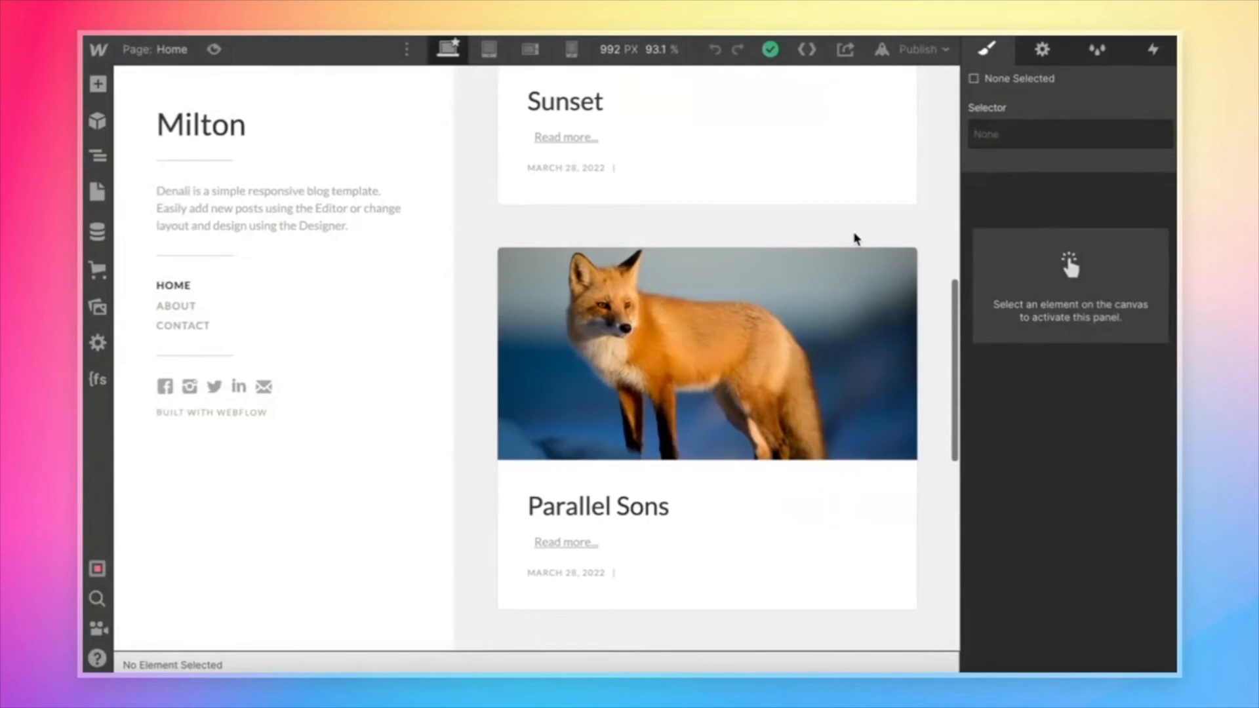
click(97, 232)
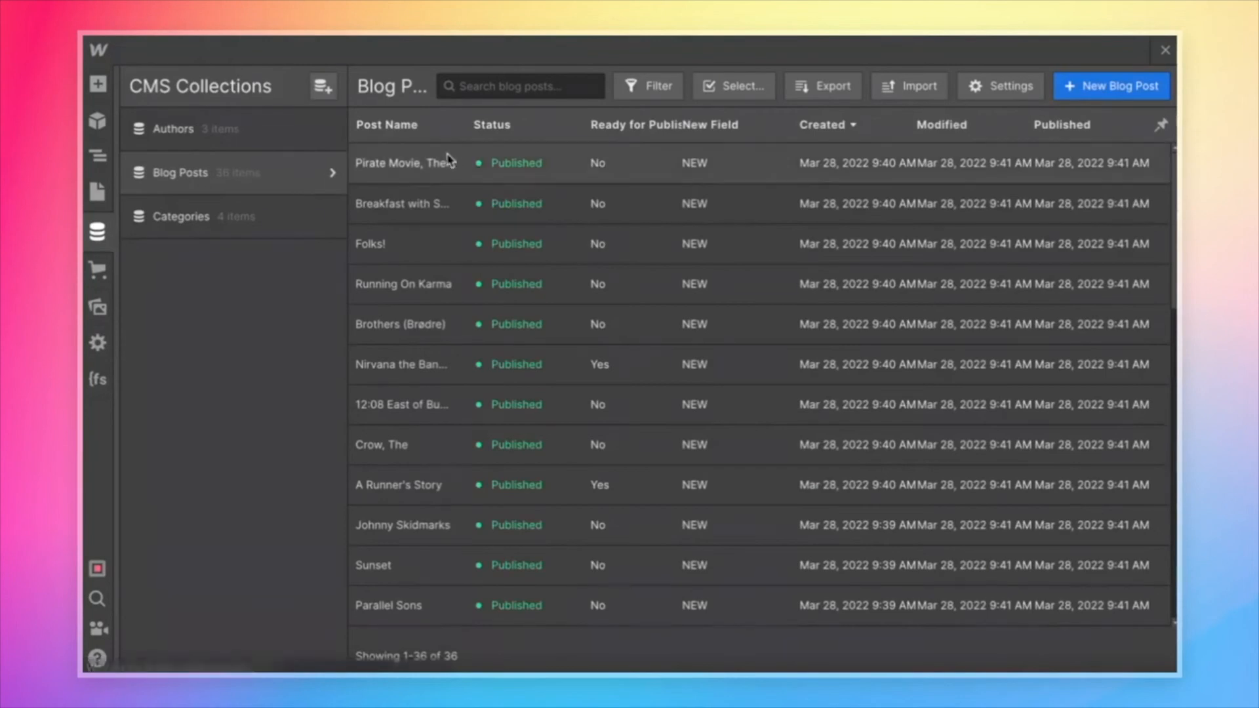
mouse_move(421, 182)
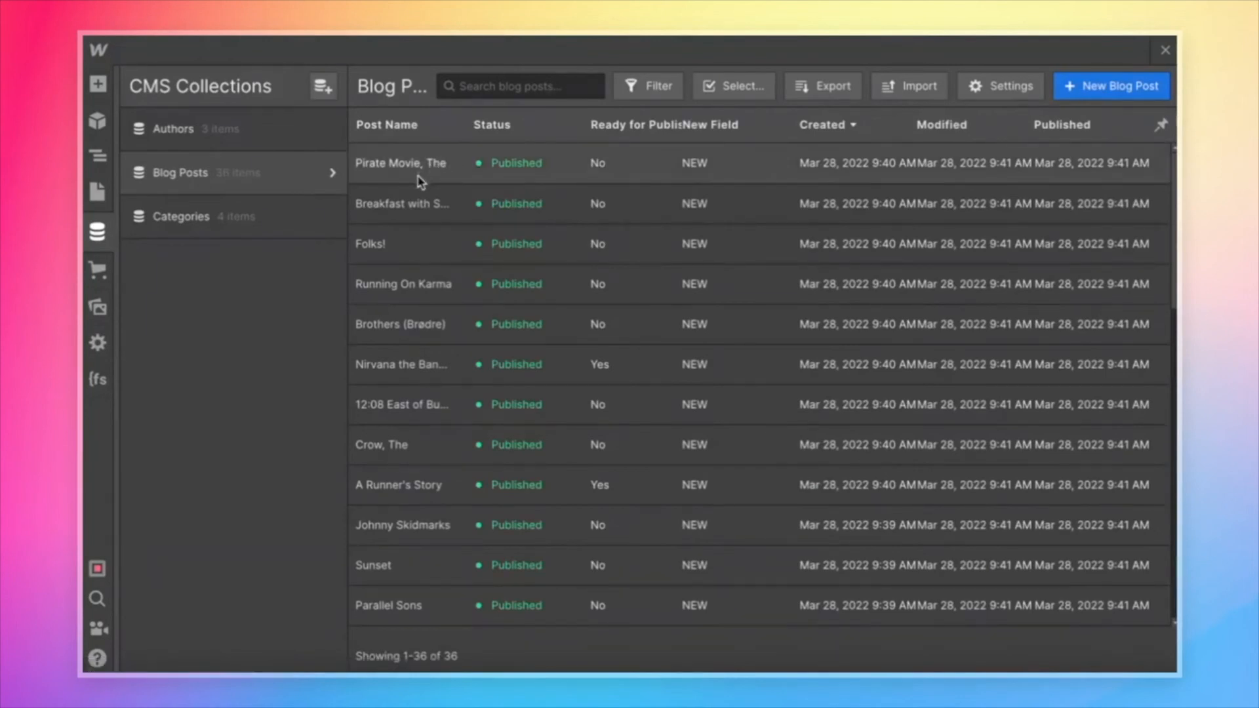
- Open the 'Pirate Movie, The' blog post item and scroll through its synced fields
click(400, 163)
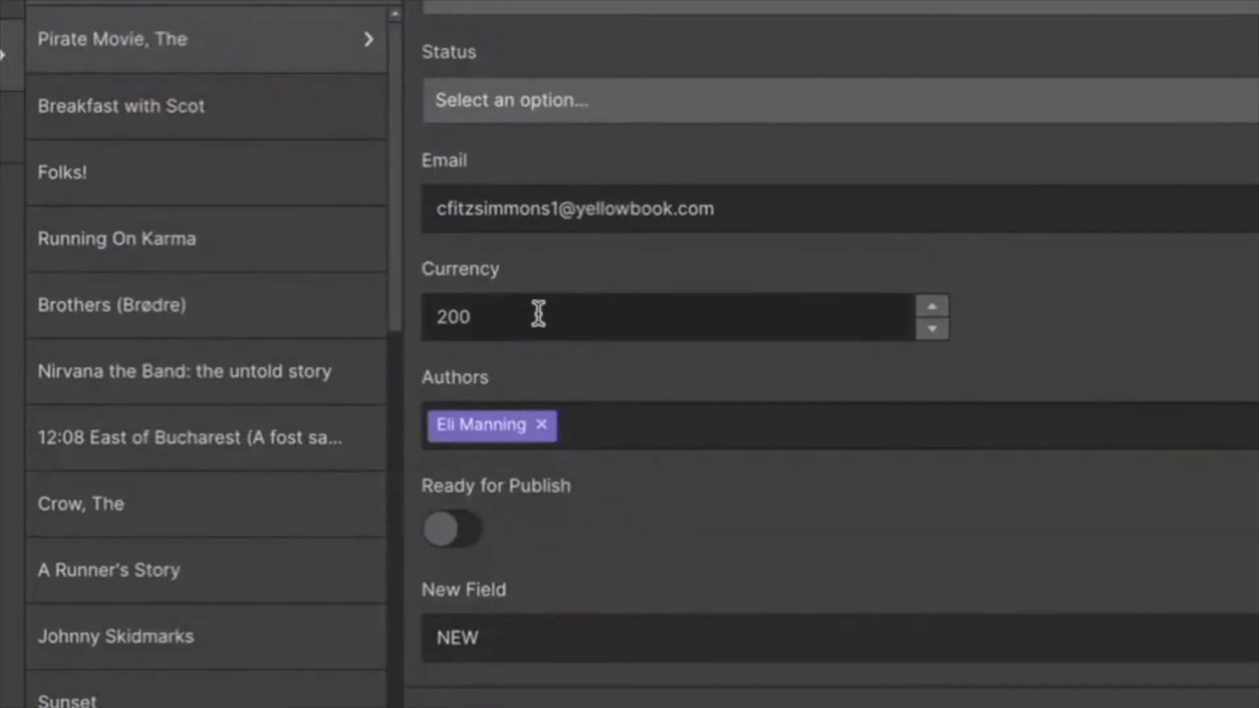
mouse_move(623, 382)
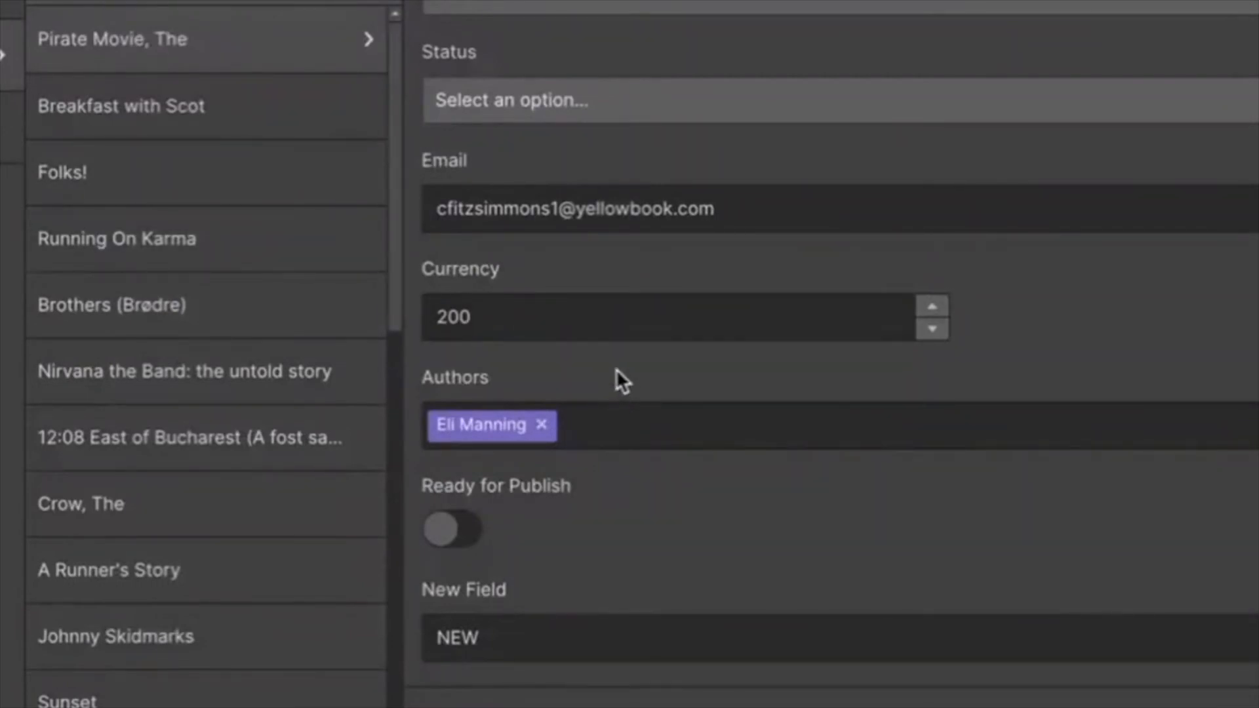
scroll(down, 3)
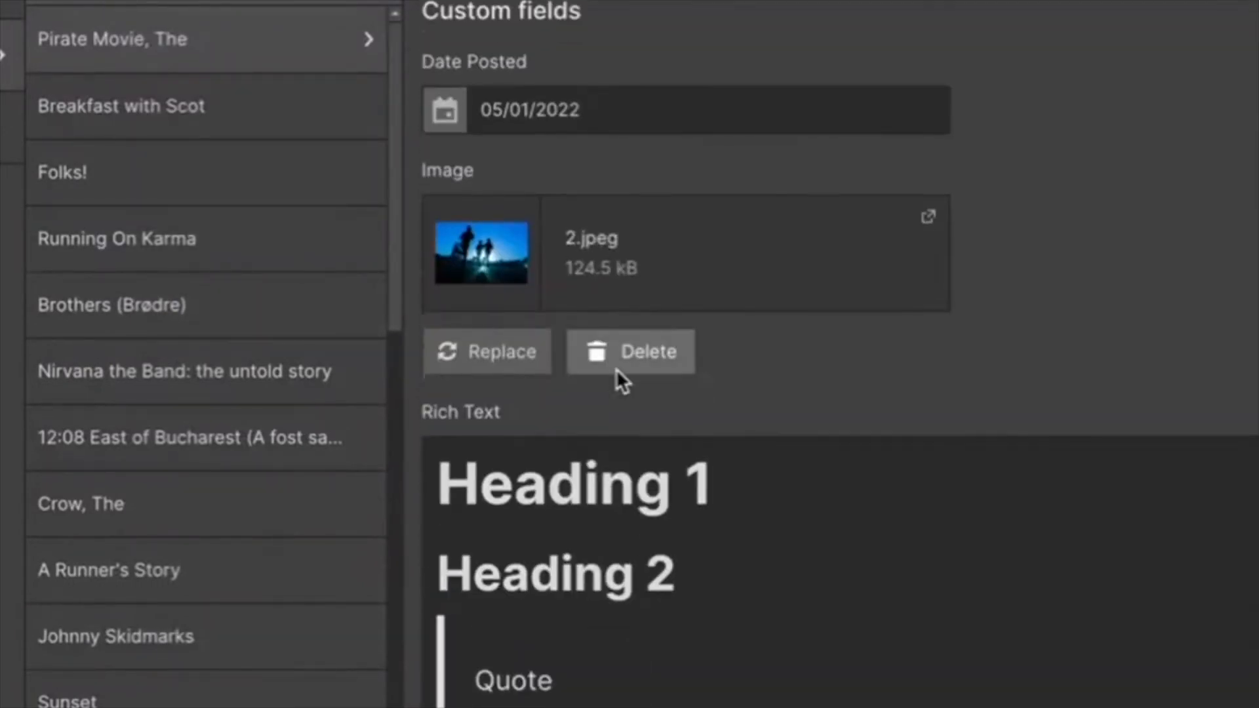
scroll(down, 3)
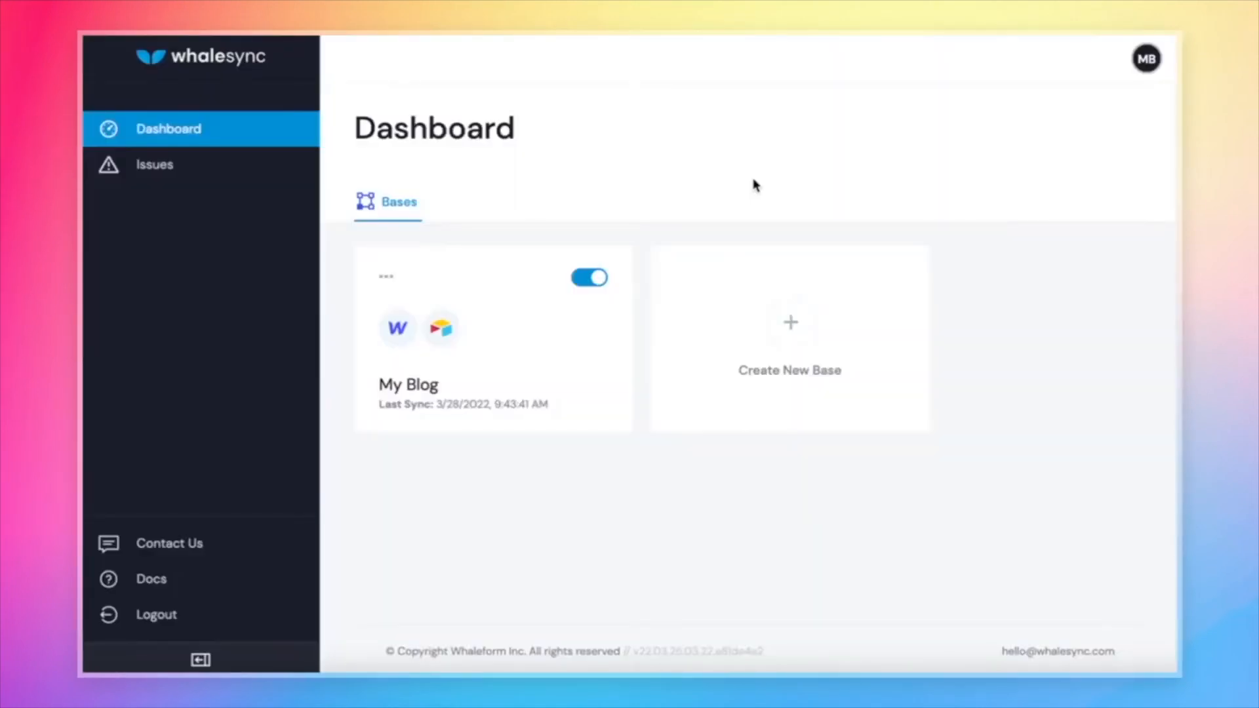
mouse_move(272, 190)
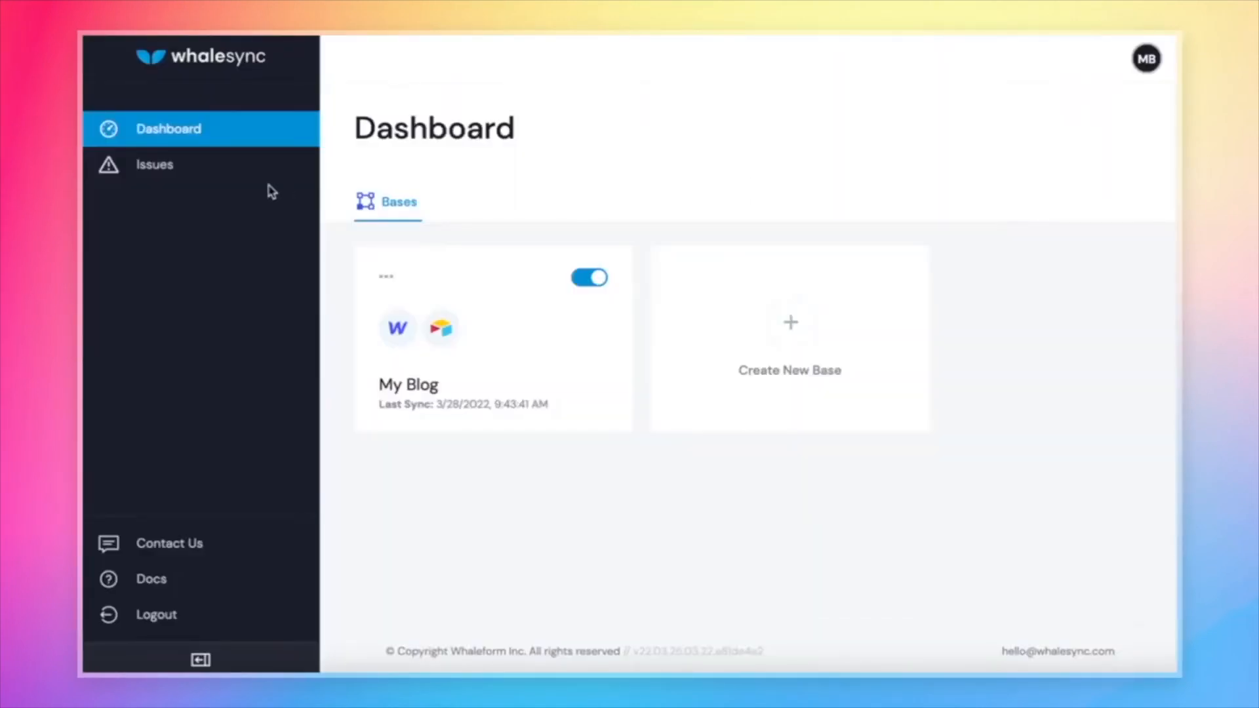
mouse_move(154, 165)
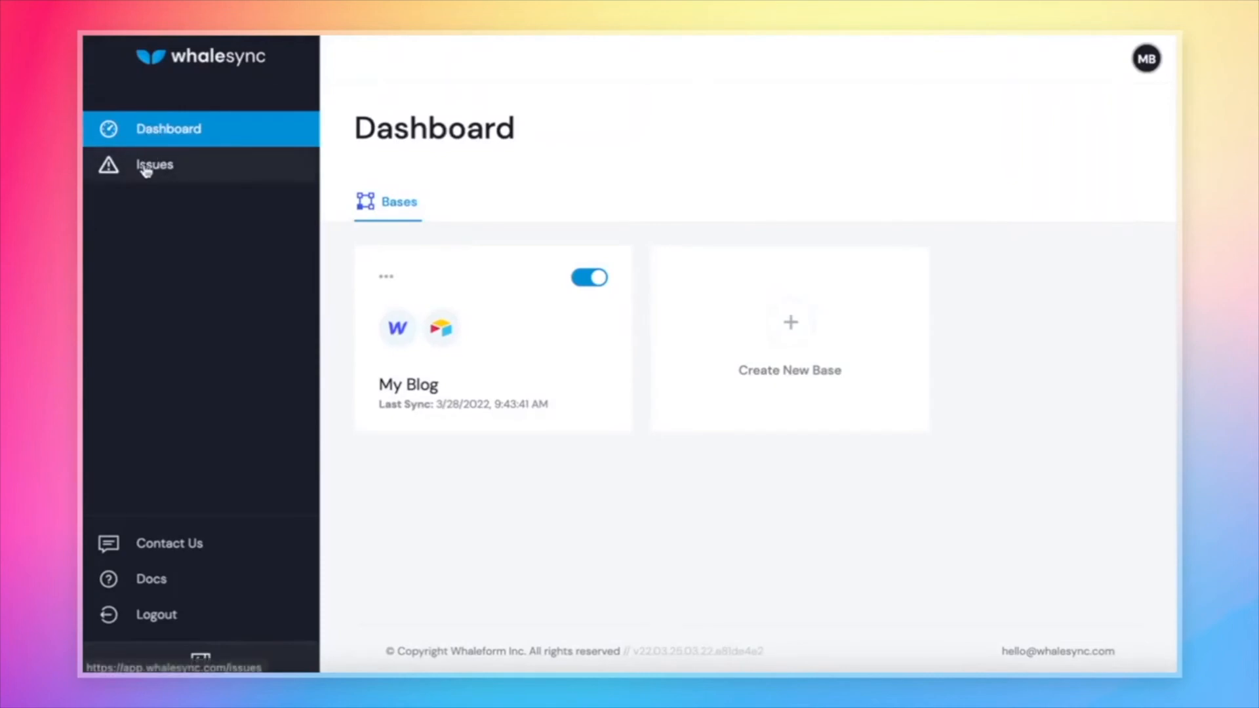
click(154, 165)
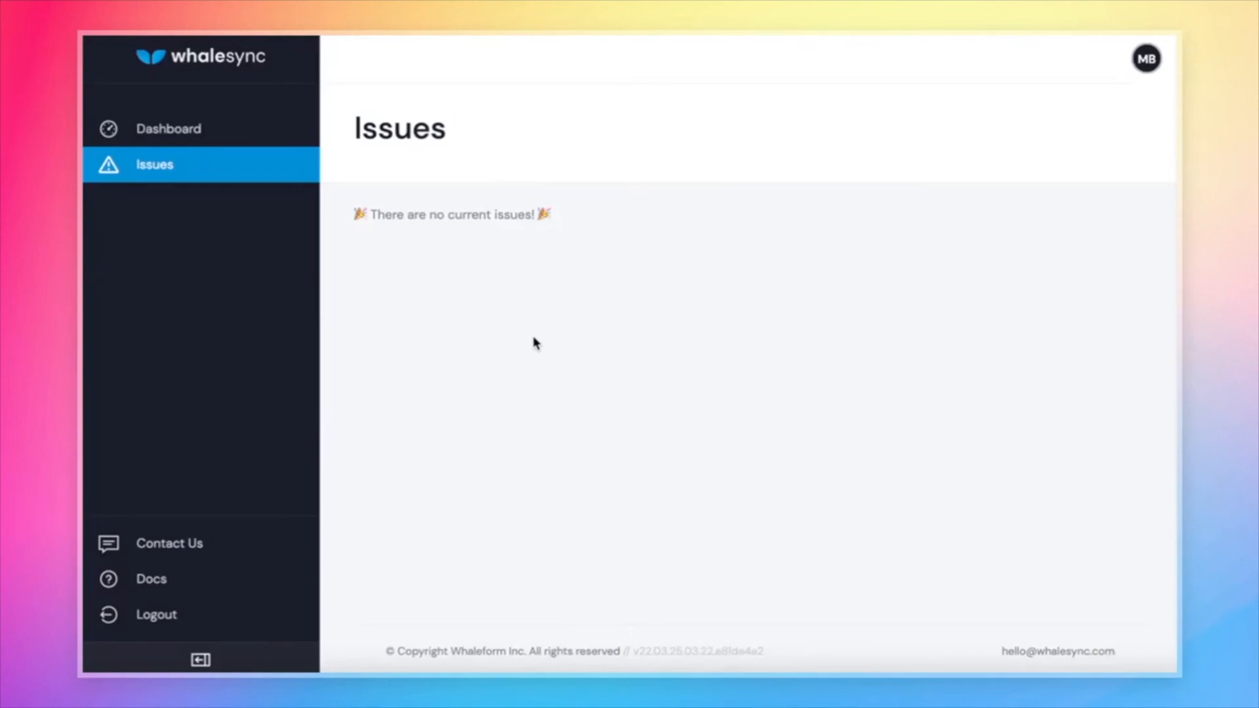
click(168, 128)
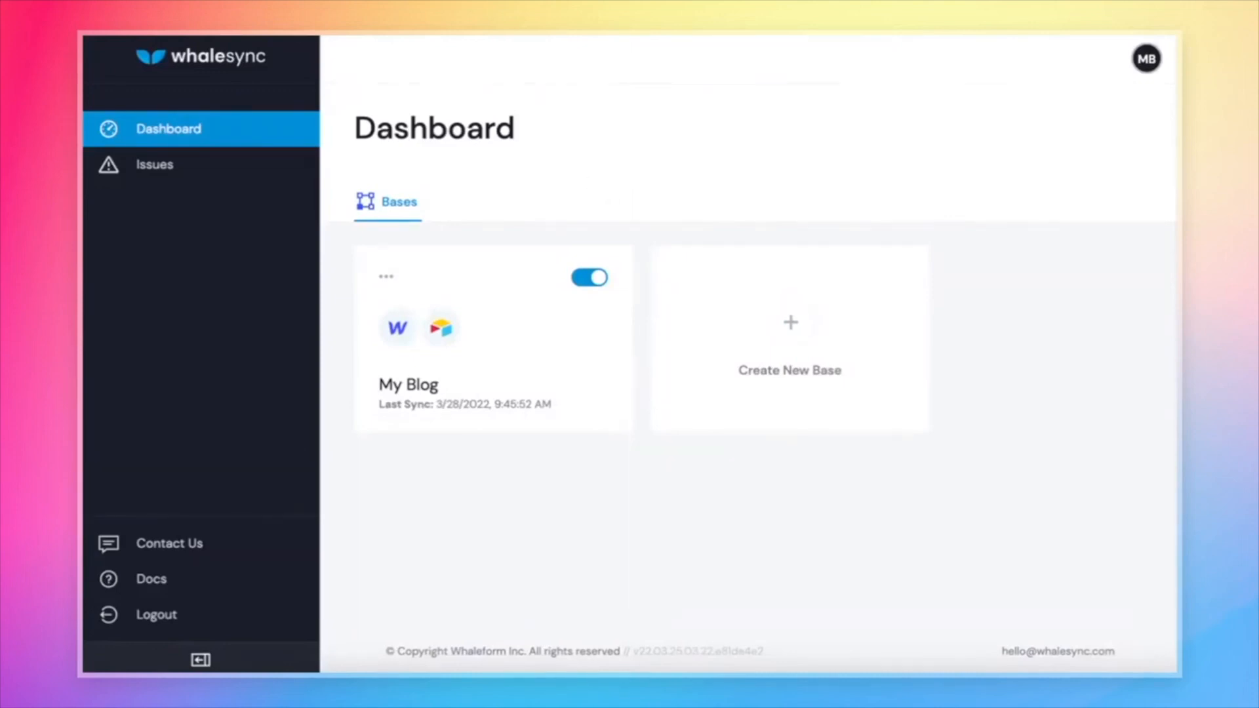
- Add Airtable record 'My Blog Post is Great' with a numeric slug and whale.jpg image
click(408, 384)
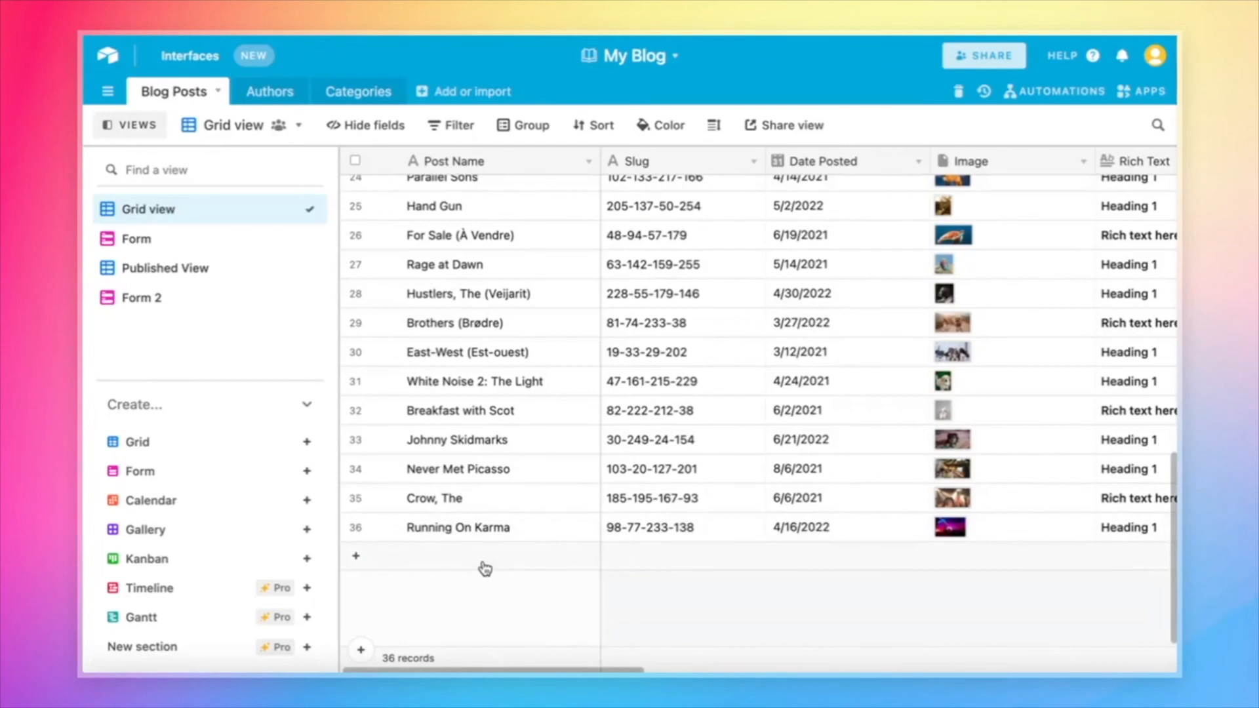
text(My)
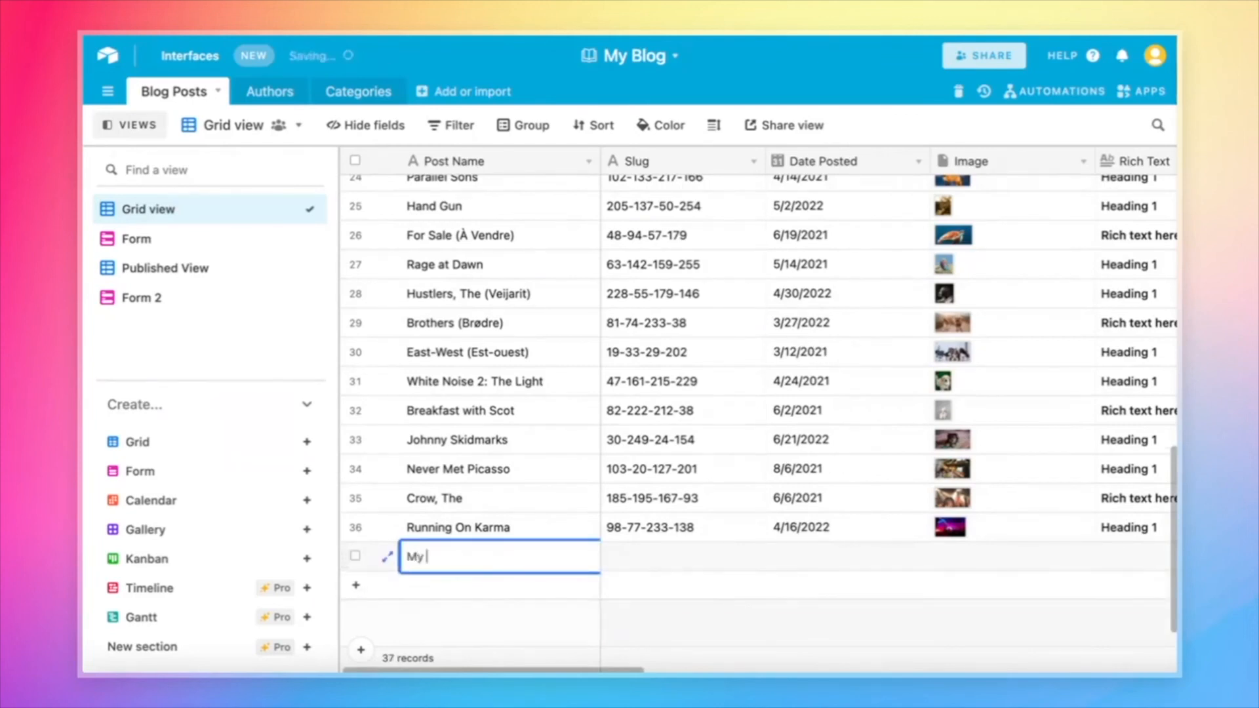
text(Blog Post)
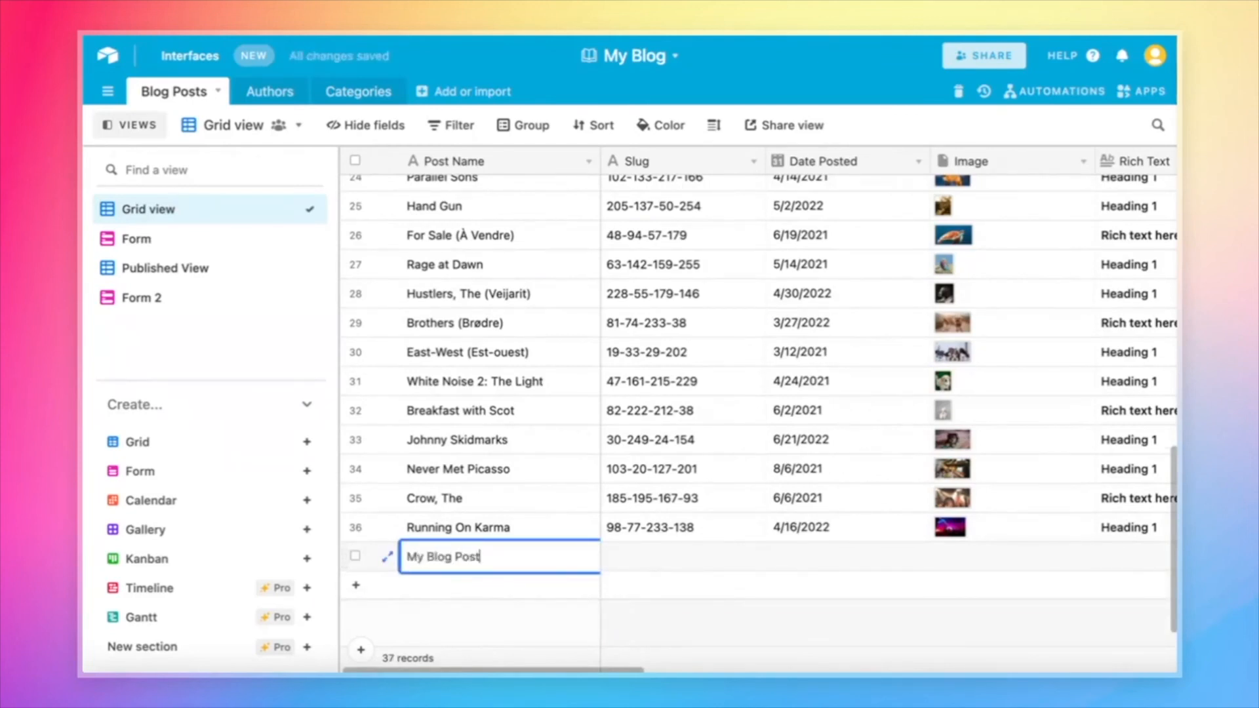
text(2)
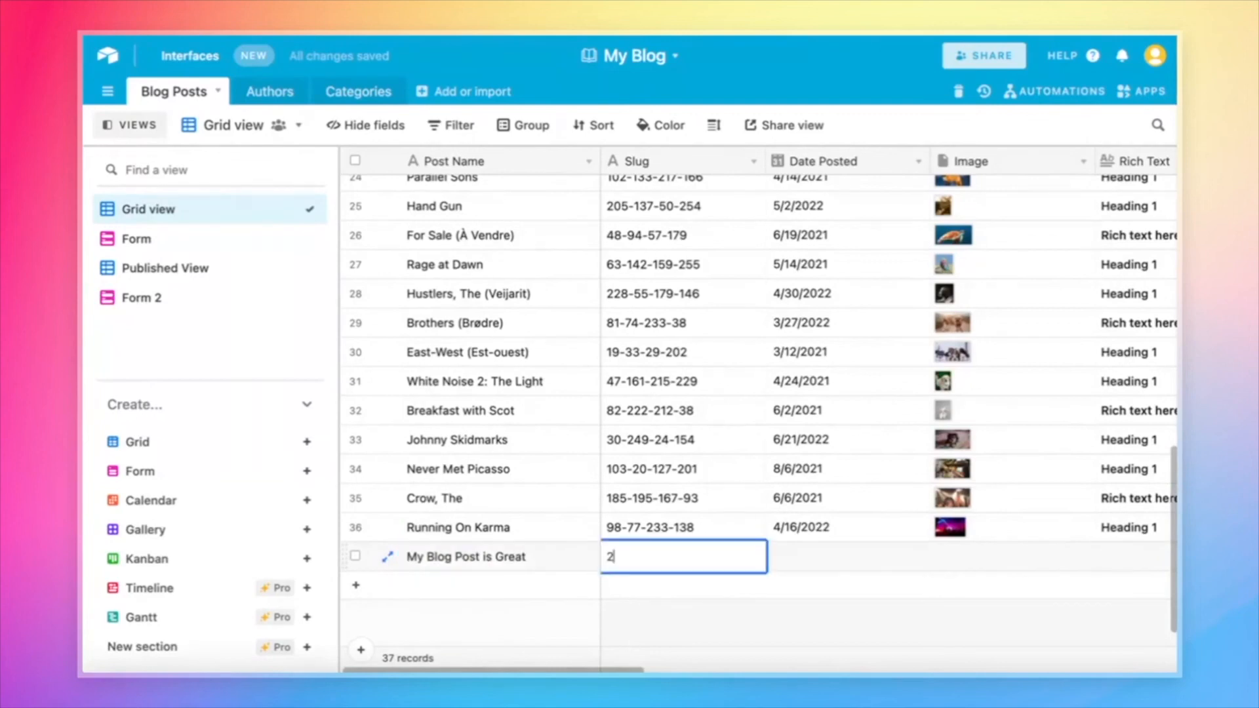
text(3493843)
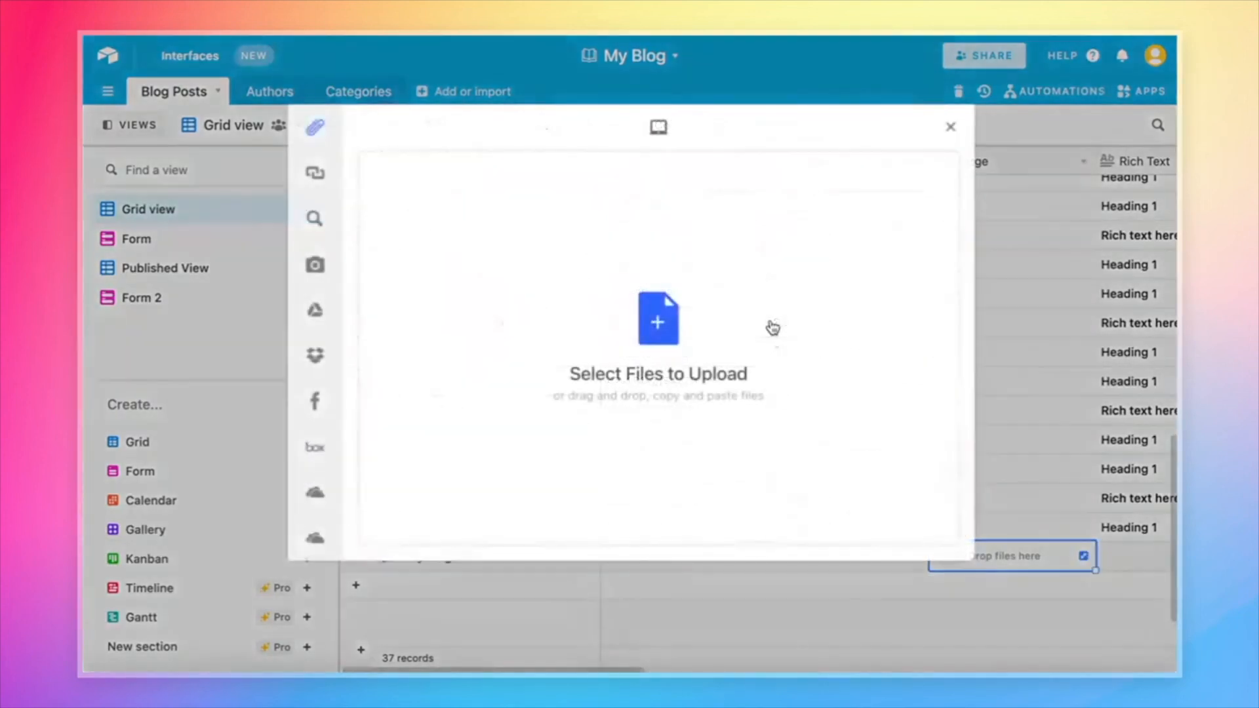
click(657, 317)
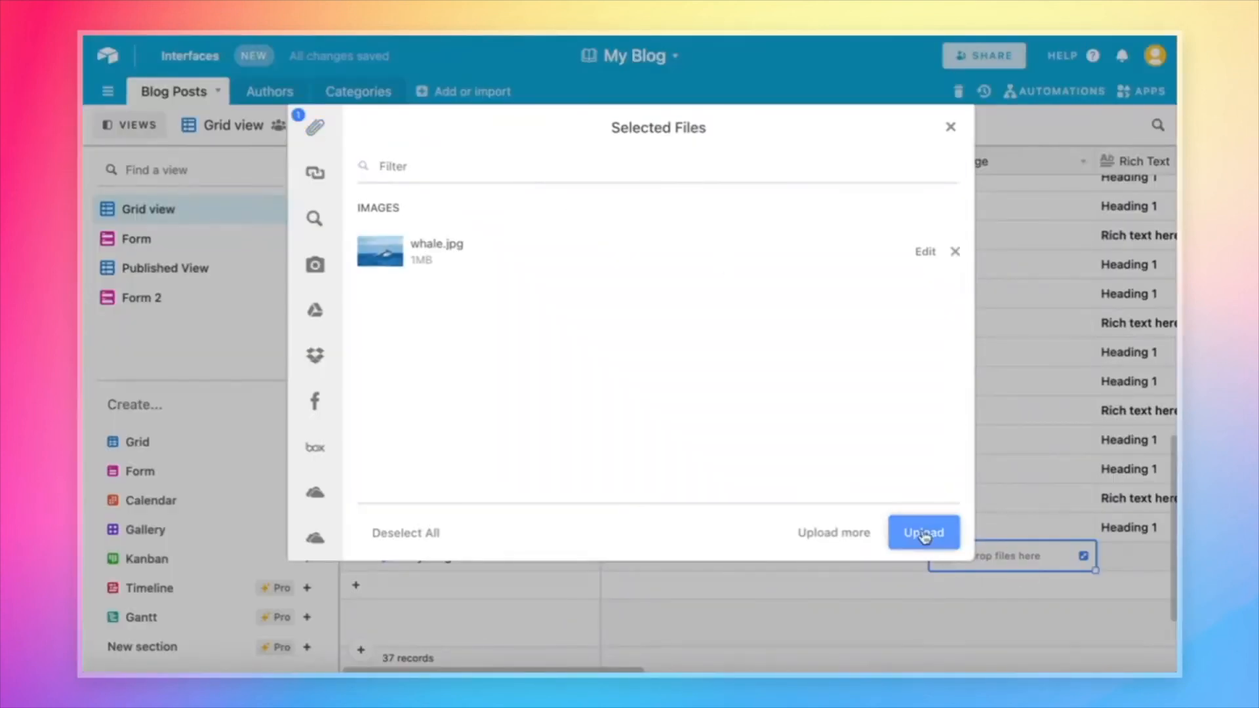
click(924, 533)
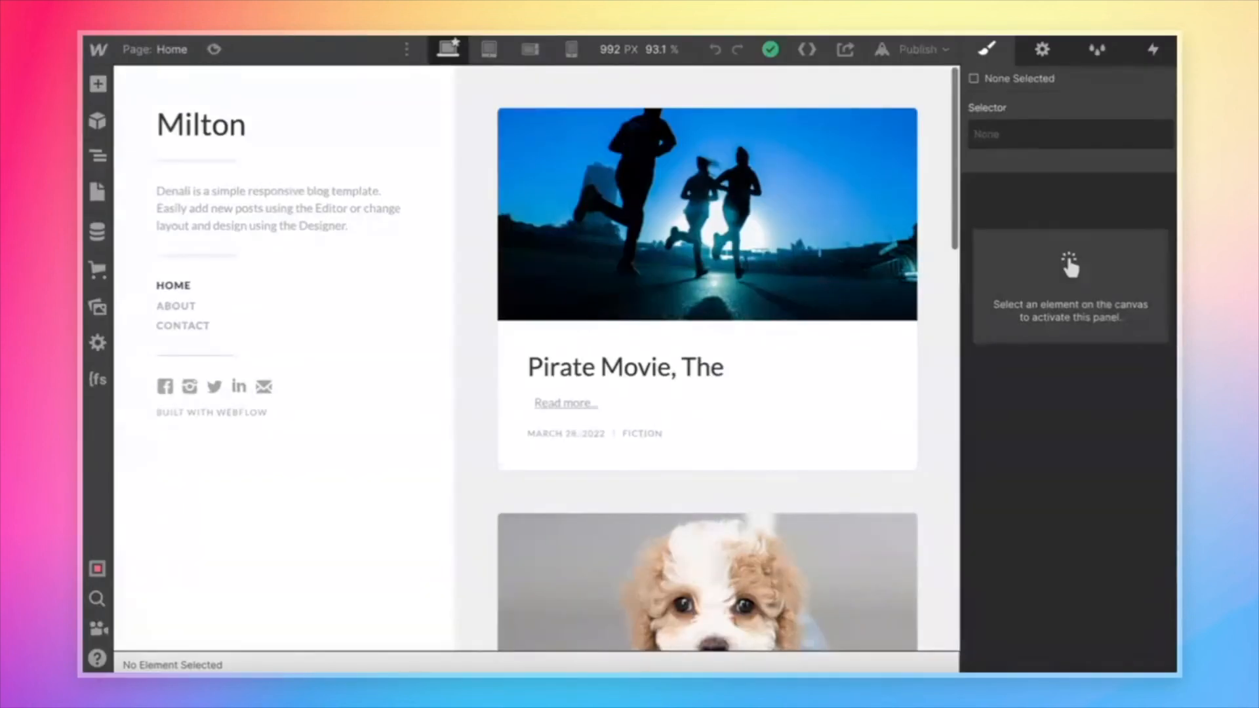
- Publish the My Blog site from the Webflow Designer
click(912, 49)
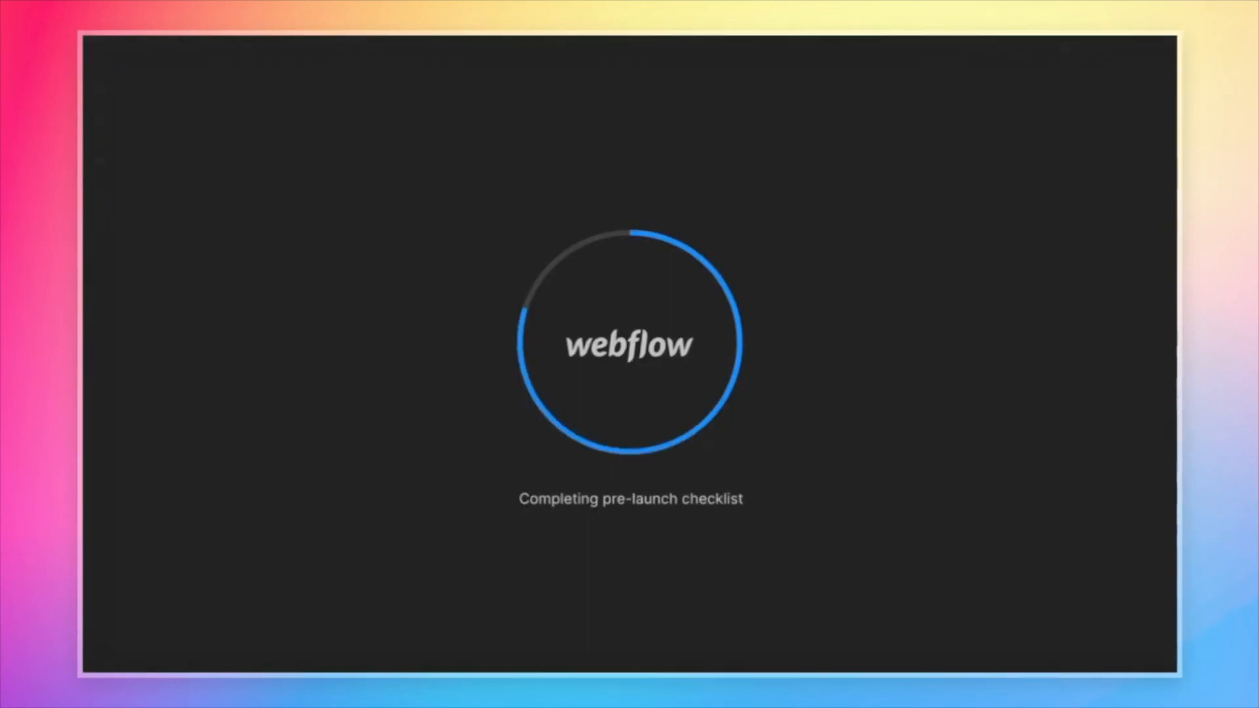